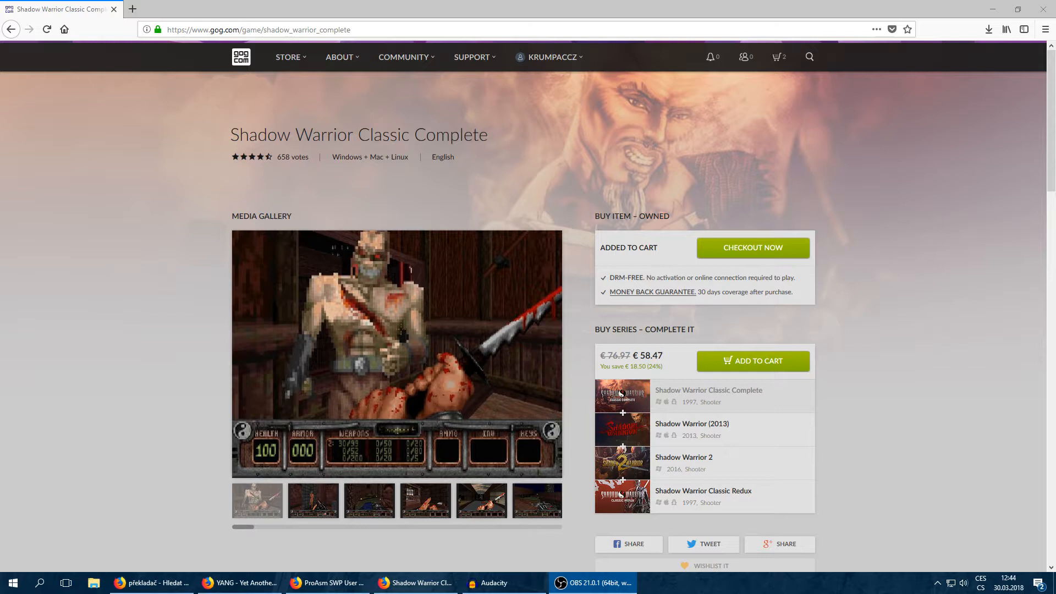
{"action": "mouse_move", "coordinate": [244, 175]}
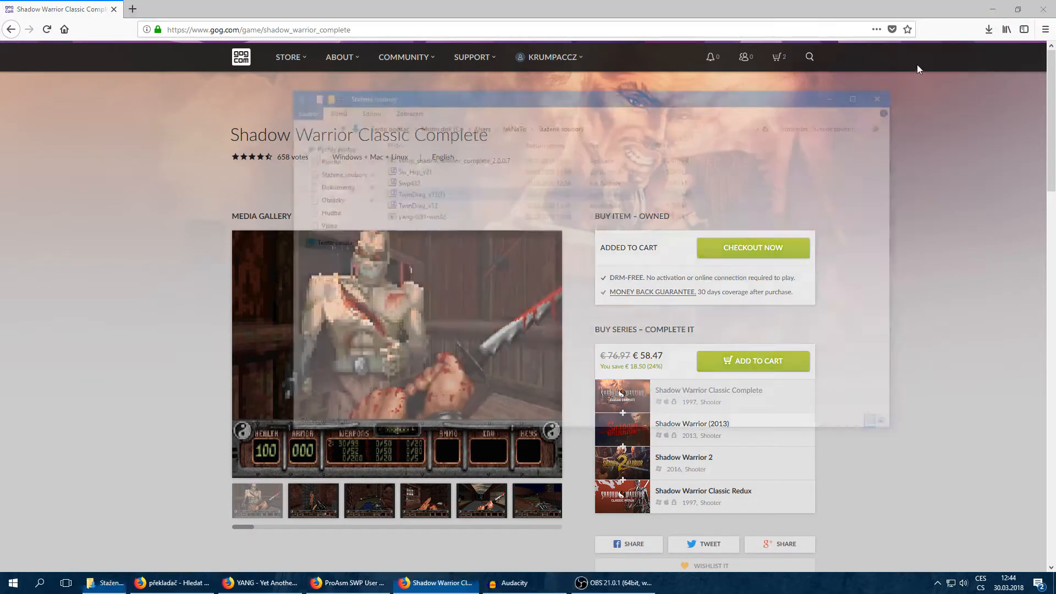
Bring the Downloads folder with the Shadow Warrior installer and archives to the front
{"action": "left_click", "coordinate": [104, 583]}
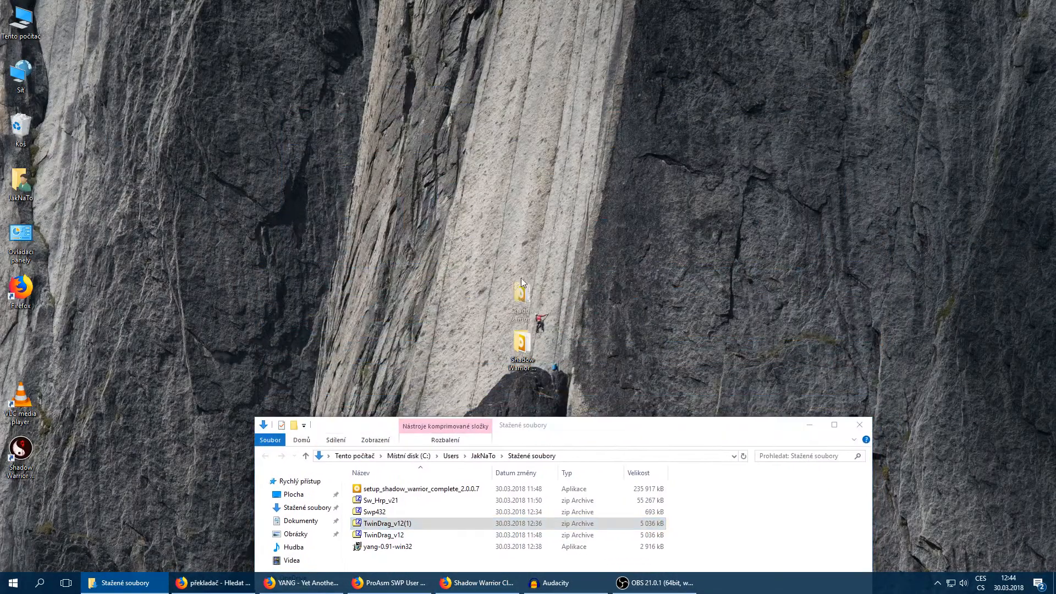
Browse into the Shadow Warrior Complete game folder and look through its file list
{"action": "left_click", "coordinate": [859, 425]}
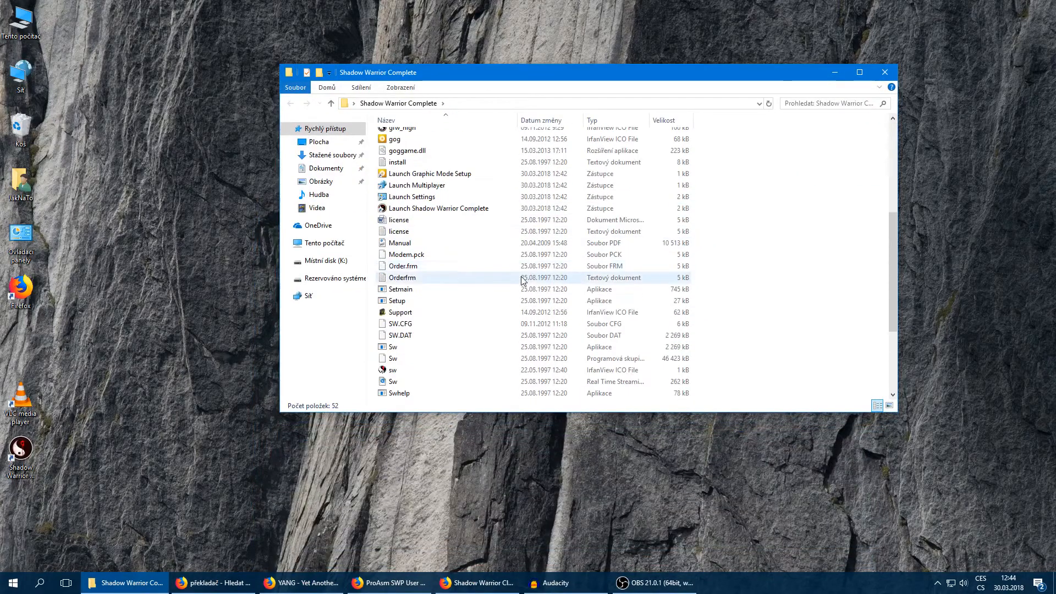
{"action": "scroll", "scroll_direction": "down", "scroll_amount": 3}
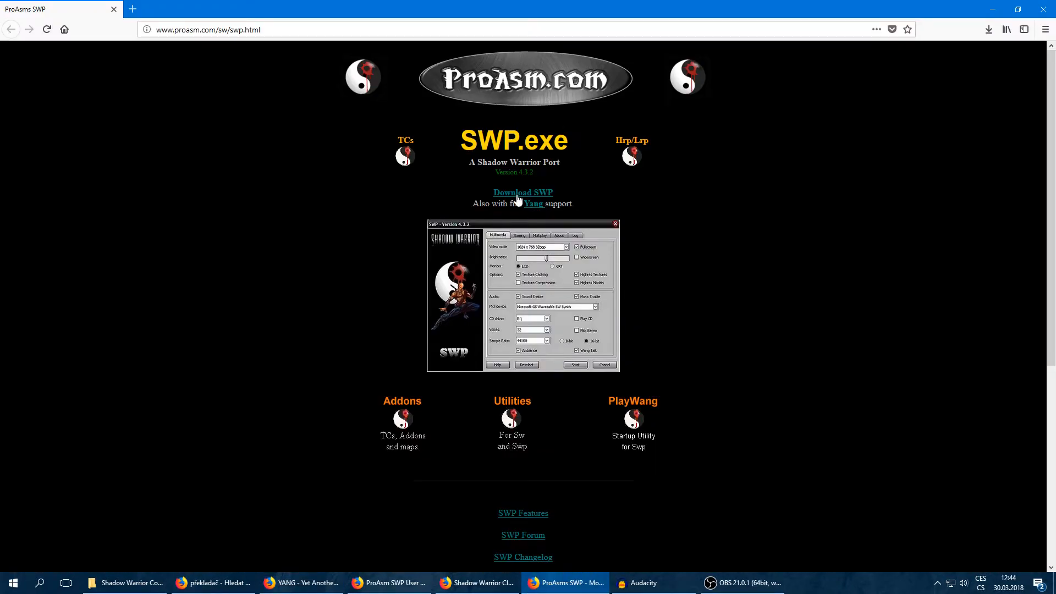
{"action": "mouse_move", "coordinate": [988, 30]}
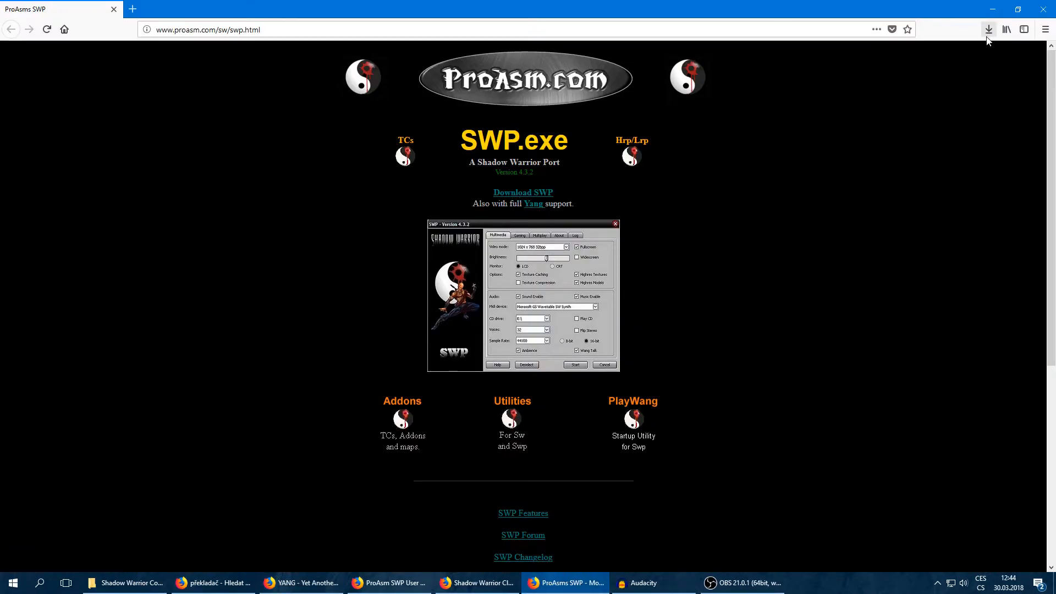
Download the SWP port archive Swp432.zip and return to the Downloads folder
{"action": "left_click", "coordinate": [522, 193]}
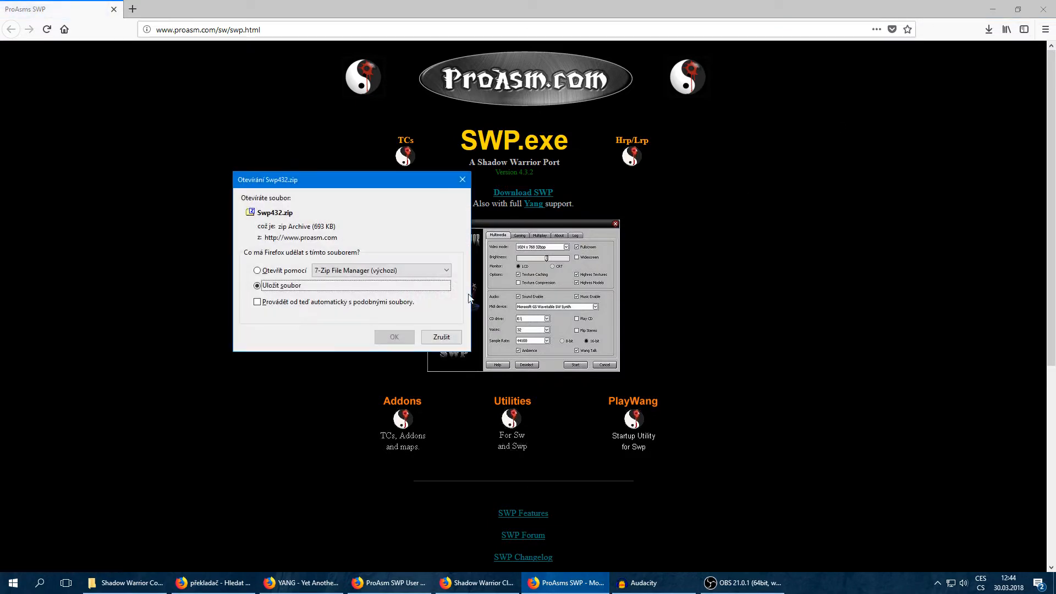
{"action": "left_click", "coordinate": [440, 336]}
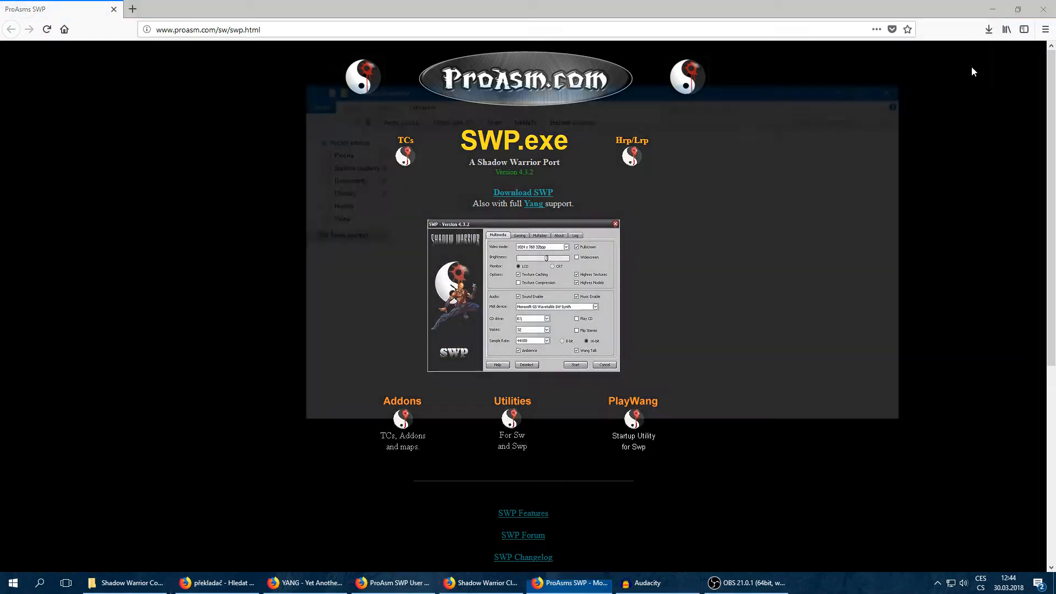
{"action": "left_click", "coordinate": [211, 583]}
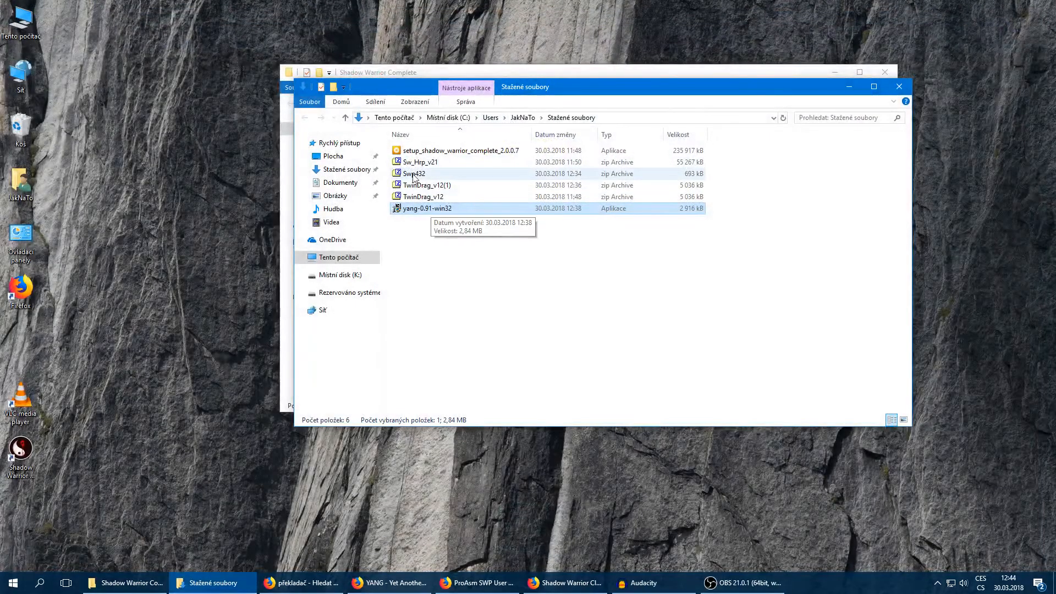
Extract everything from Swp432.zip into the Shadow Warrior Complete folder and close 7-Zip
{"action": "double_click", "coordinate": [414, 173]}
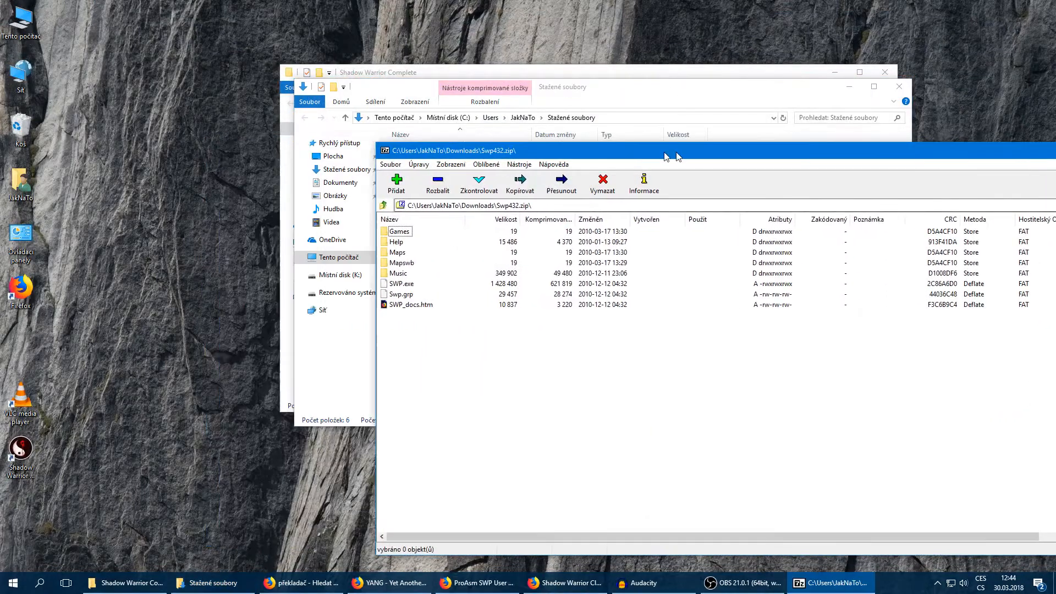
{"action": "left_click", "coordinate": [121, 583]}
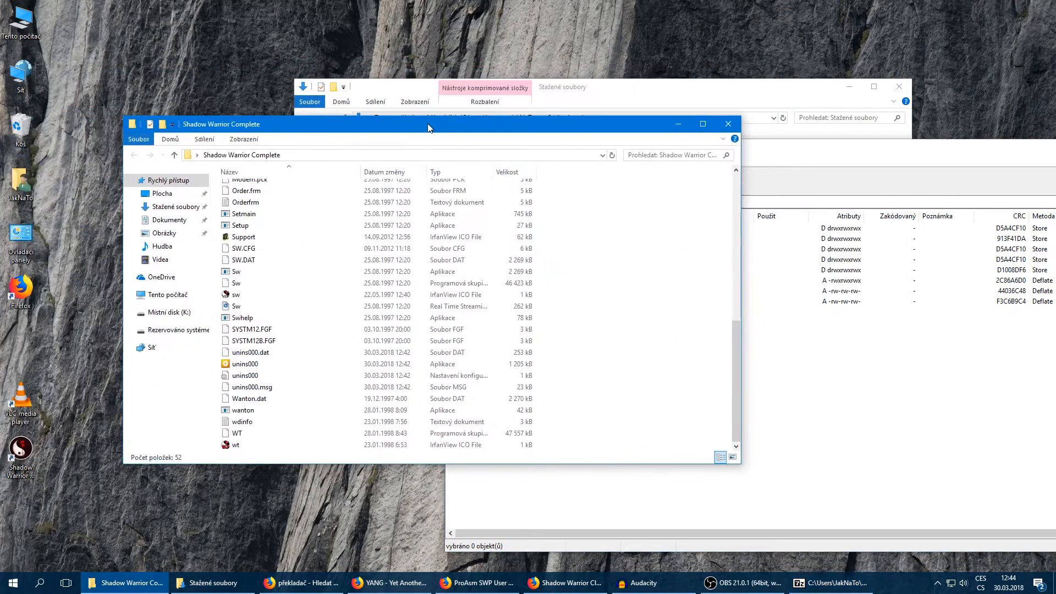
{"action": "left_click", "coordinate": [831, 583]}
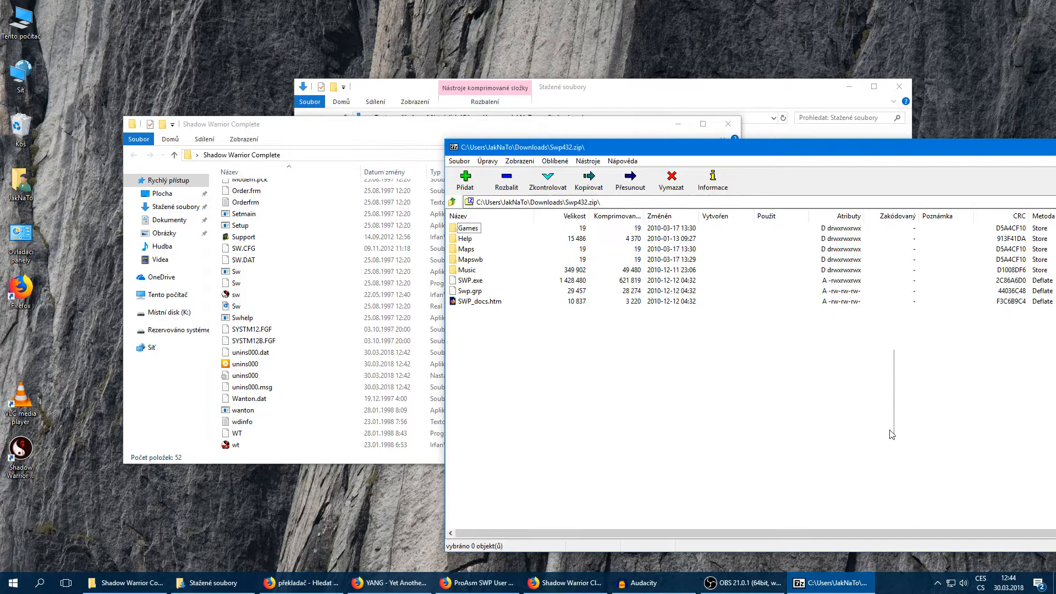
{"action": "key", "text": "ctrl+a"}
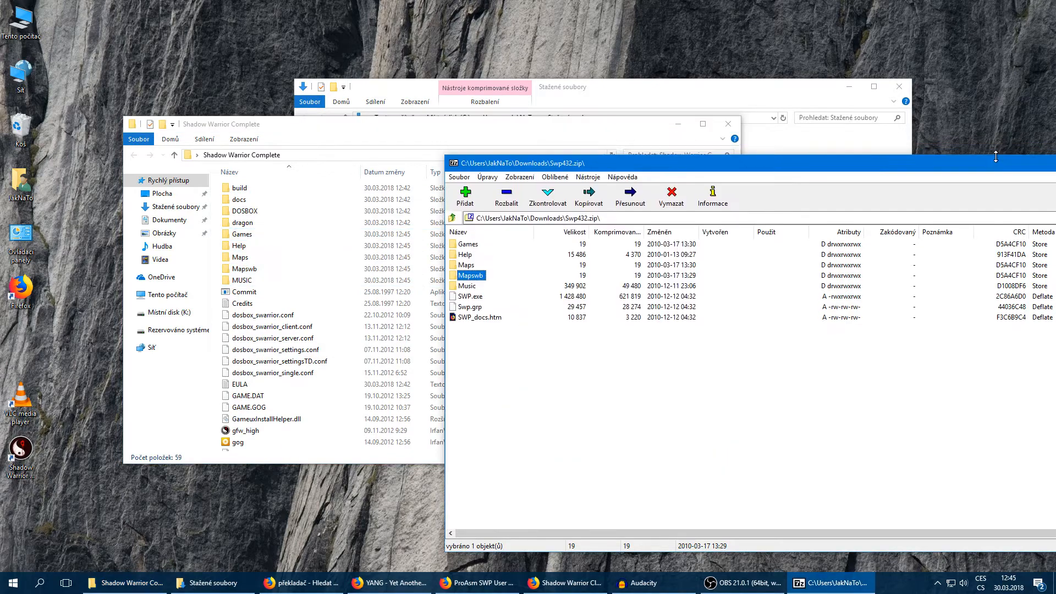
{"action": "left_click", "coordinate": [907, 90]}
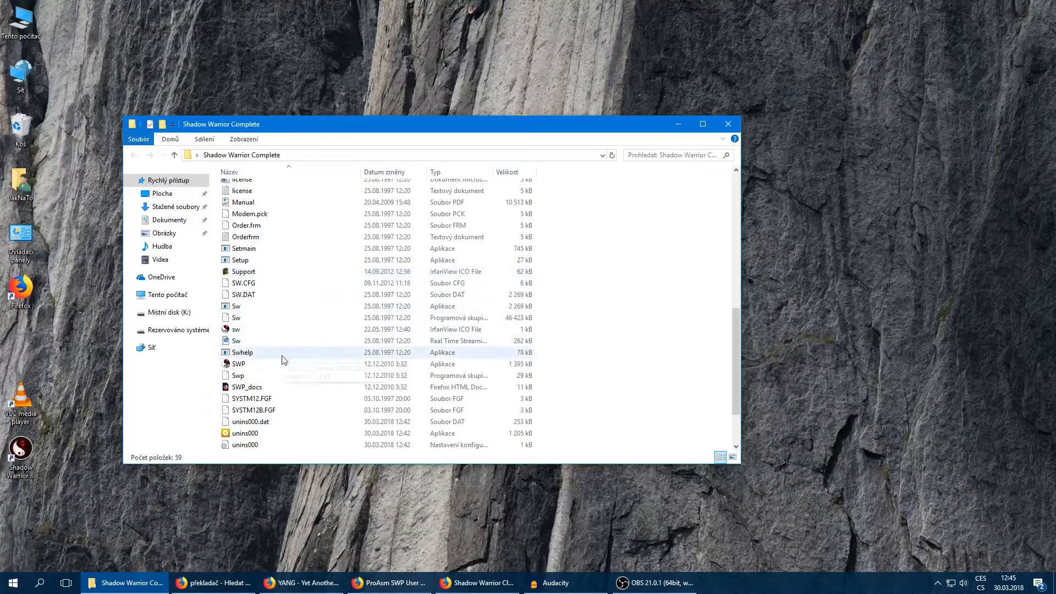
Launch SWP.exe and choose 1920 x 1080 32bpp, widescreen, and a 48000 sample rate
{"action": "left_click", "coordinate": [239, 363]}
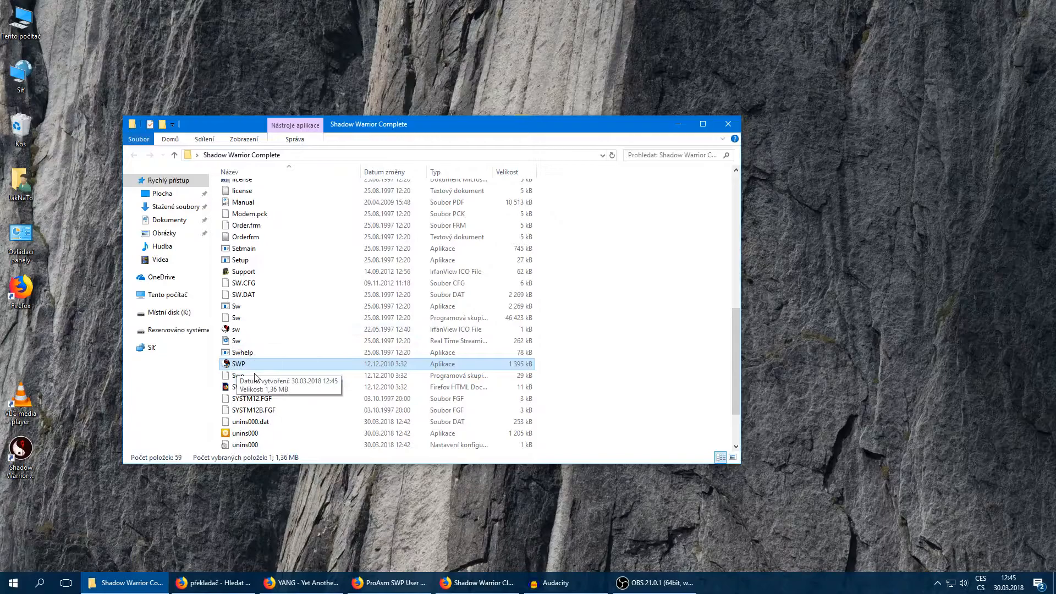
{"action": "mouse_move", "coordinate": [254, 368]}
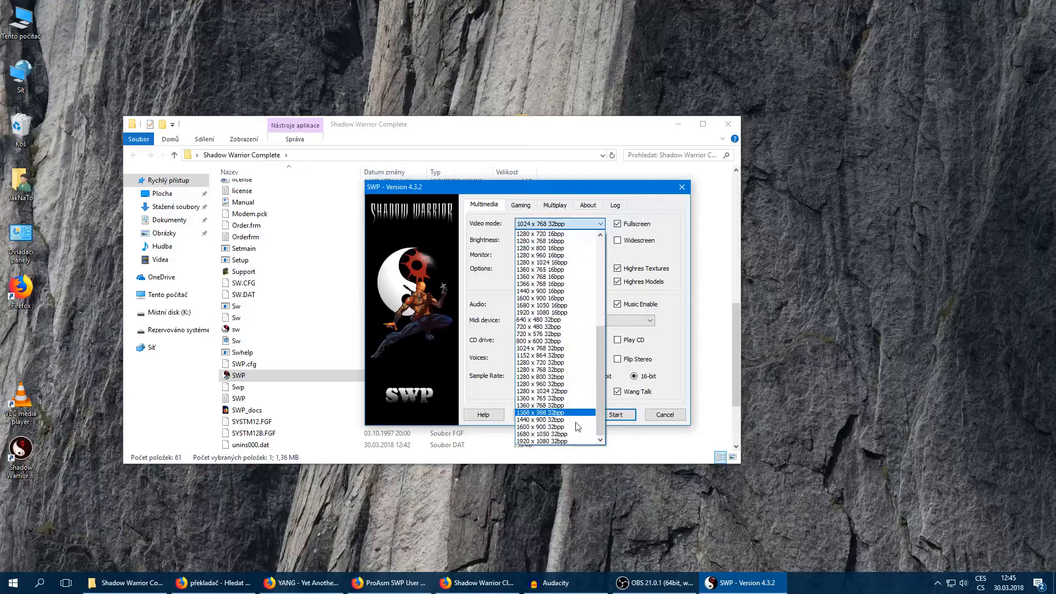
{"action": "left_click", "coordinate": [543, 441]}
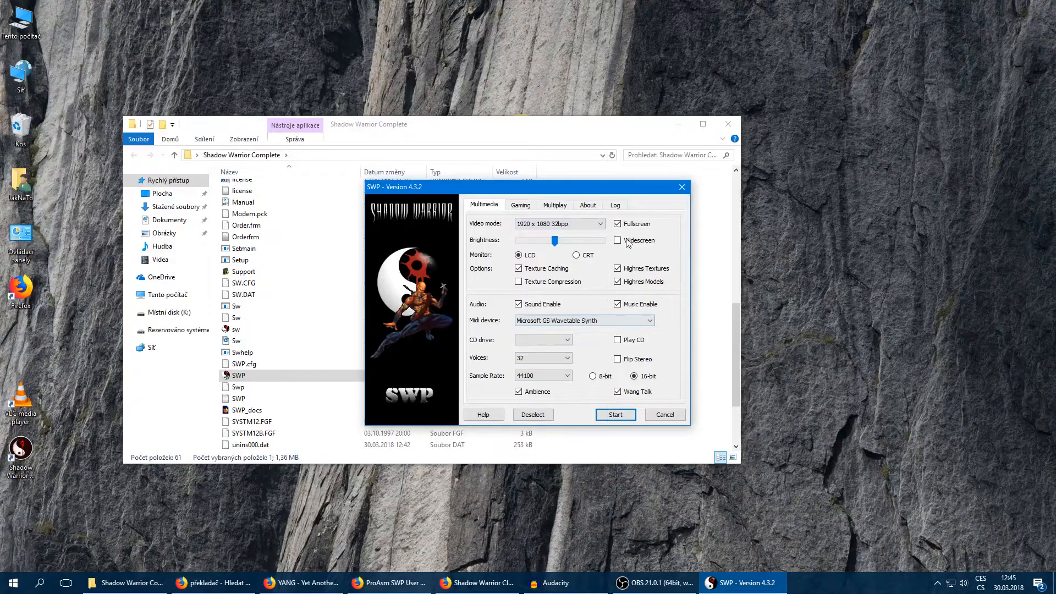
{"action": "left_click", "coordinate": [617, 239]}
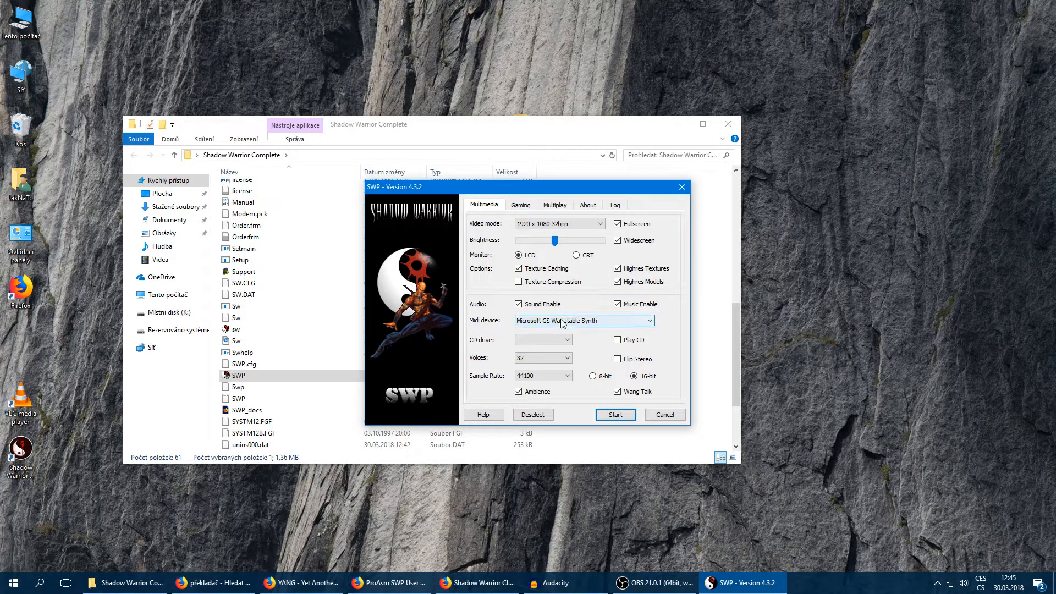
{"action": "left_click", "coordinate": [568, 375]}
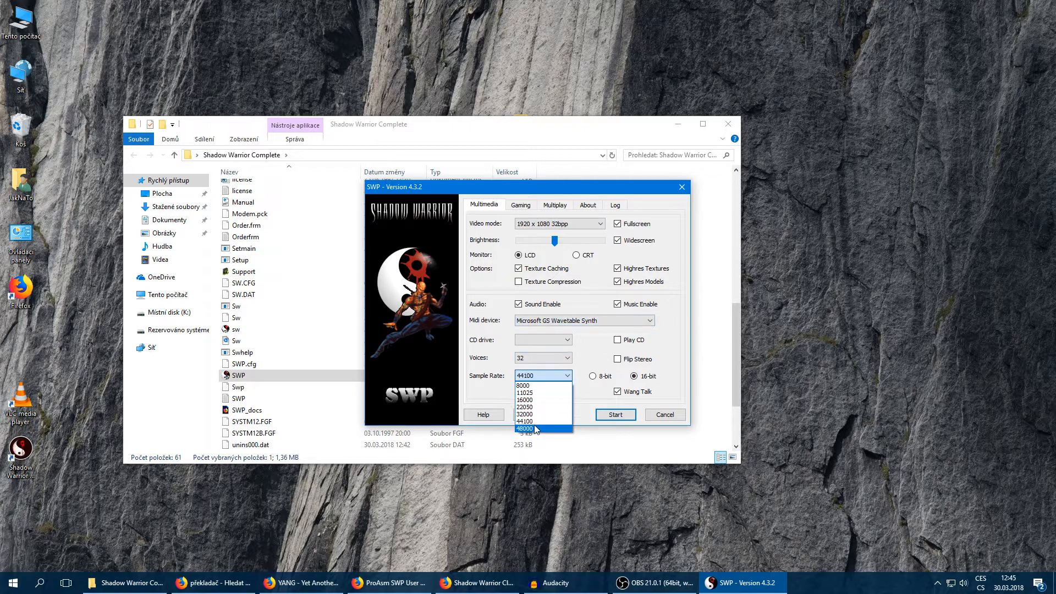
{"action": "left_click", "coordinate": [526, 428]}
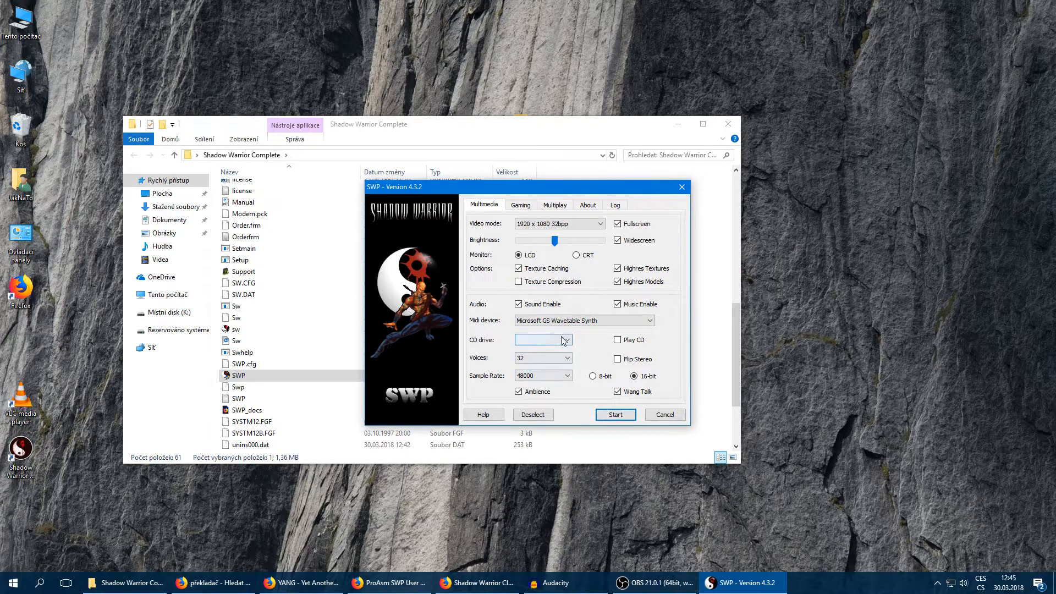
{"action": "mouse_move", "coordinate": [614, 414]}
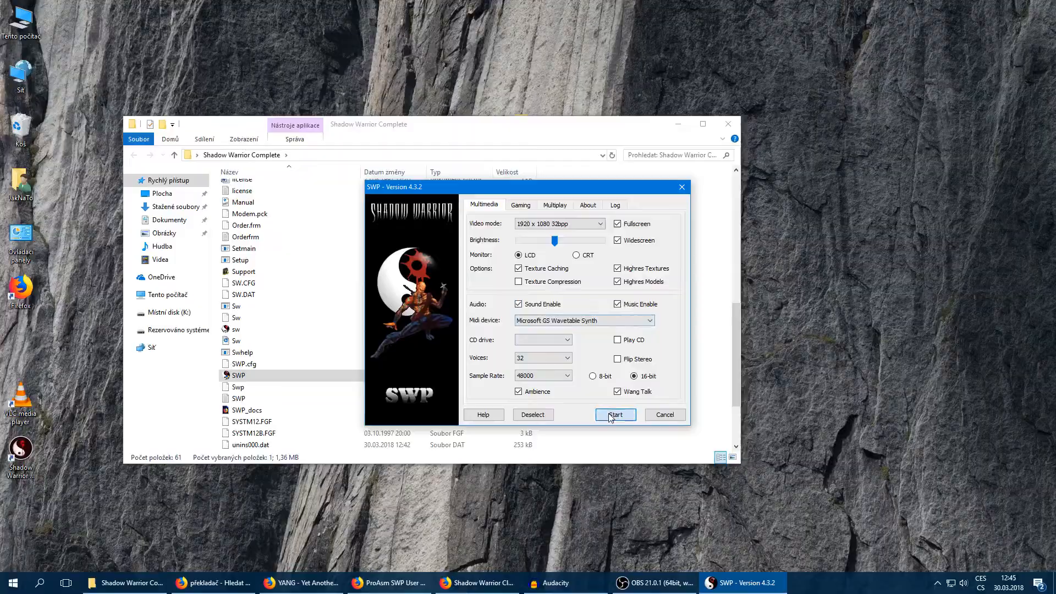
Start the game from the SWP launcher with the chosen settings
{"action": "left_click", "coordinate": [614, 415]}
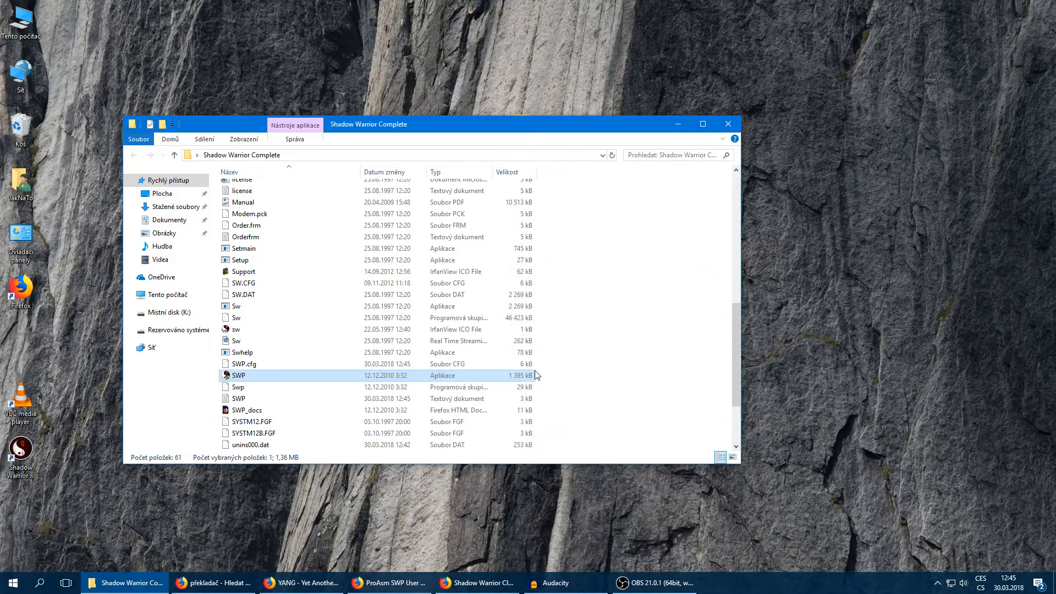
{"action": "mouse_move", "coordinate": [611, 364]}
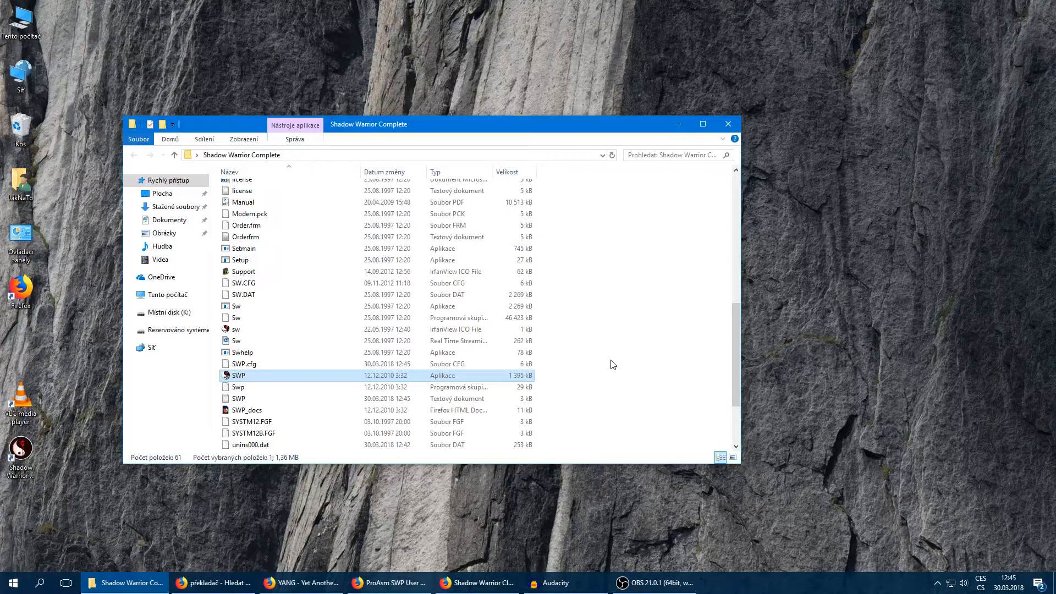
Set SWP.exe to run in Windows Vista compatibility mode as administrator via its properties
{"action": "right_click", "coordinate": [237, 376]}
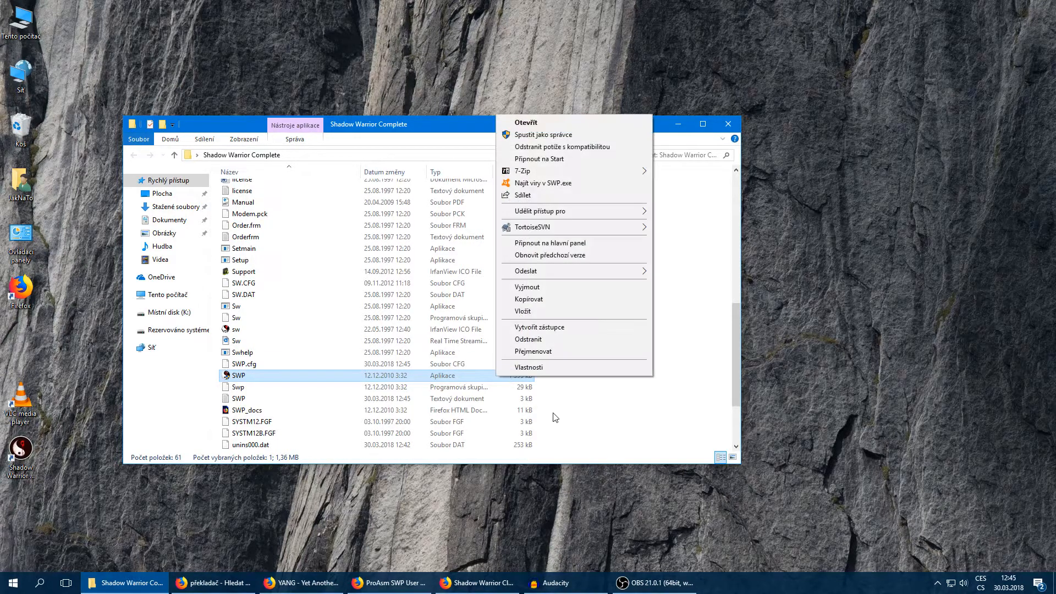
{"action": "left_click", "coordinate": [529, 366]}
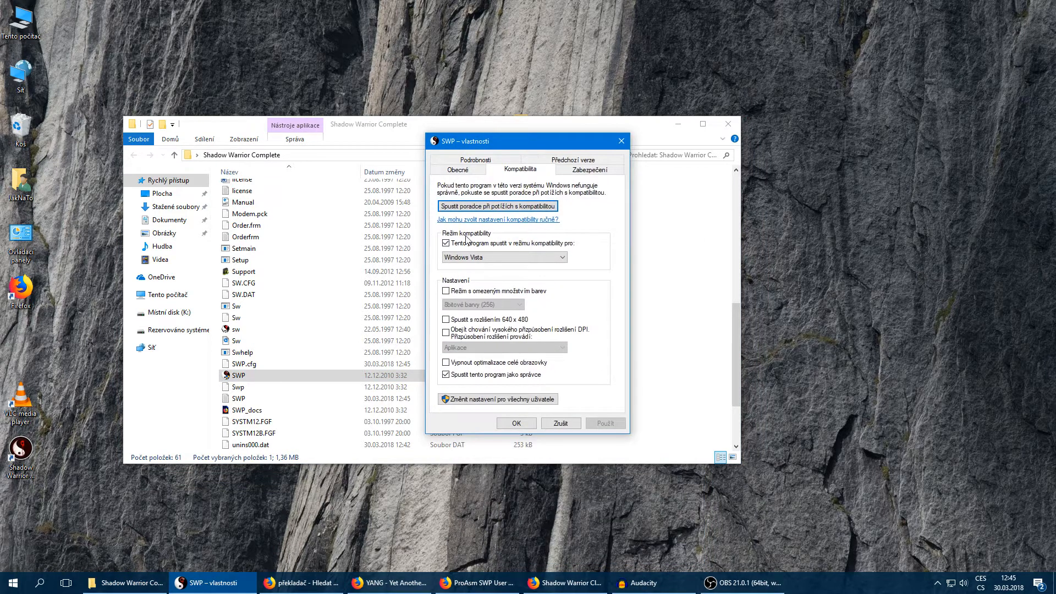
{"action": "mouse_move", "coordinate": [463, 254]}
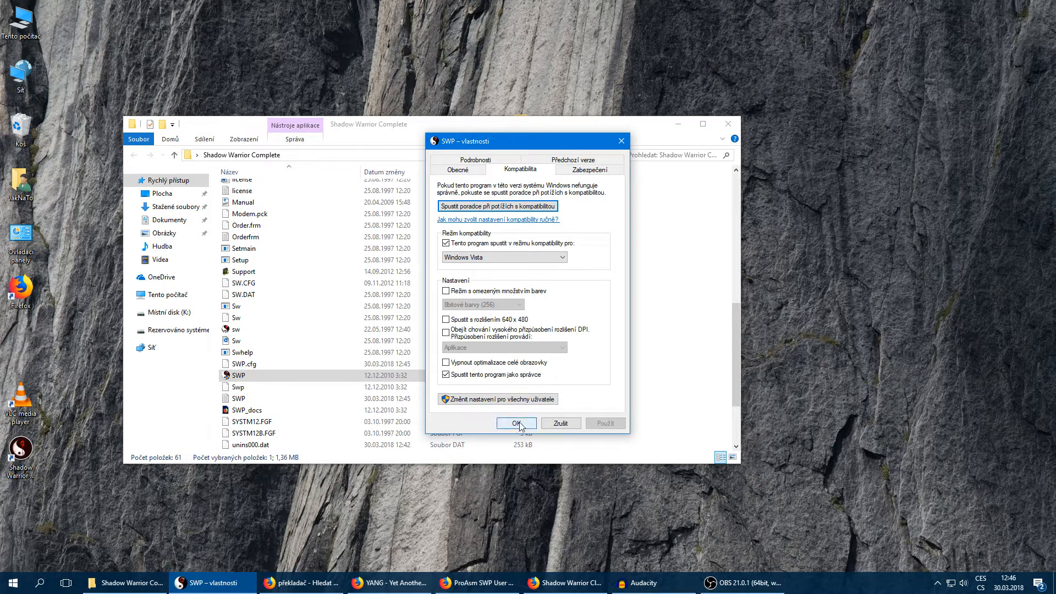
{"action": "left_click", "coordinate": [515, 423]}
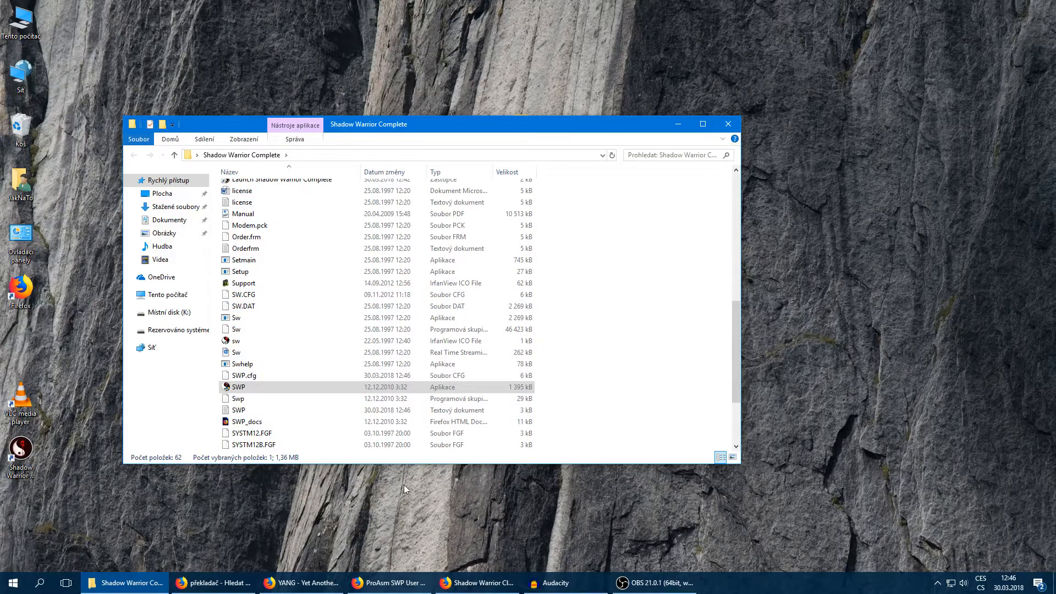
{"action": "scroll", "scroll_direction": "up", "scroll_amount": 3}
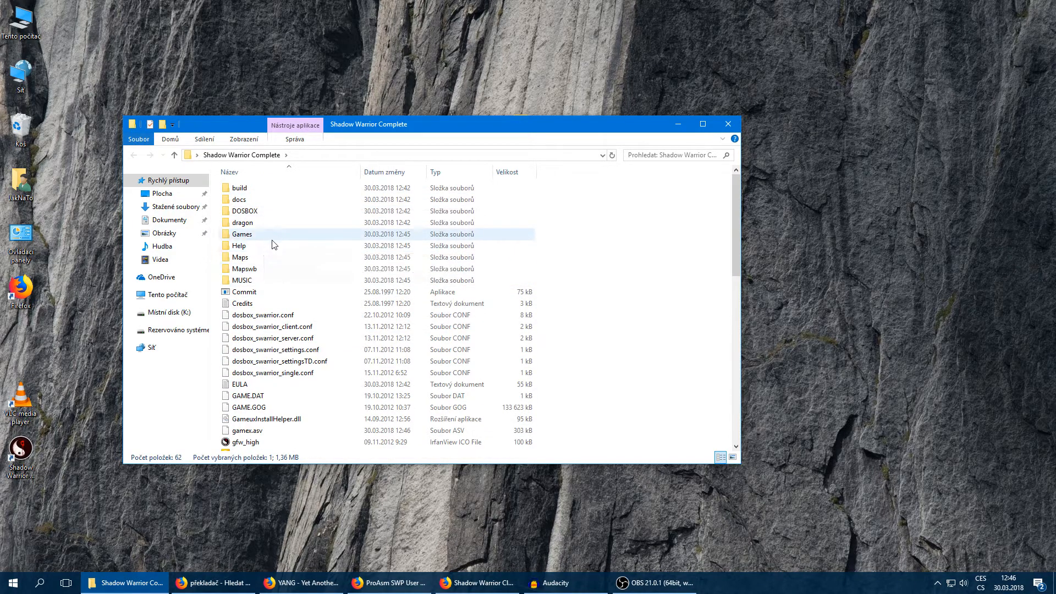
{"action": "left_click", "coordinate": [239, 199]}
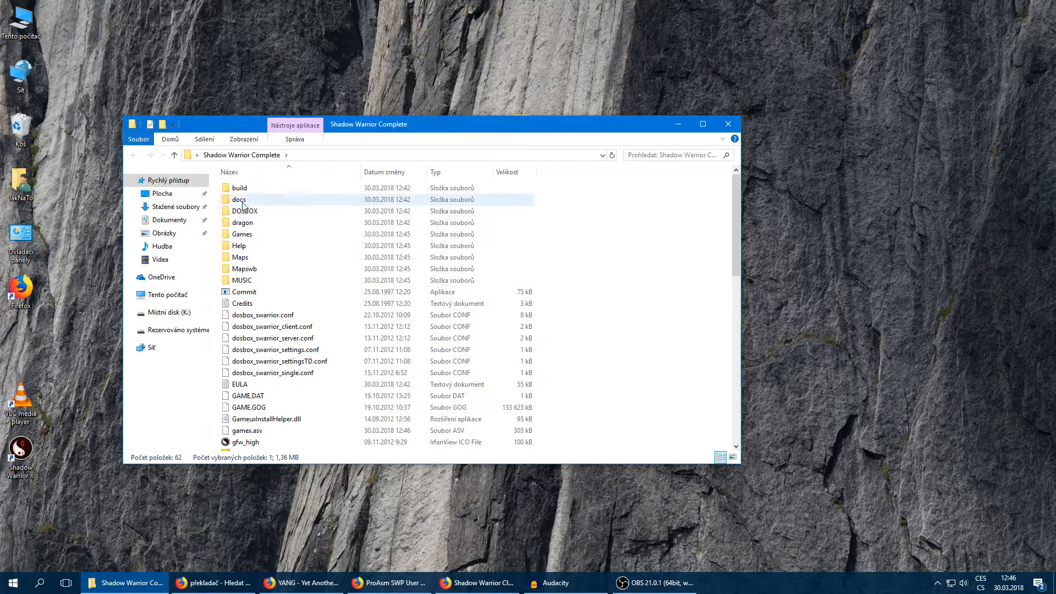
{"action": "double_click", "coordinate": [242, 222]}
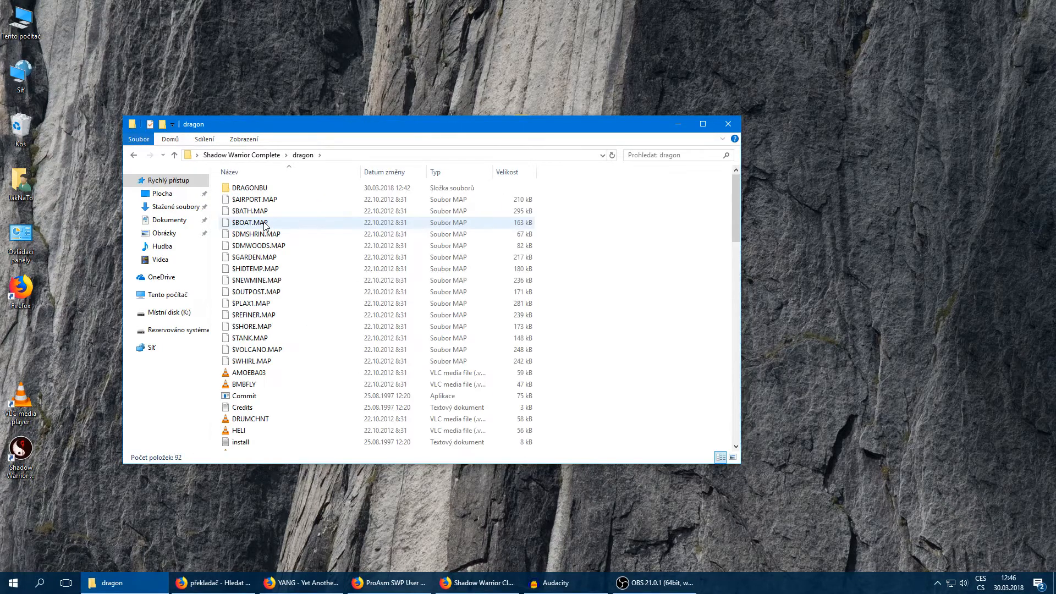
{"action": "scroll", "scroll_direction": "down", "scroll_amount": 3}
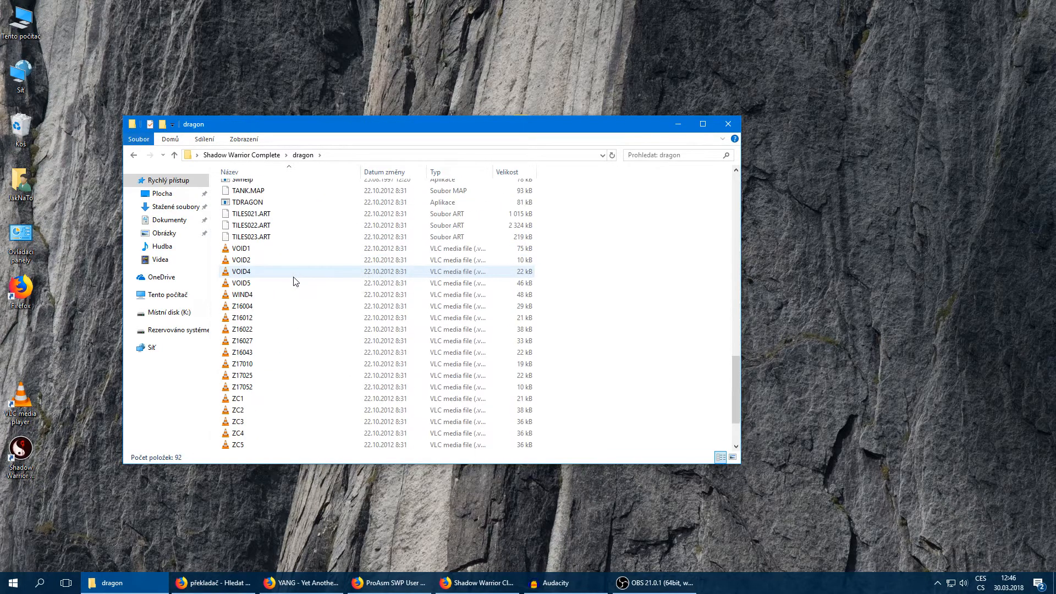
{"action": "scroll", "scroll_direction": "down", "scroll_amount": 3}
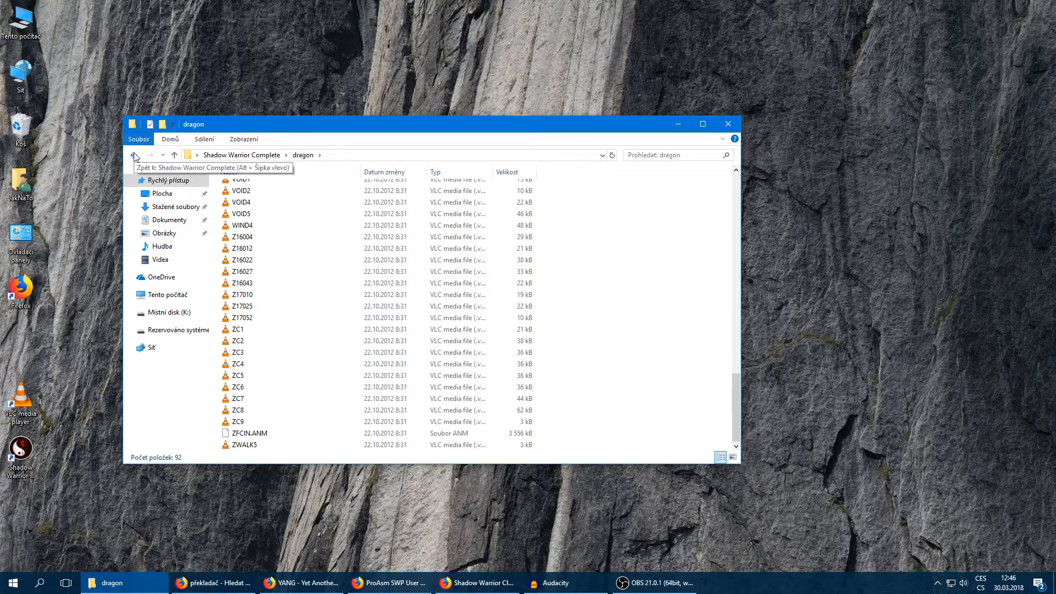
{"action": "left_click", "coordinate": [134, 156]}
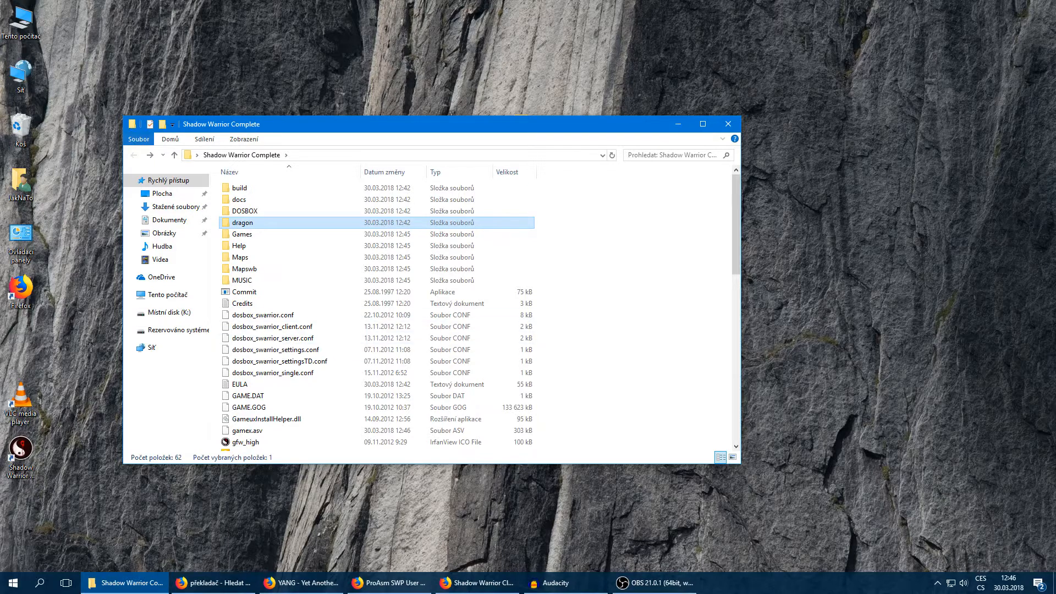
{"action": "left_click", "coordinate": [475, 583]}
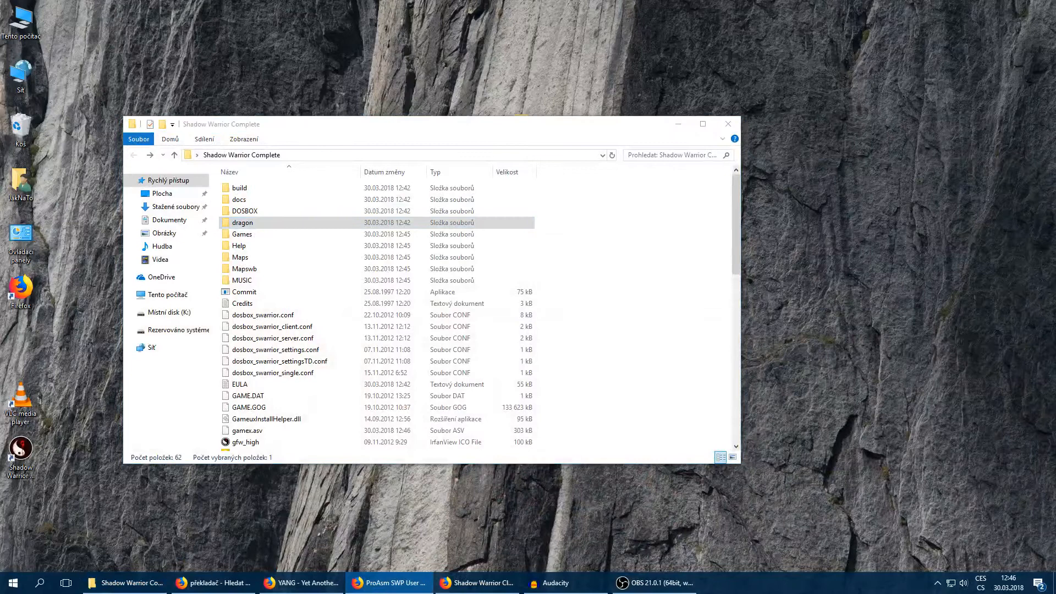
Download the Twin Dragon add-on archive TwinDrag_v12 from the ProAsm add-ons page
{"action": "left_click", "coordinate": [389, 583]}
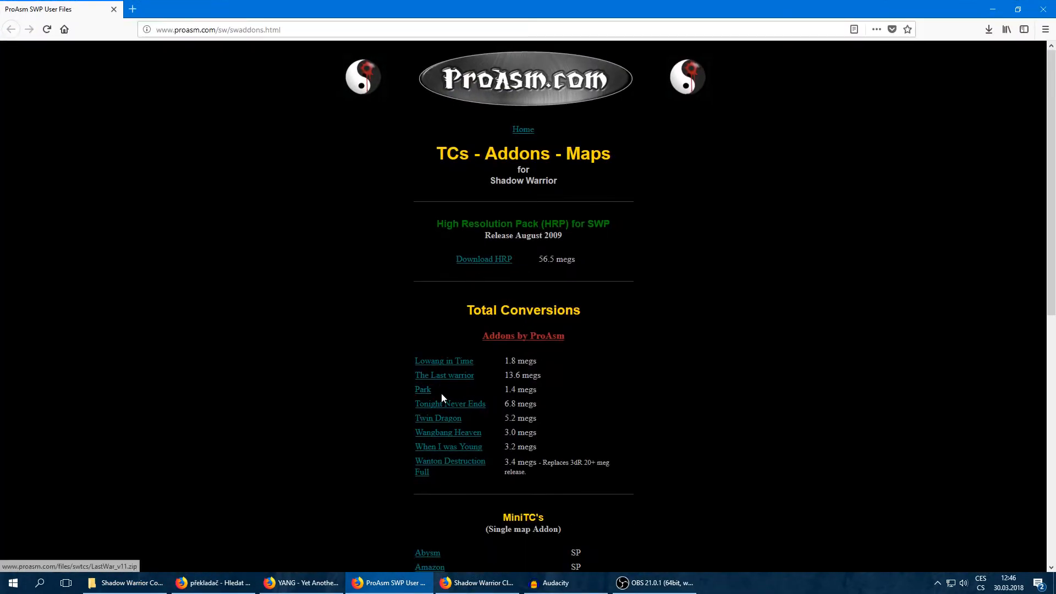
{"action": "left_click", "coordinate": [437, 418]}
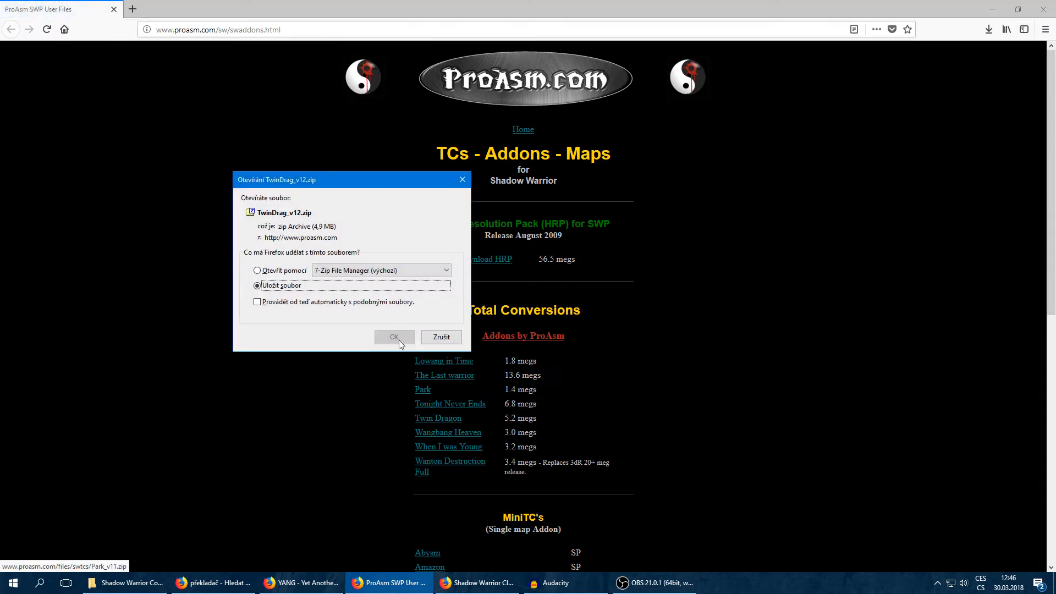
{"action": "left_click", "coordinate": [394, 337]}
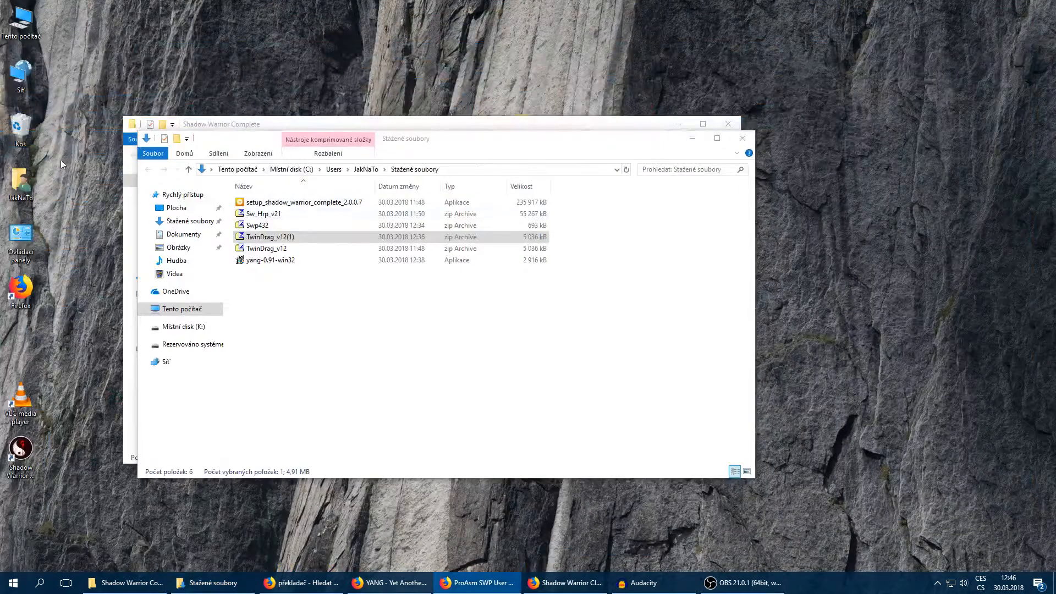
Extract TwinDrag.grp from the TwinDrag_v12(1) archive into the game folder and close 7-Zip
{"action": "double_click", "coordinate": [266, 247]}
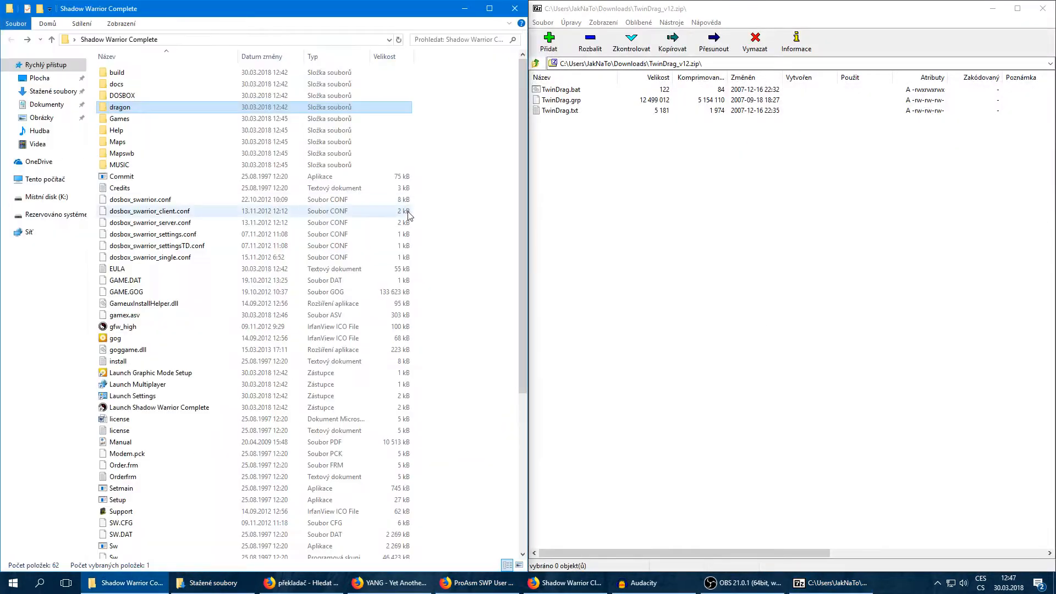
{"action": "mouse_move", "coordinate": [563, 103]}
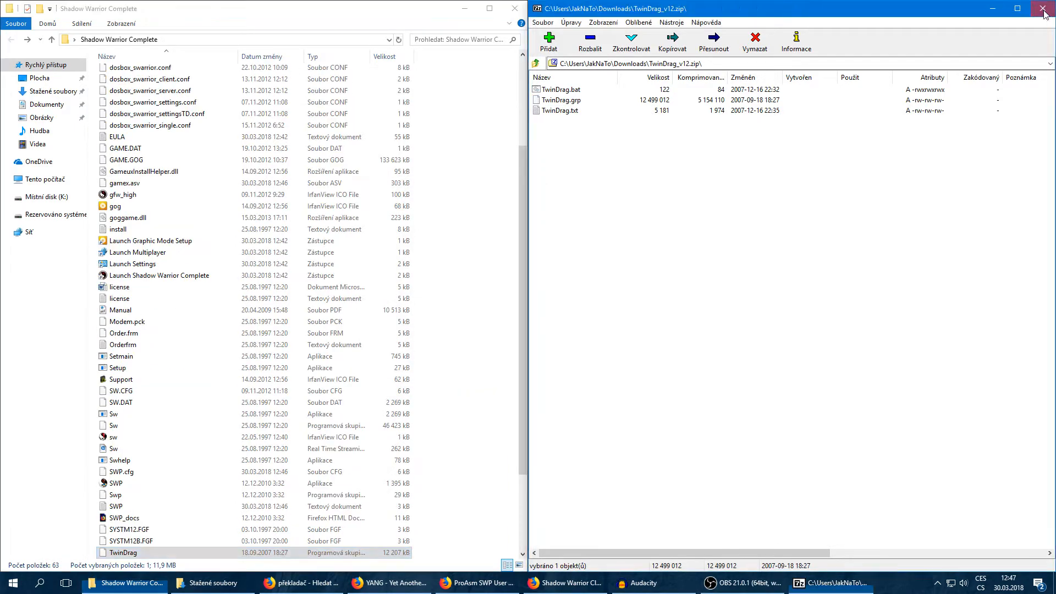
{"action": "left_click", "coordinate": [1045, 9]}
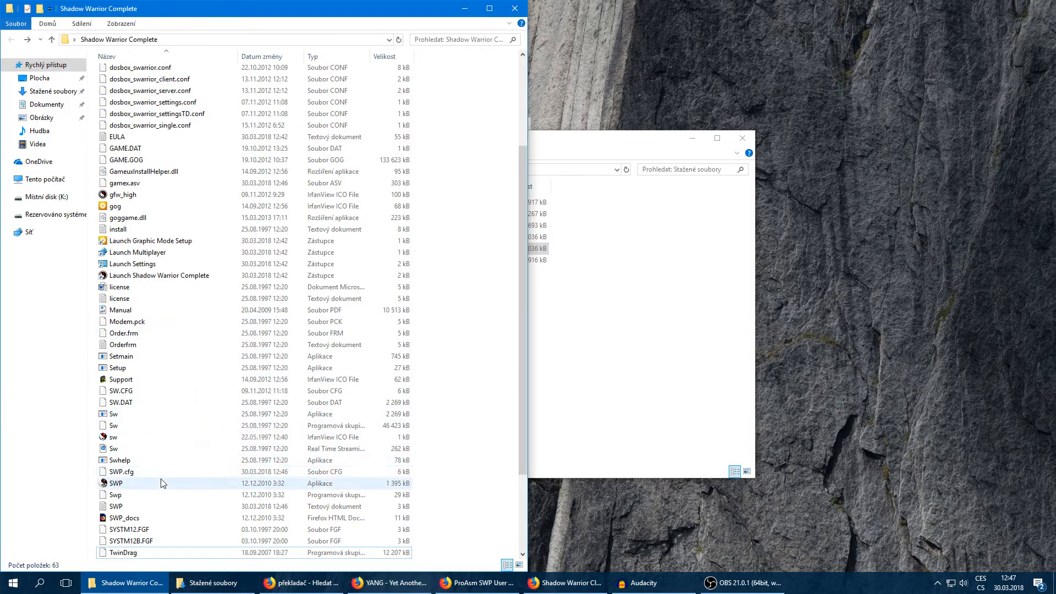
Create an SWP shortcut whose target launches SWP.exe with -gTwinDrag.grp
{"action": "right_click", "coordinate": [115, 483]}
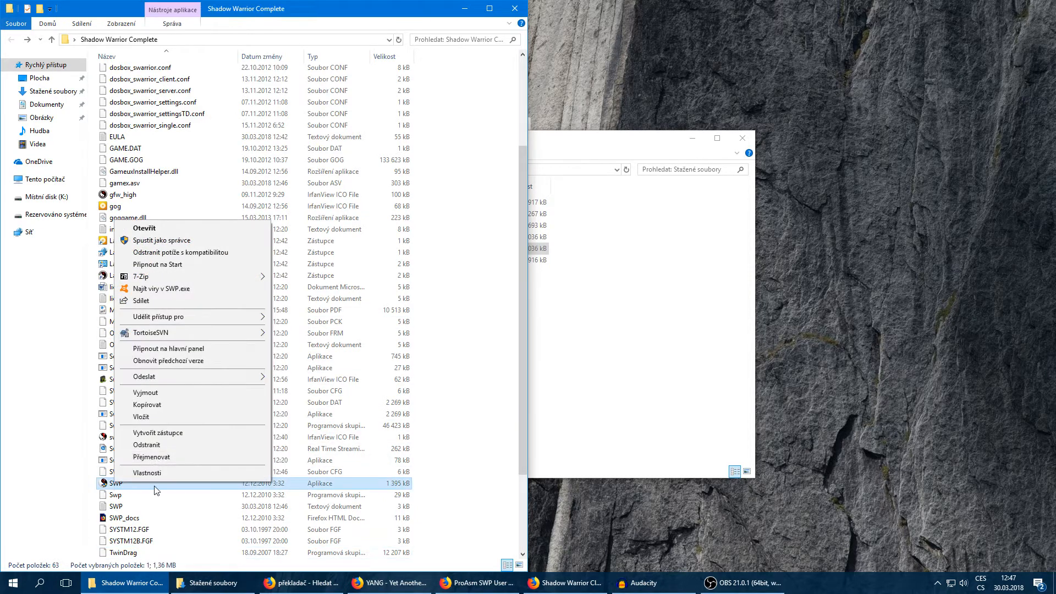
{"action": "mouse_move", "coordinate": [164, 410]}
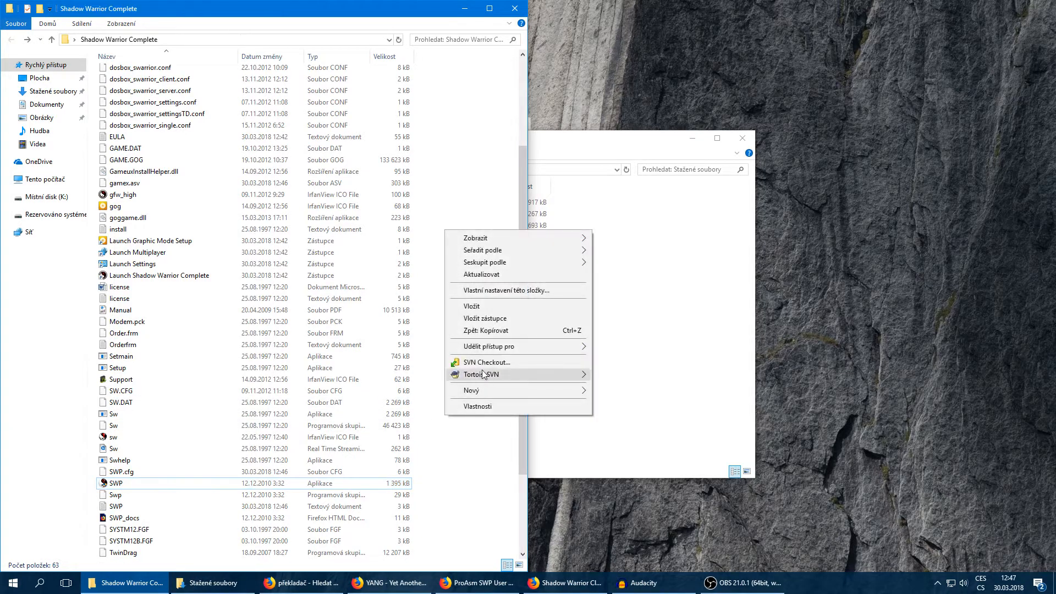
{"action": "left_click", "coordinate": [479, 318]}
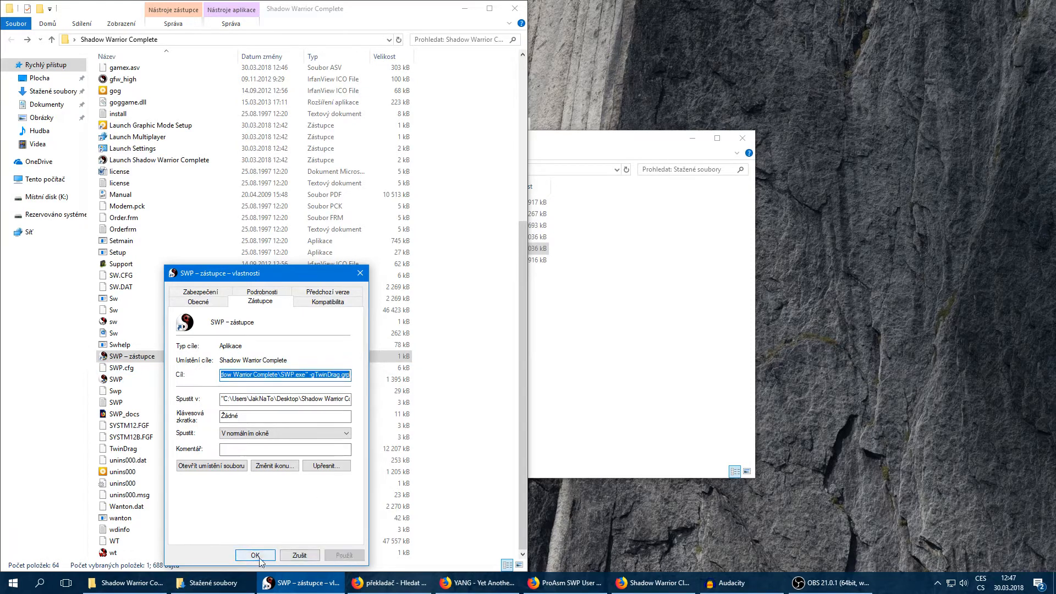
{"action": "left_click", "coordinate": [255, 554]}
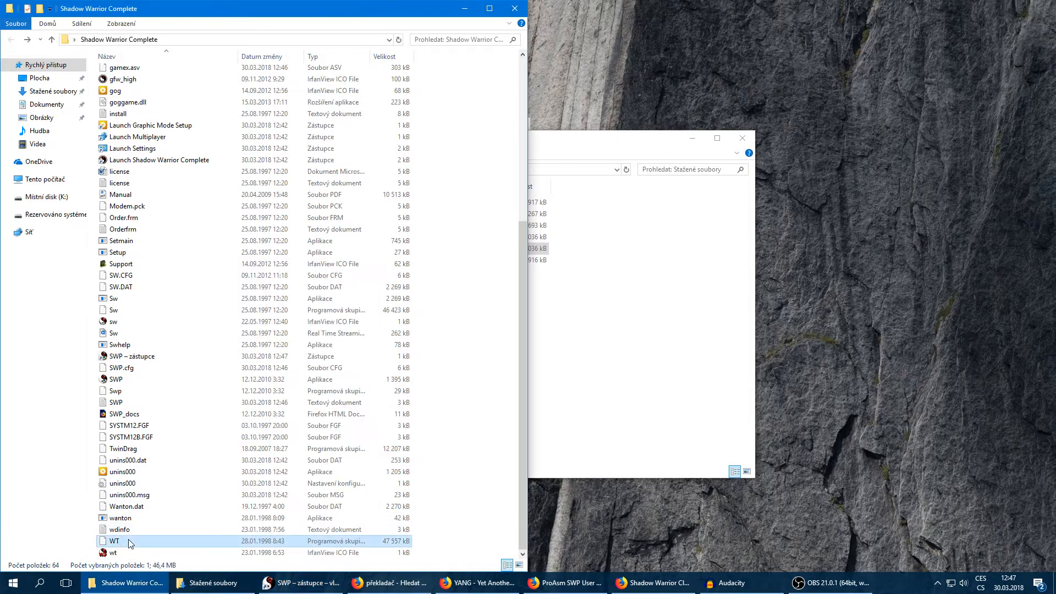
{"action": "mouse_move", "coordinate": [128, 541]}
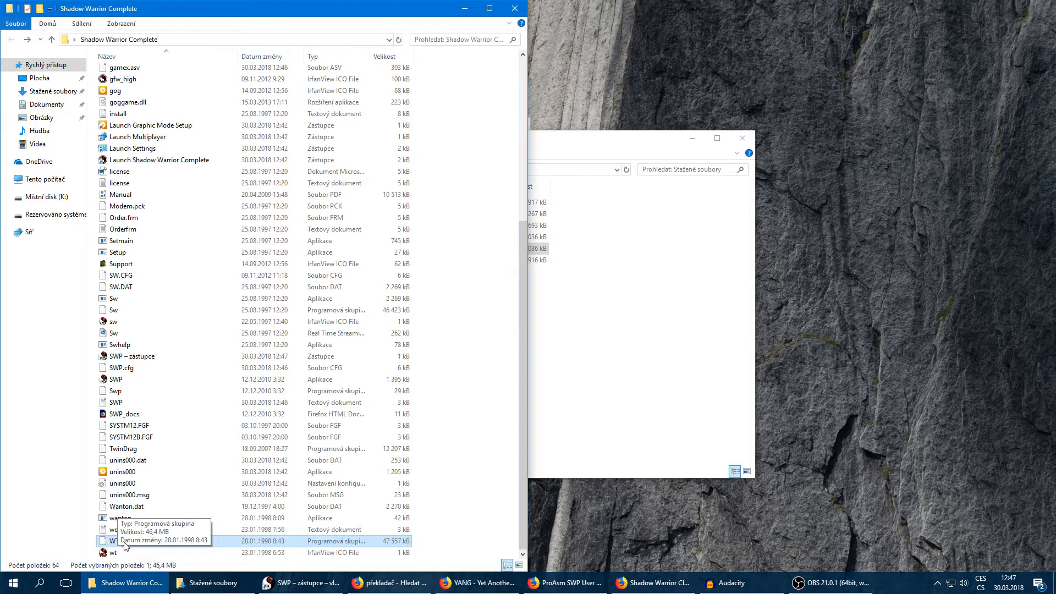
{"action": "mouse_move", "coordinate": [152, 194]}
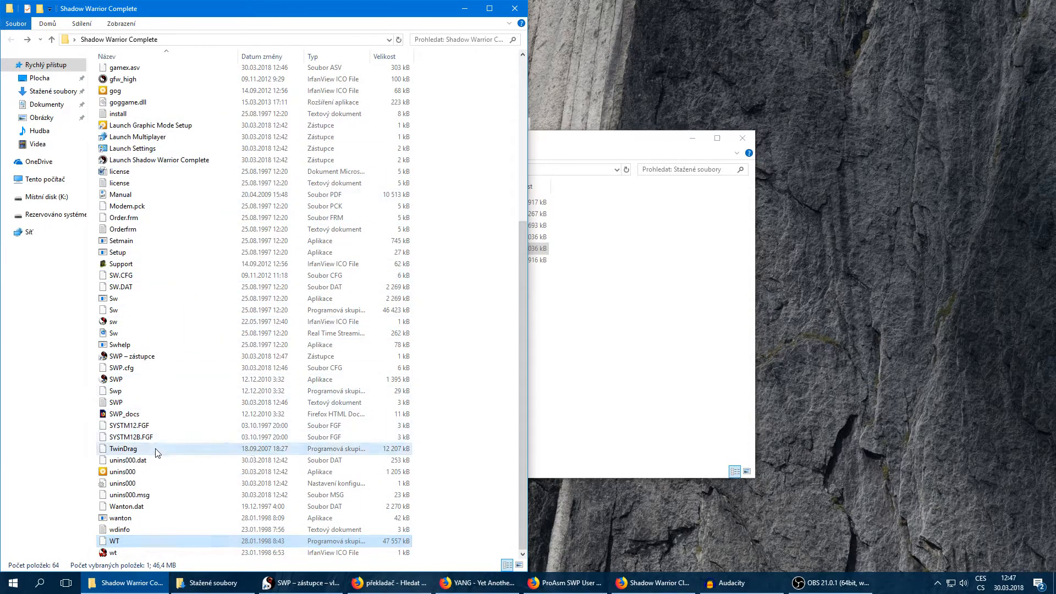
{"action": "left_click", "coordinate": [123, 449]}
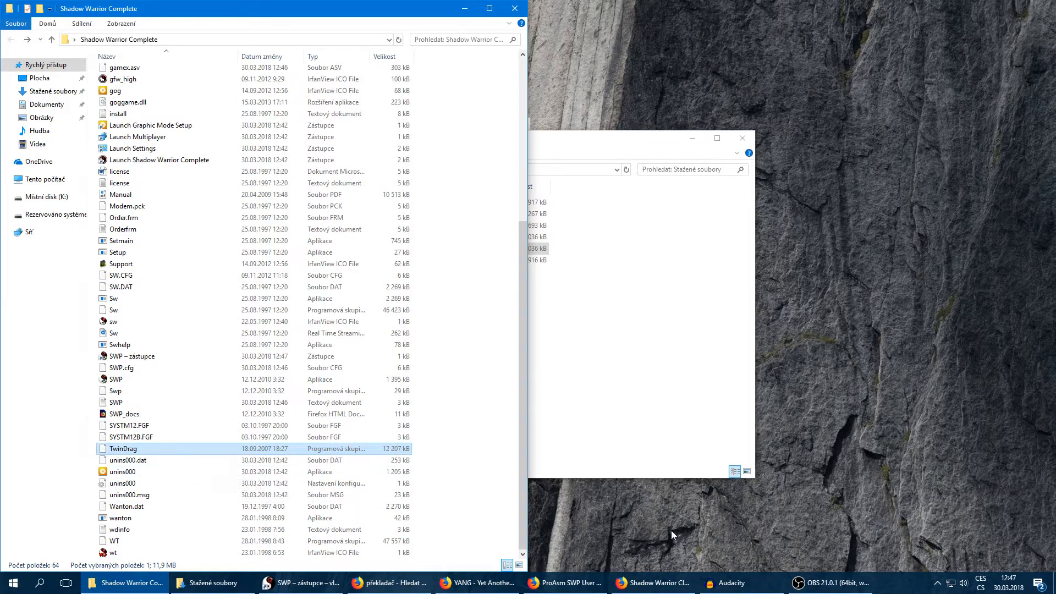
{"action": "mouse_move", "coordinate": [430, 518]}
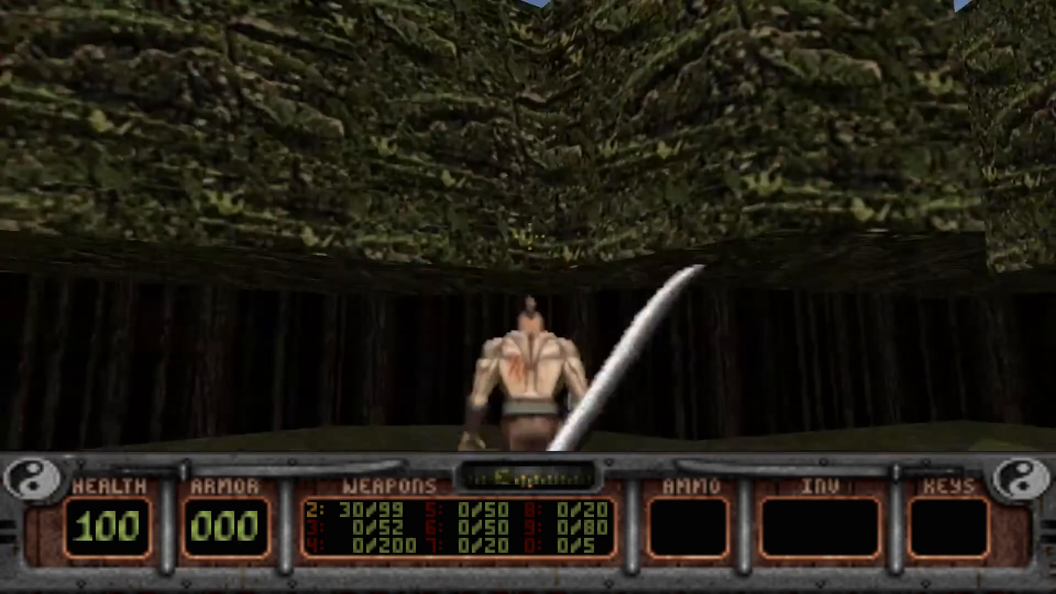
Quit Shadow Warrior with Escape and return to the game folder
{"action": "key", "text": "Escape"}
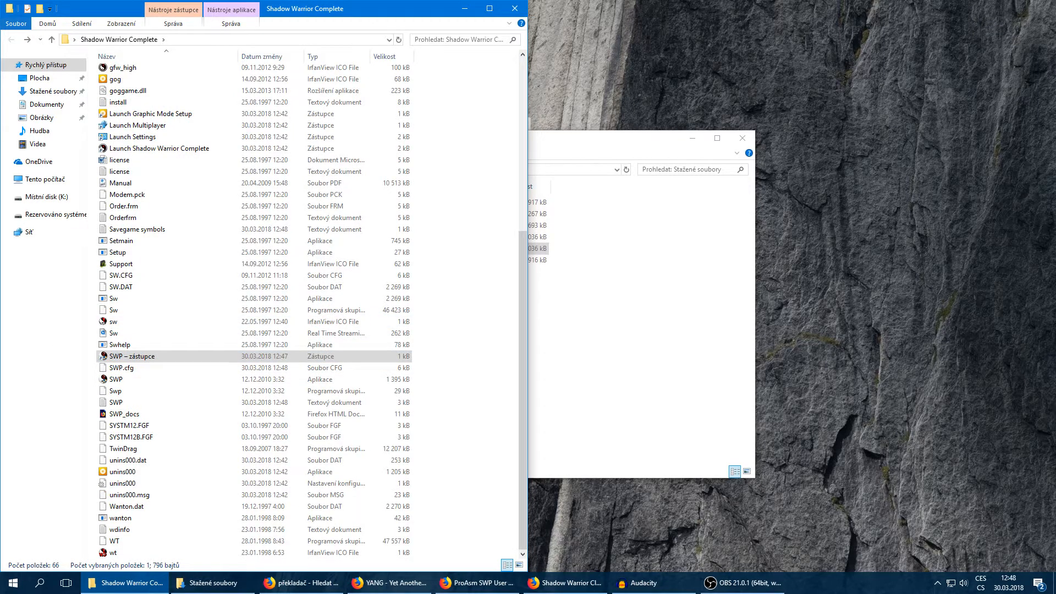
Maximize the YANG website and download the WIN32 installer
{"action": "left_click", "coordinate": [515, 7]}
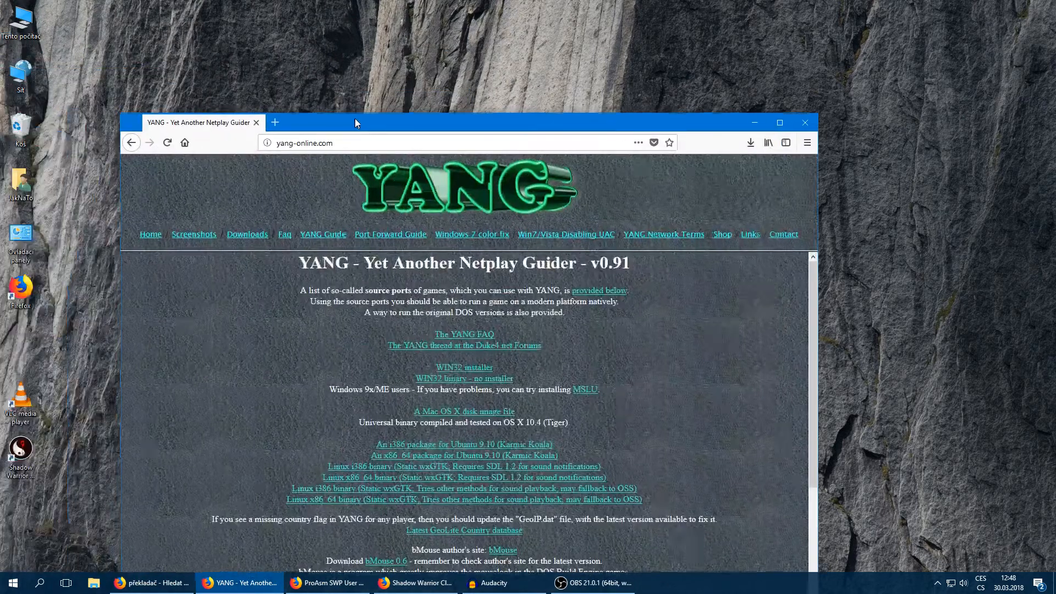
{"action": "left_click", "coordinate": [779, 122]}
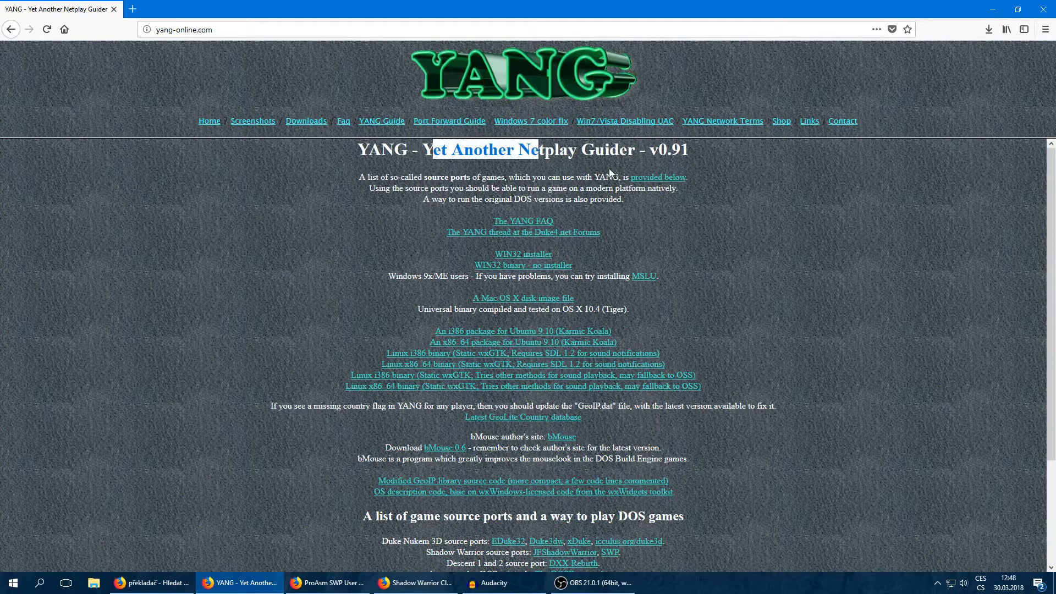
{"action": "left_click", "coordinate": [306, 121]}
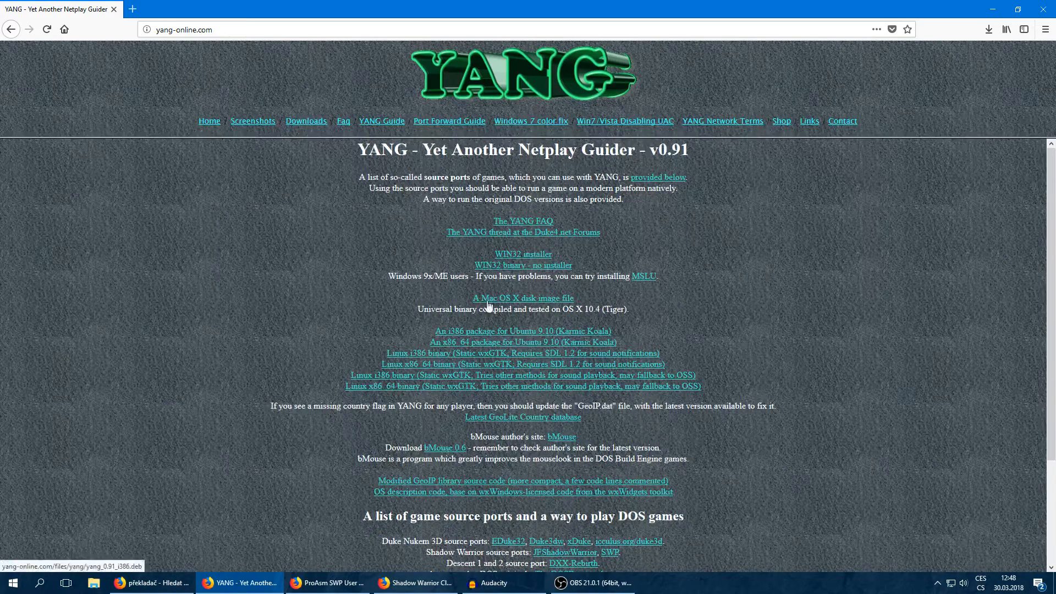
{"action": "mouse_move", "coordinate": [522, 254]}
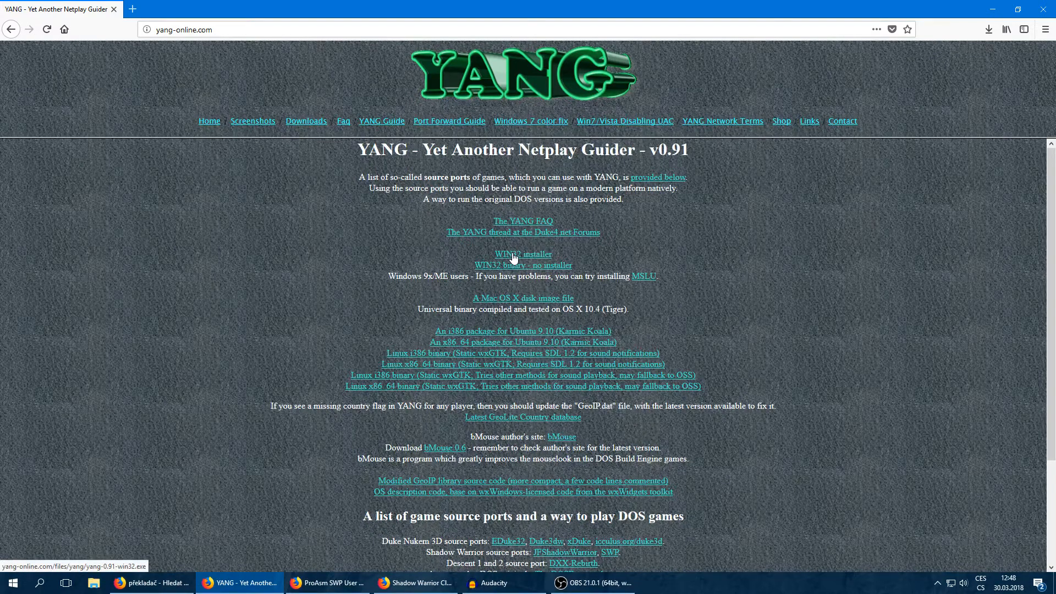
{"action": "left_click", "coordinate": [522, 265]}
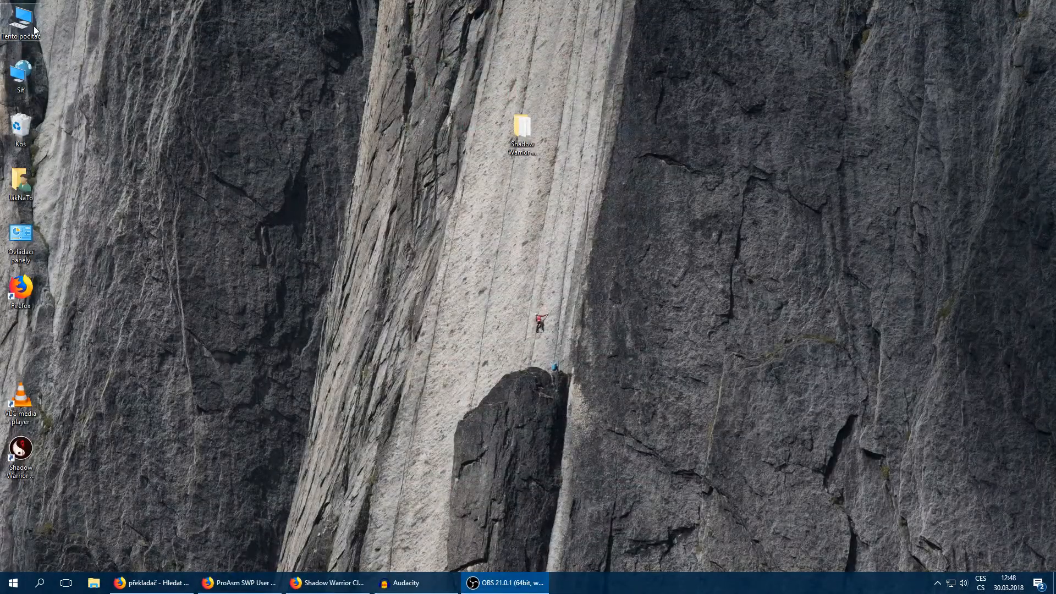
Install YANG from the downloaded installer, launch it and go to its Settings menu
{"action": "left_click", "coordinate": [94, 583]}
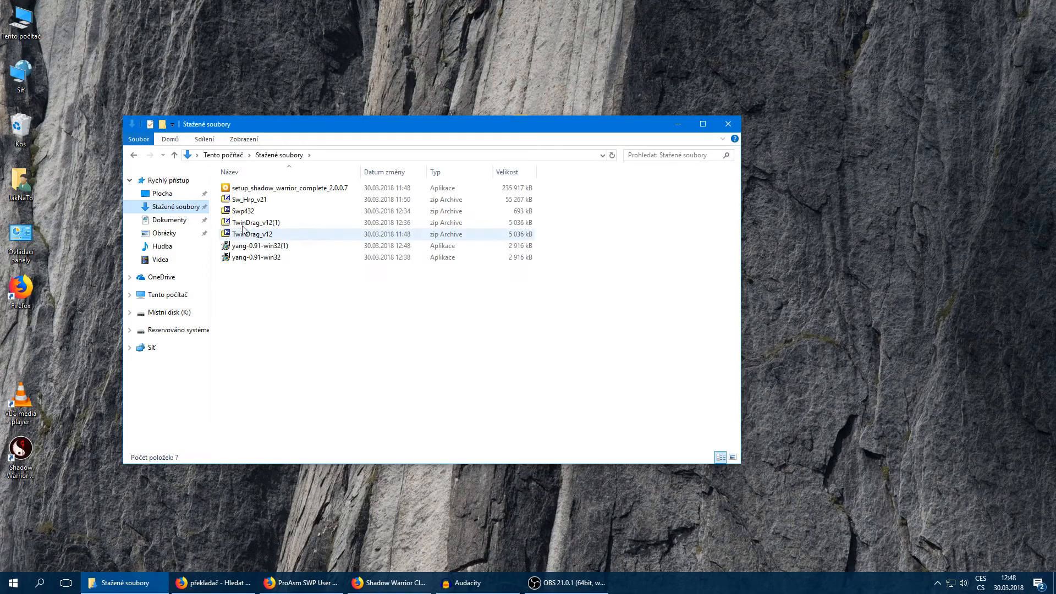
{"action": "double_click", "coordinate": [258, 256]}
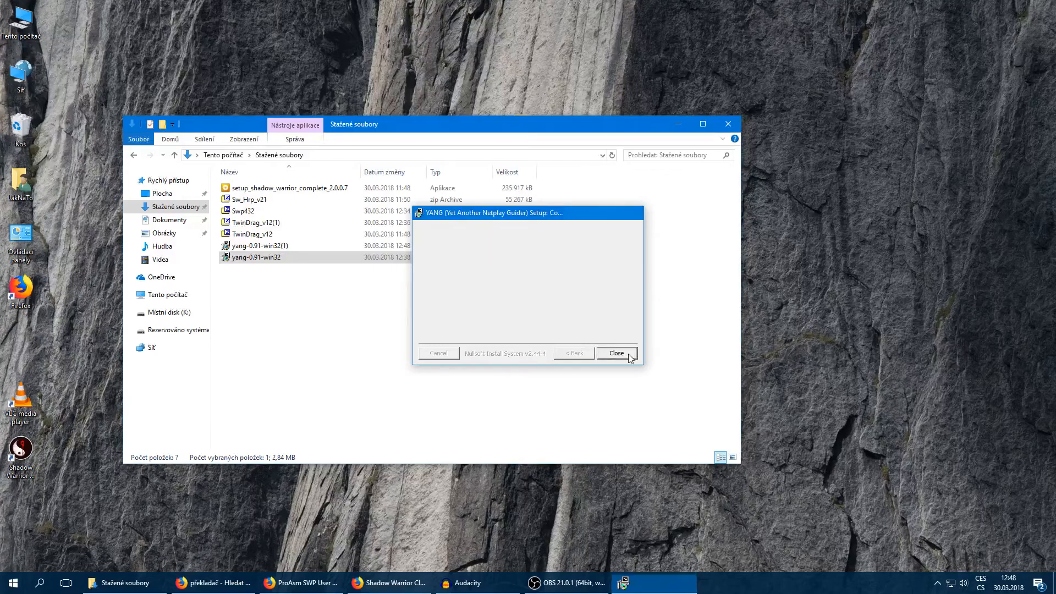
{"action": "left_click", "coordinate": [11, 583]}
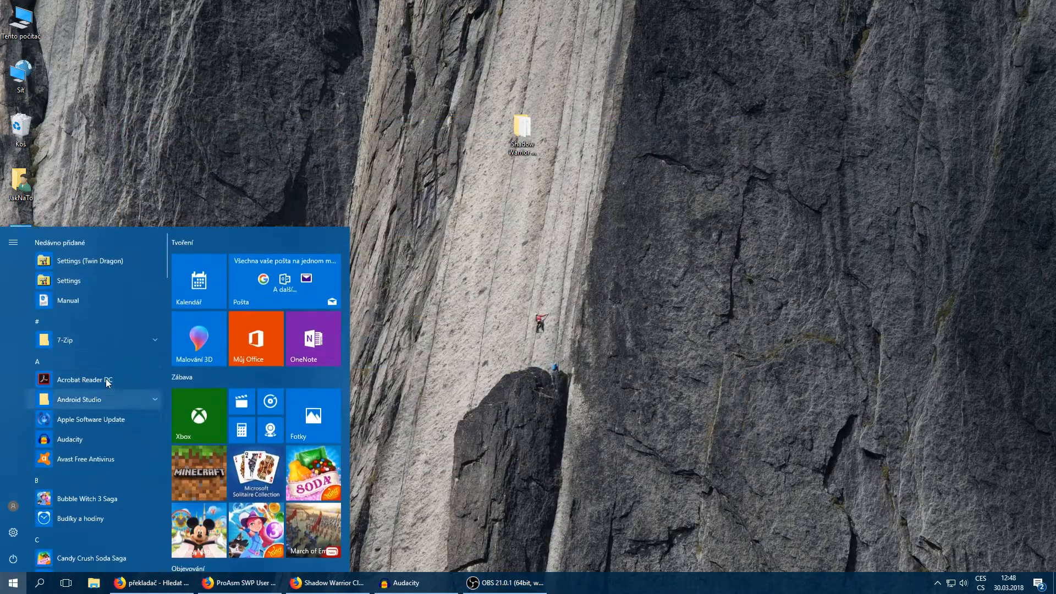
{"action": "type", "text": "yang"}
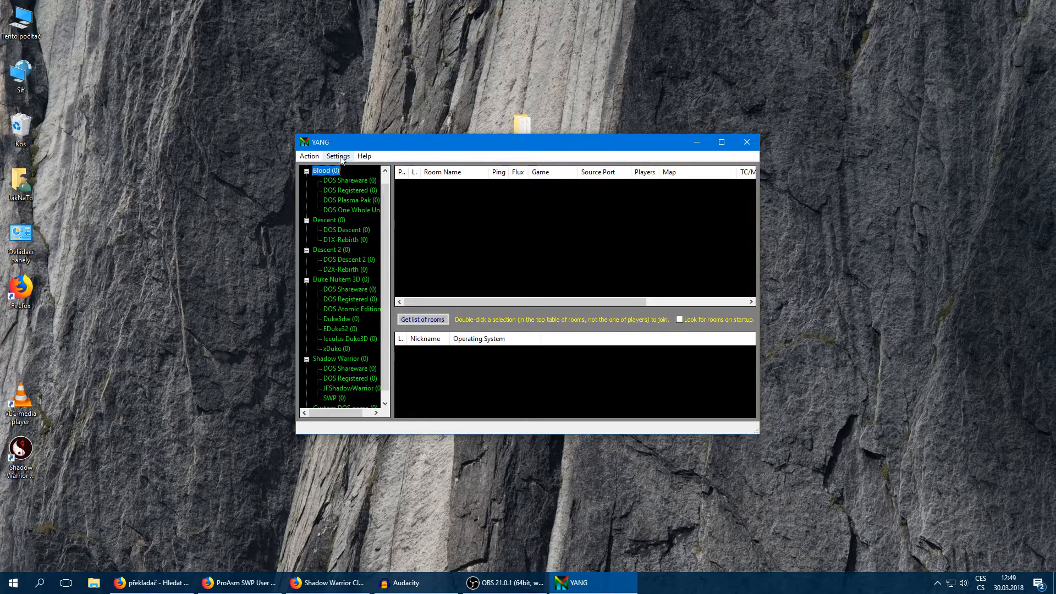
{"action": "mouse_move", "coordinate": [323, 162]}
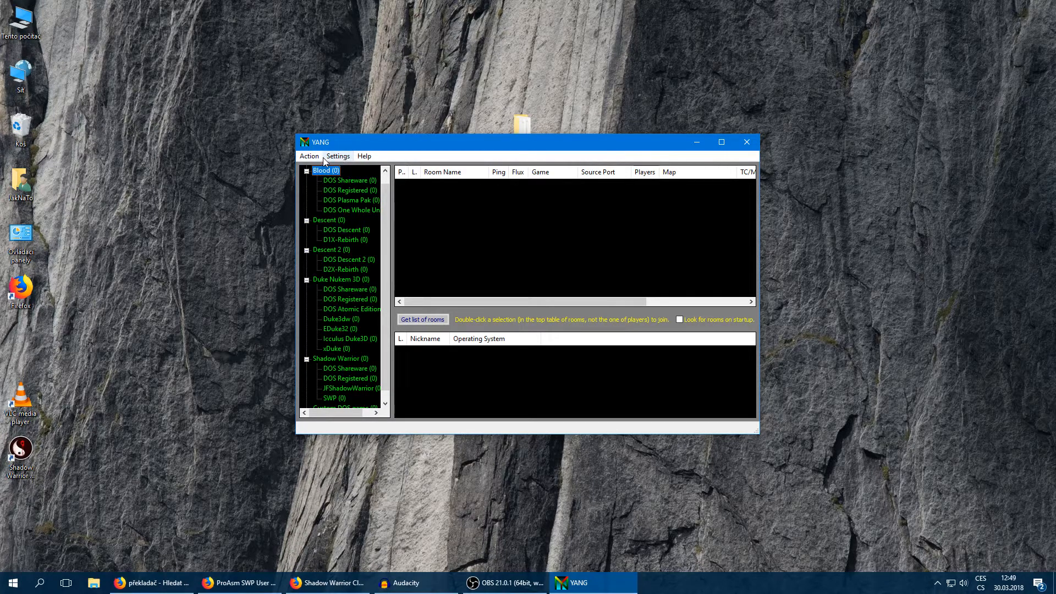
{"action": "left_click", "coordinate": [338, 155]}
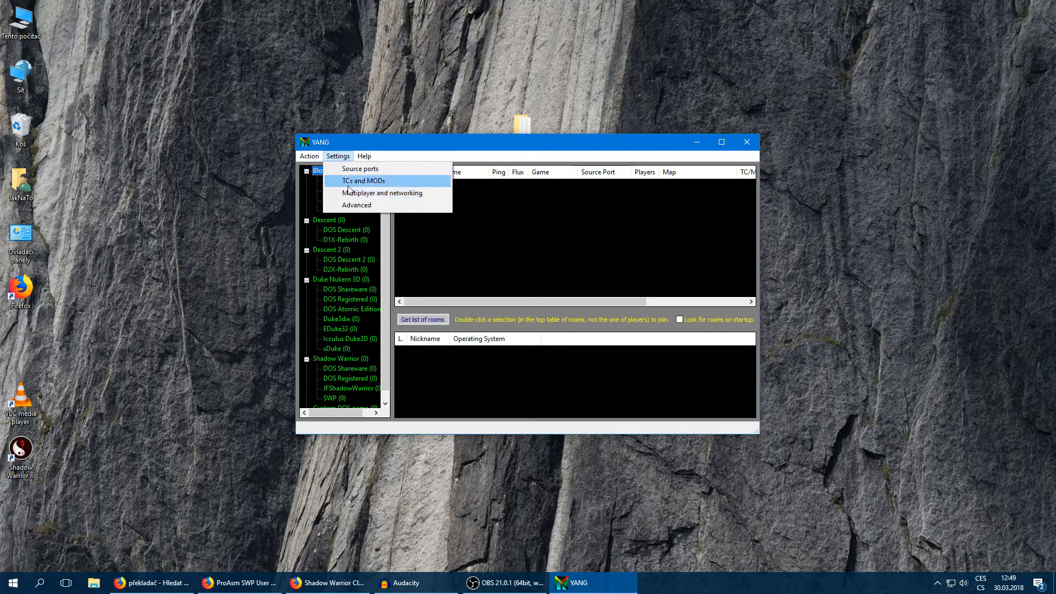
{"action": "mouse_move", "coordinate": [363, 193]}
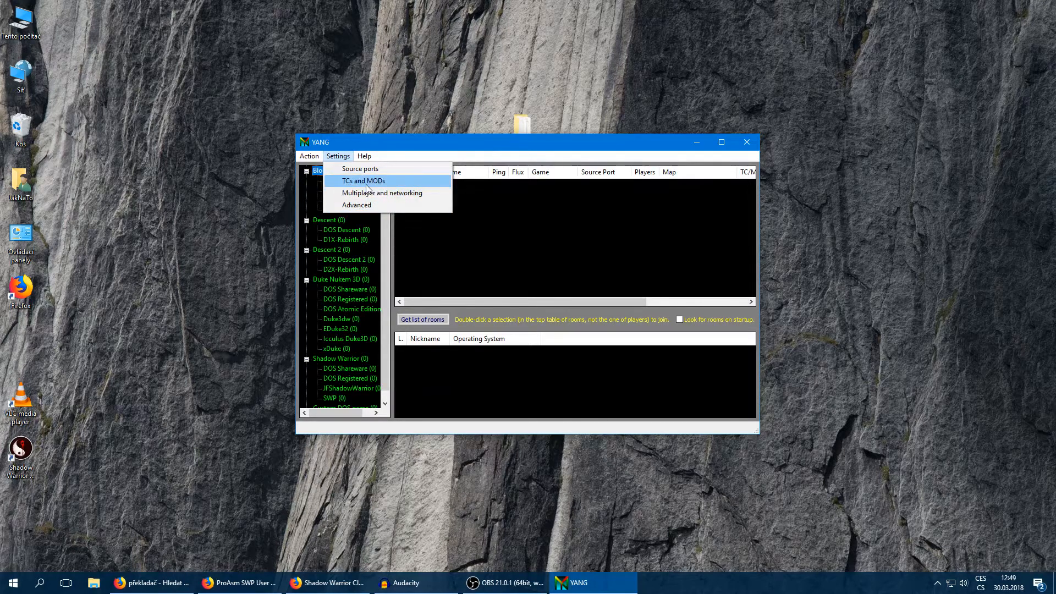
{"action": "mouse_move", "coordinate": [381, 194]}
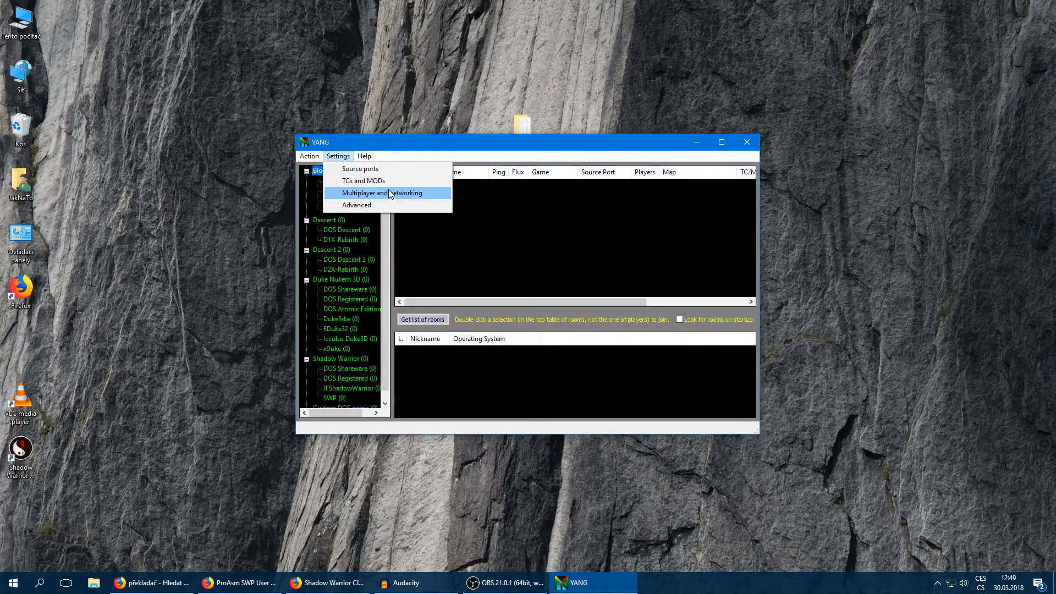
{"action": "mouse_move", "coordinate": [357, 205]}
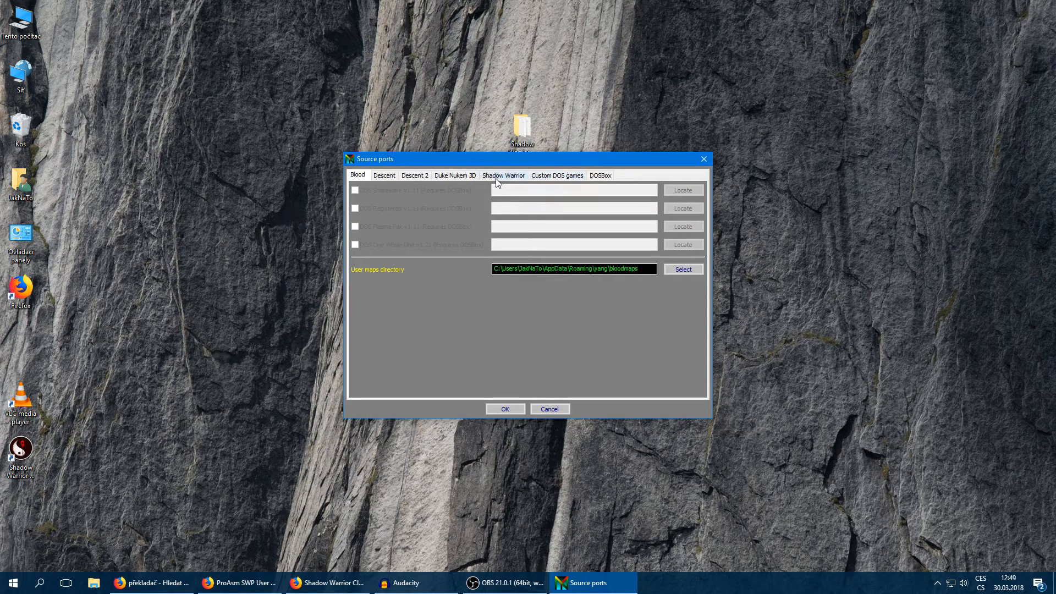
Point the Shadow Warrior SWP port to SWP.exe in the game folder and confirm the settings
{"action": "left_click", "coordinate": [503, 175]}
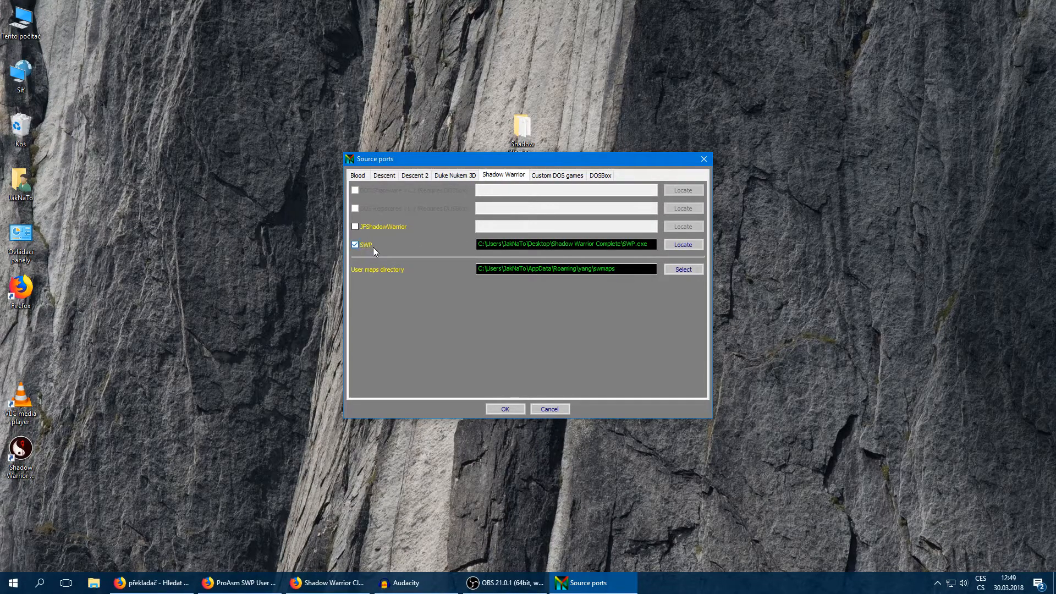
{"action": "left_click", "coordinate": [682, 244]}
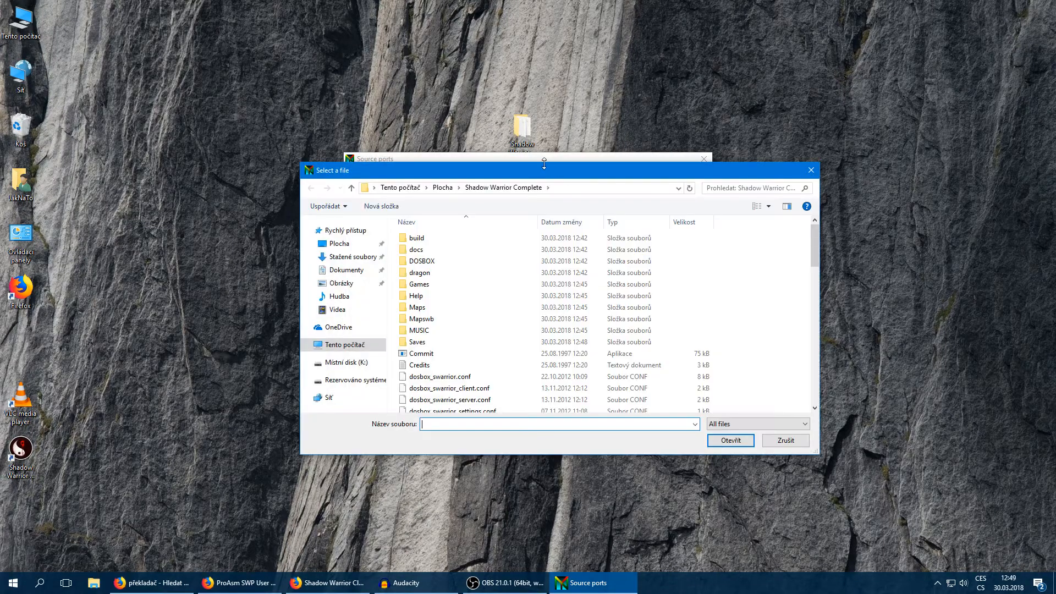
{"action": "scroll", "scroll_direction": "down", "scroll_amount": 3}
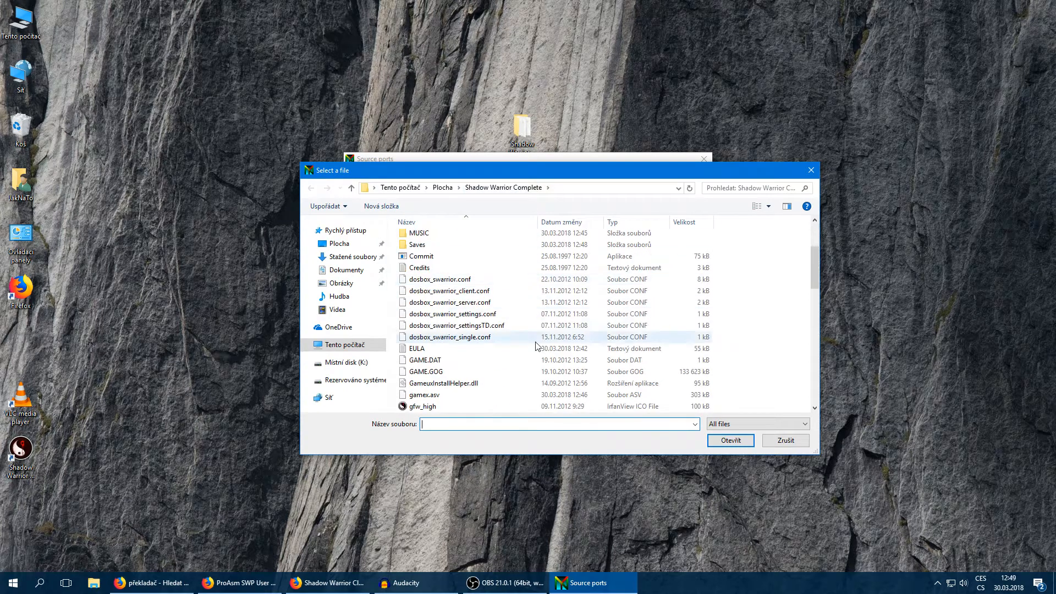
{"action": "scroll", "scroll_direction": "down", "scroll_amount": 3}
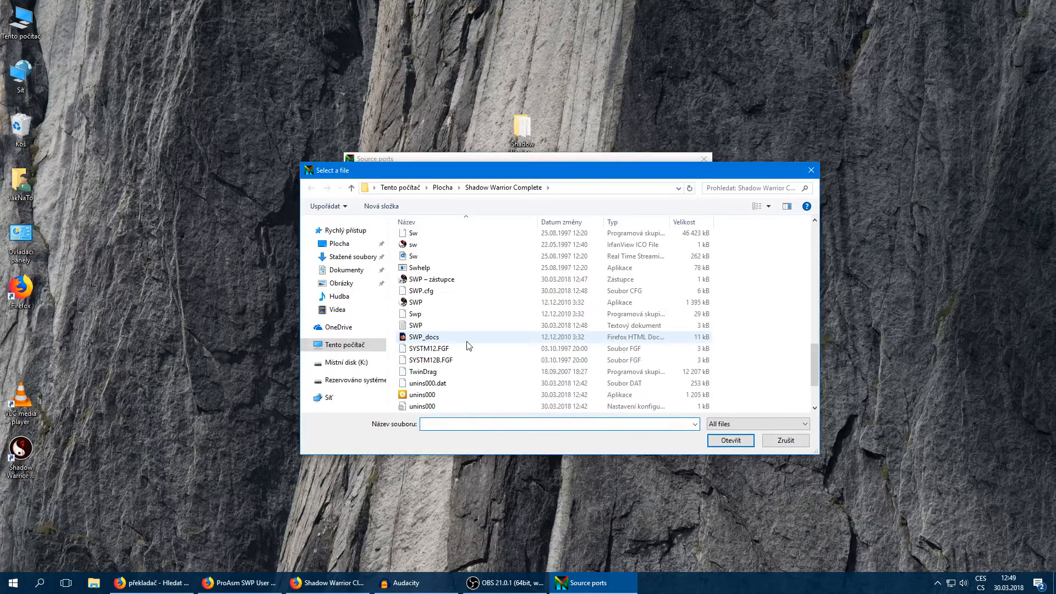
{"action": "left_click", "coordinate": [416, 301]}
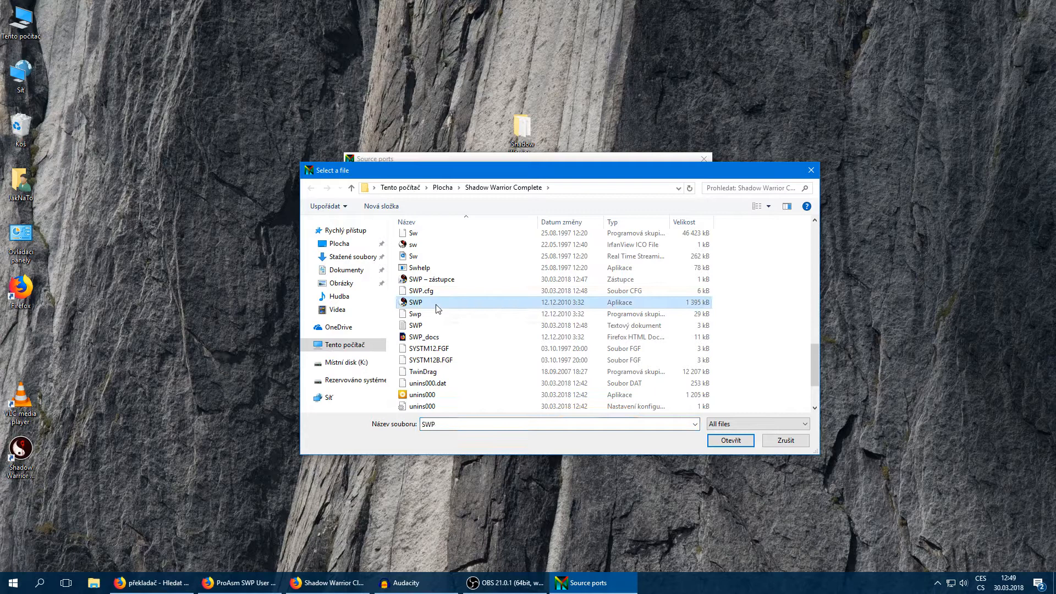
{"action": "mouse_move", "coordinate": [438, 306]}
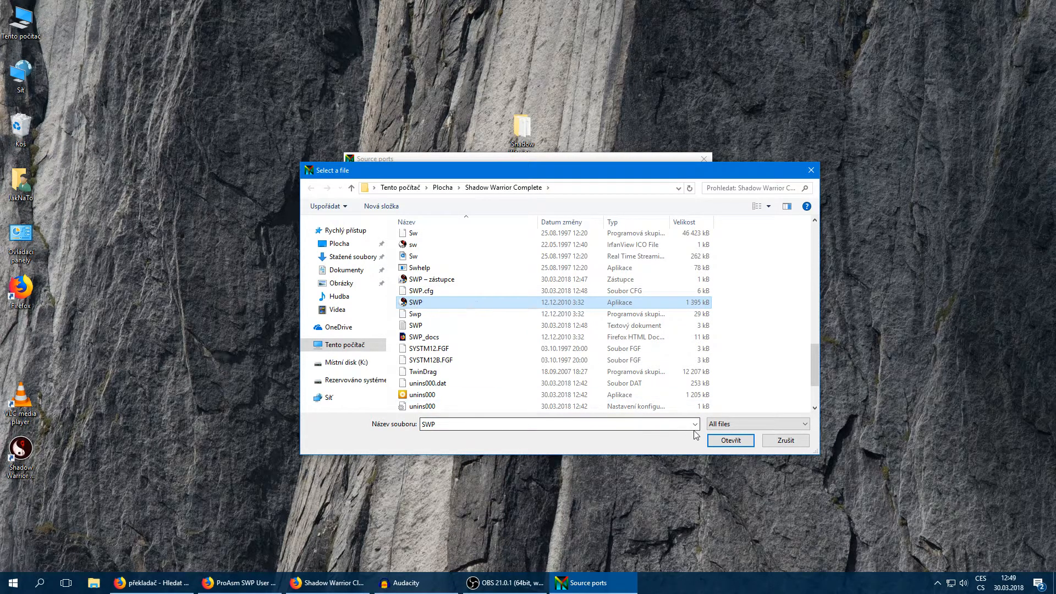
{"action": "left_click", "coordinate": [730, 440]}
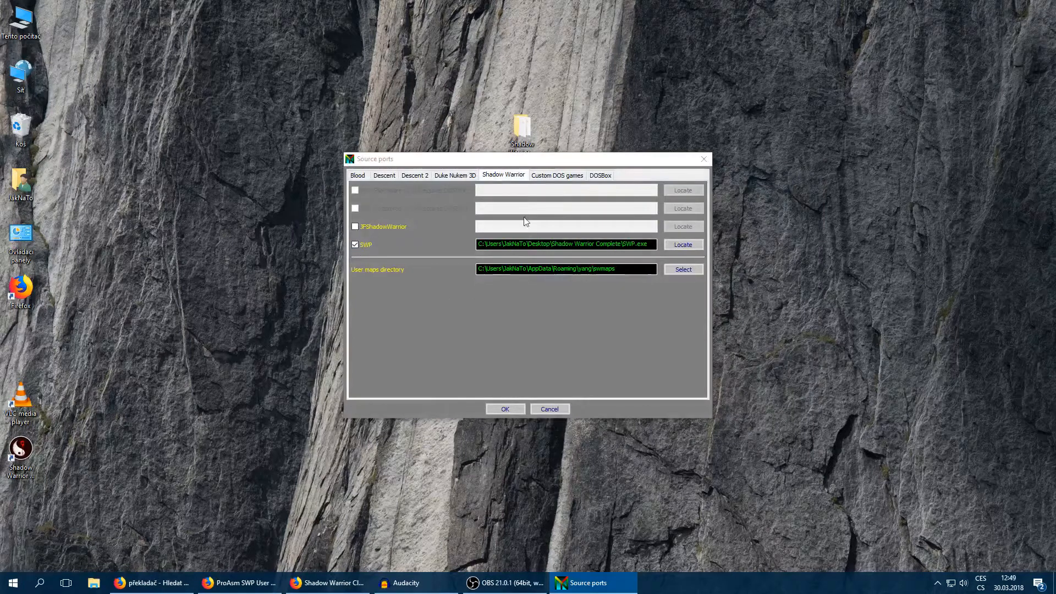
{"action": "left_click", "coordinate": [505, 409]}
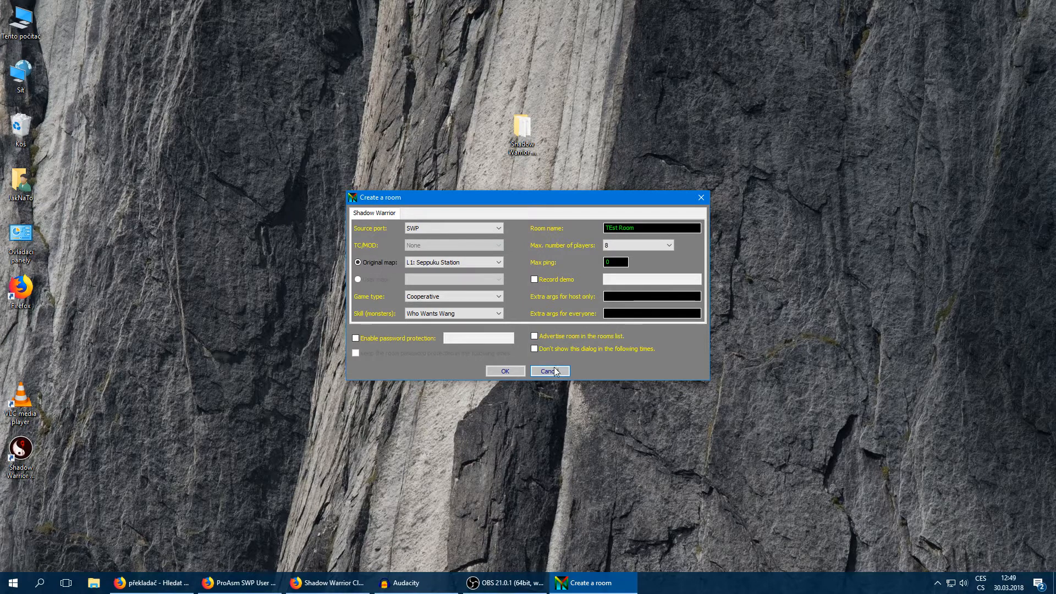
Create a Wanton Destruction mod profile using the WT file in the TC/MOD settings
{"action": "left_click", "coordinate": [549, 371]}
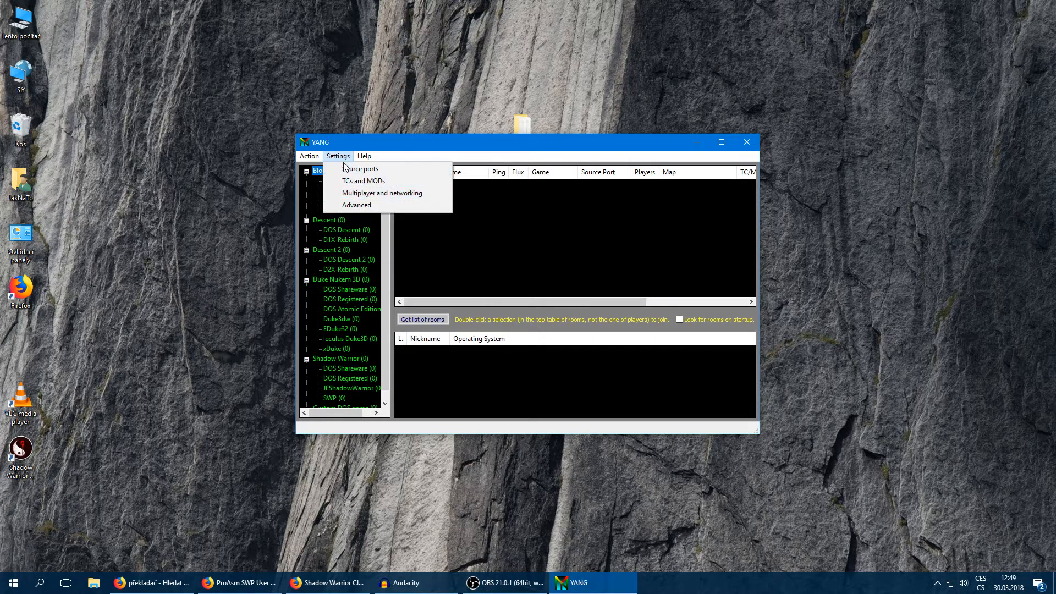
{"action": "left_click", "coordinate": [362, 181]}
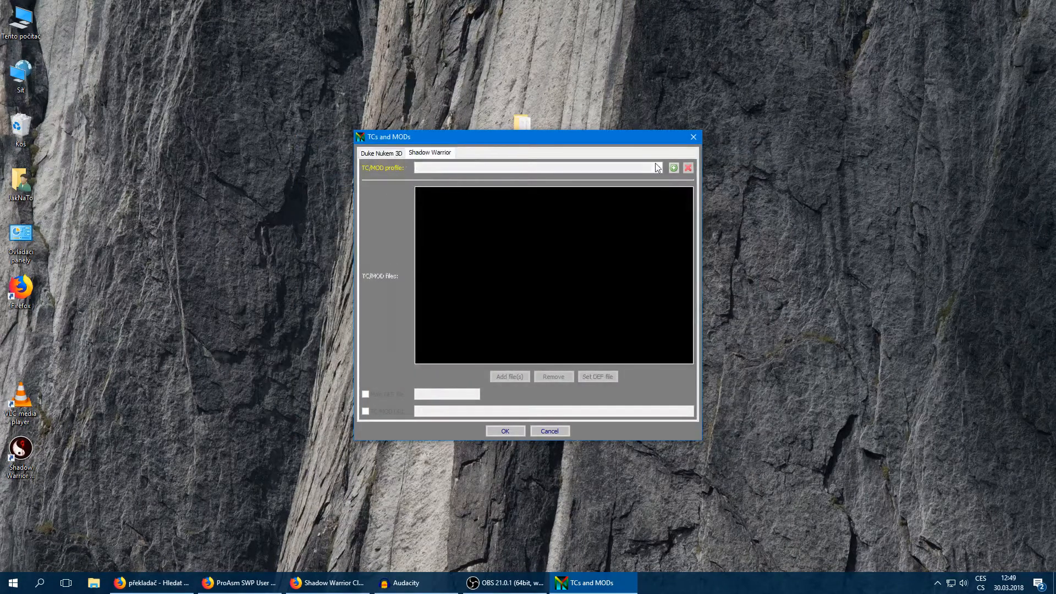
{"action": "left_click", "coordinate": [673, 167]}
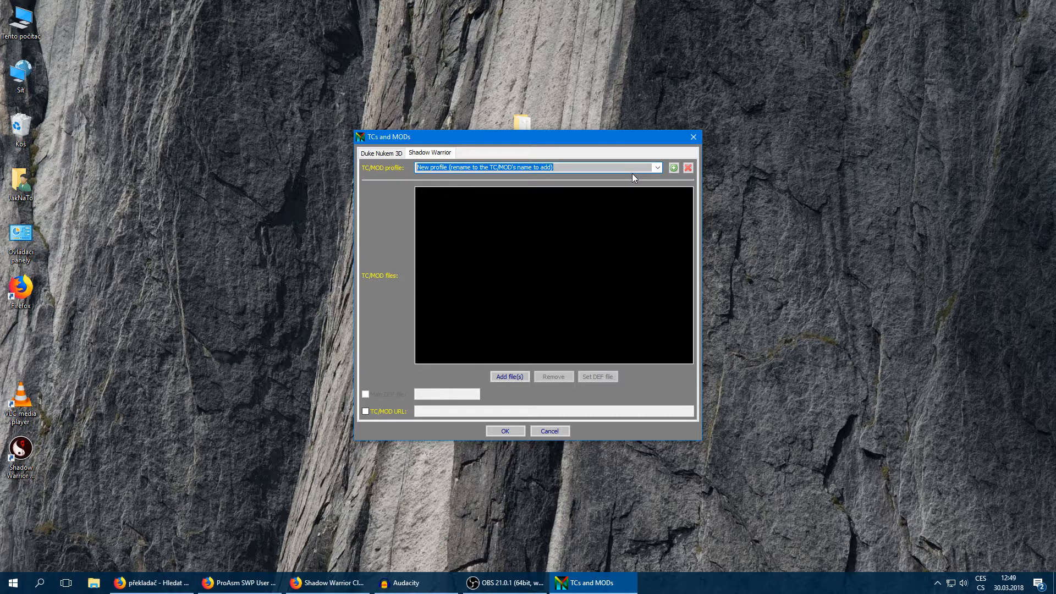
{"action": "type", "text": "Wanton De"}
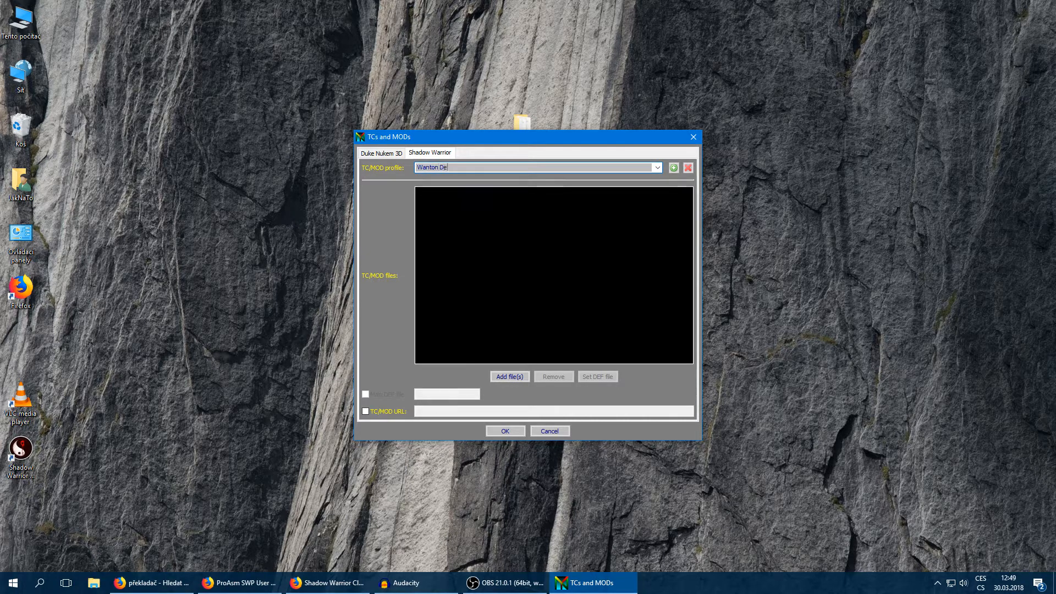
{"action": "type", "text": "struction"}
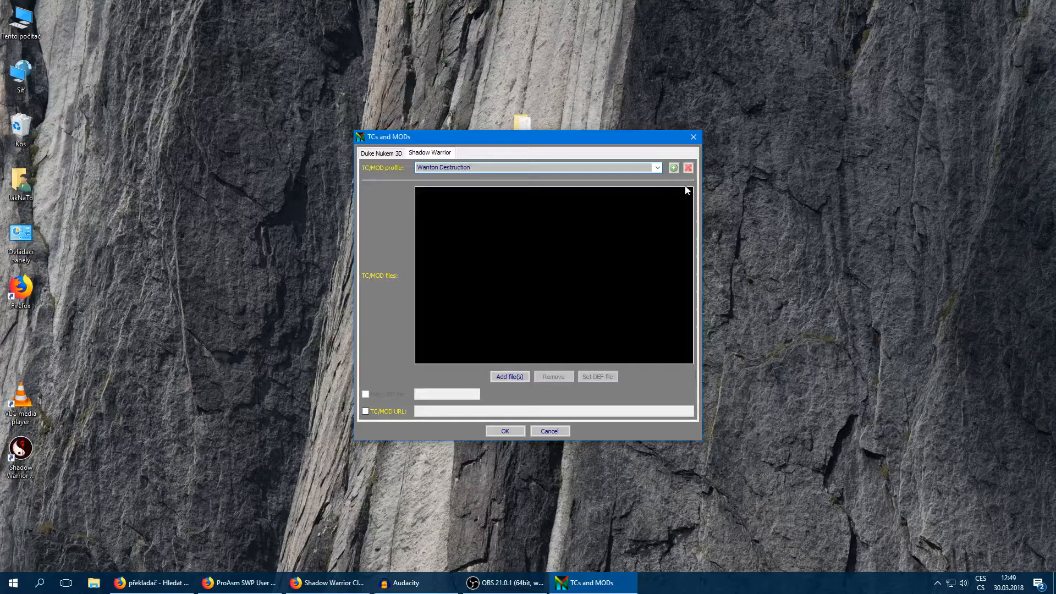
{"action": "left_click", "coordinate": [510, 376]}
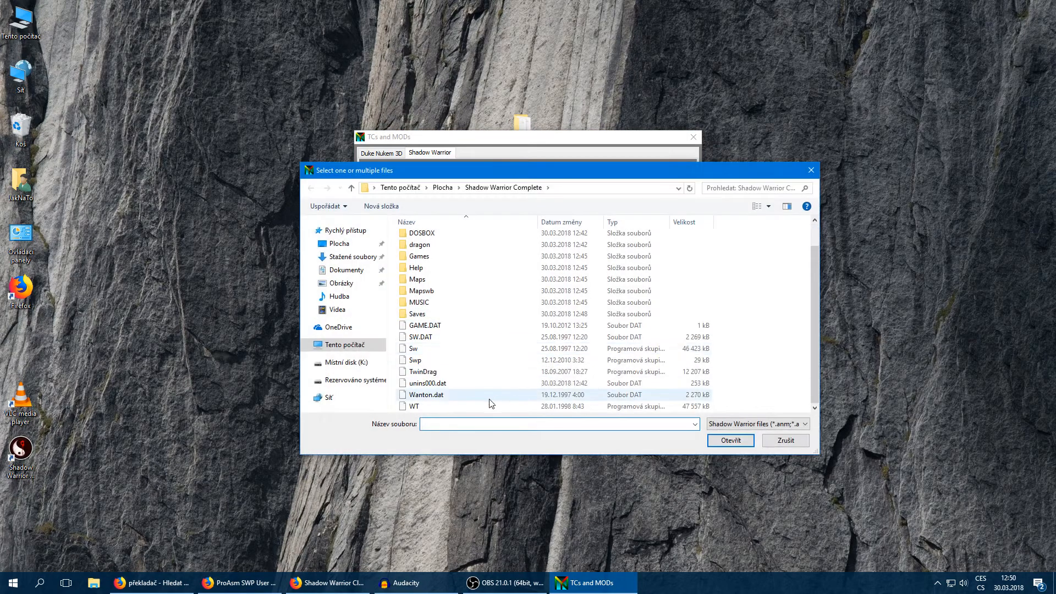
{"action": "left_click", "coordinate": [415, 406]}
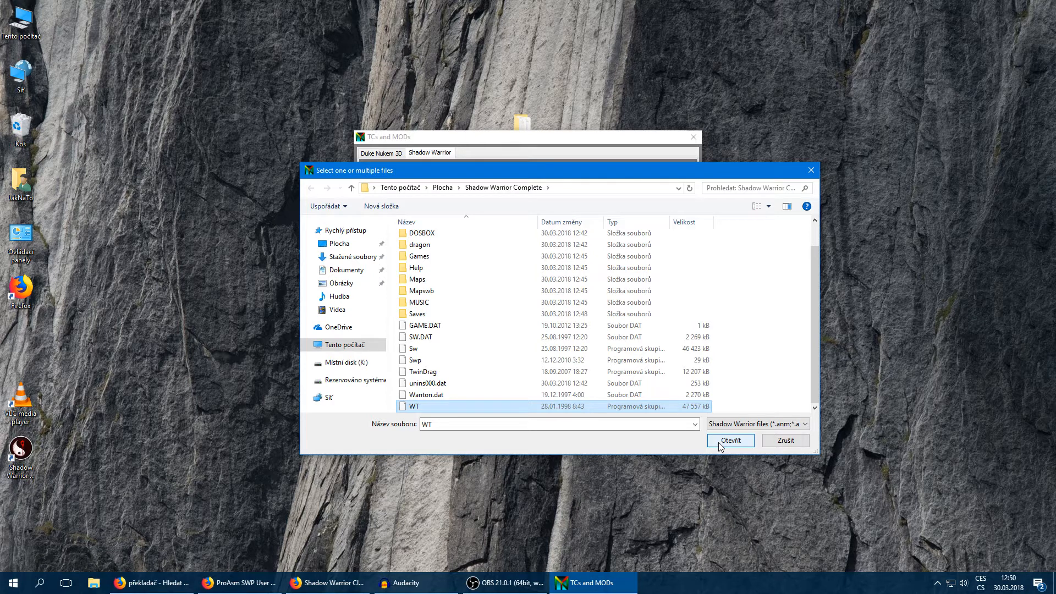
{"action": "left_click", "coordinate": [731, 440]}
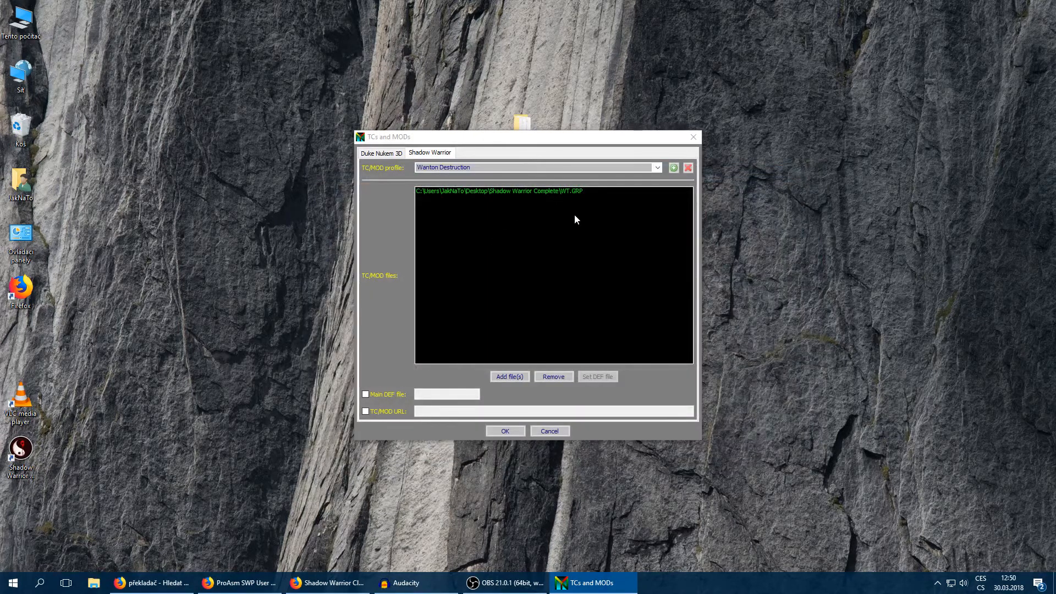
{"action": "mouse_move", "coordinate": [684, 191]}
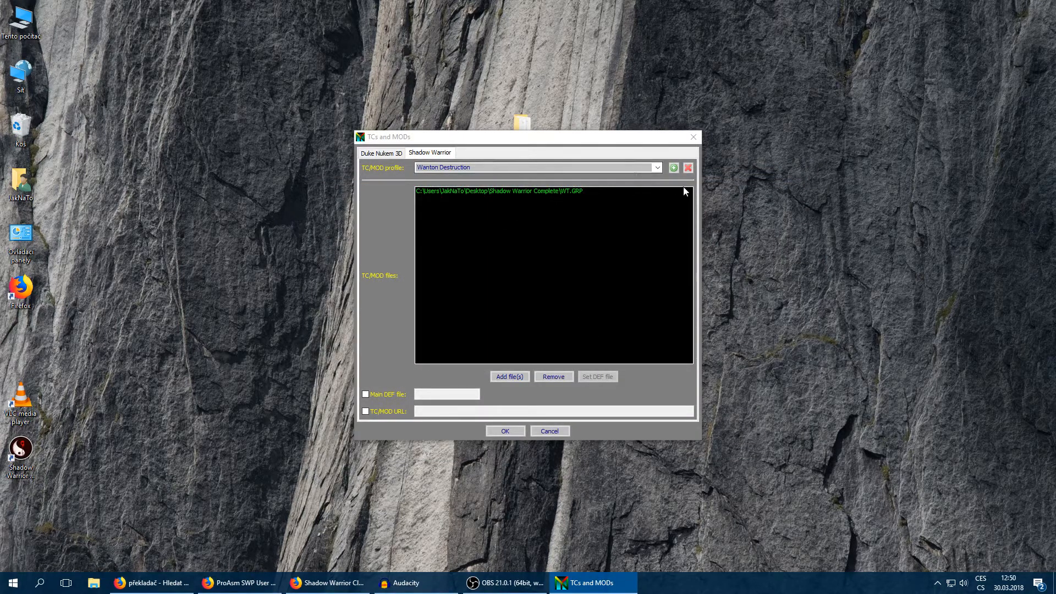
Create a Twin Dragon mod profile using TwinDrag.grp, save the profiles and start Create a room
{"action": "left_click", "coordinate": [674, 167]}
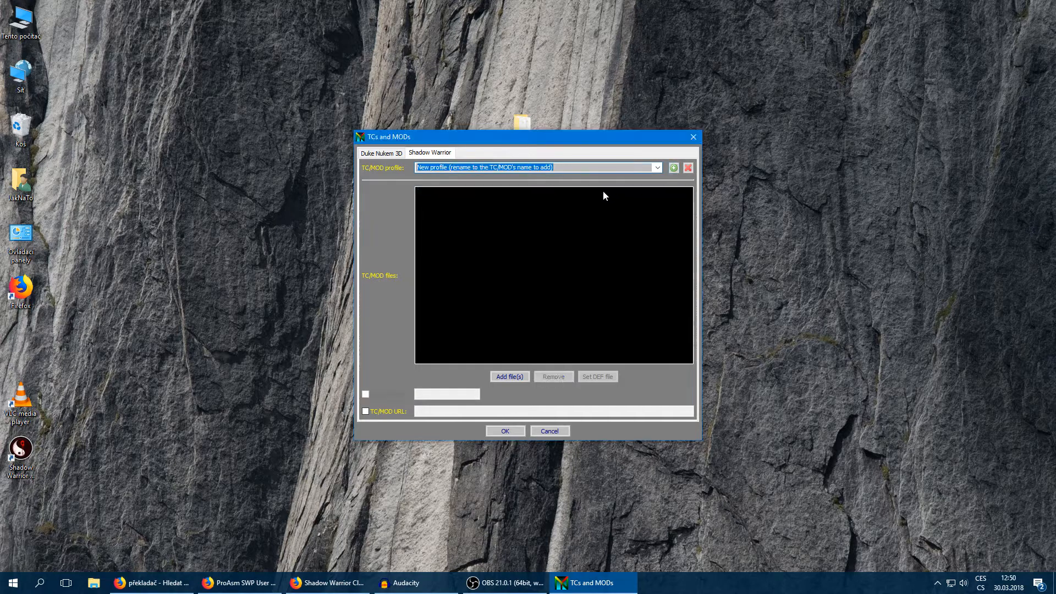
{"action": "type", "text": "Twin"}
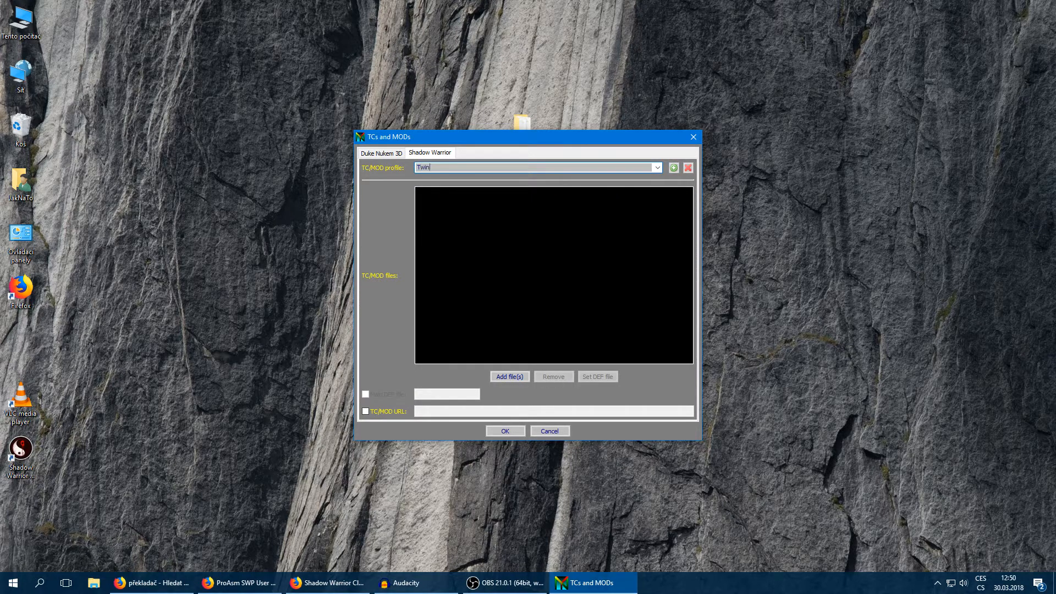
{"action": "type", "text": "Dragon"}
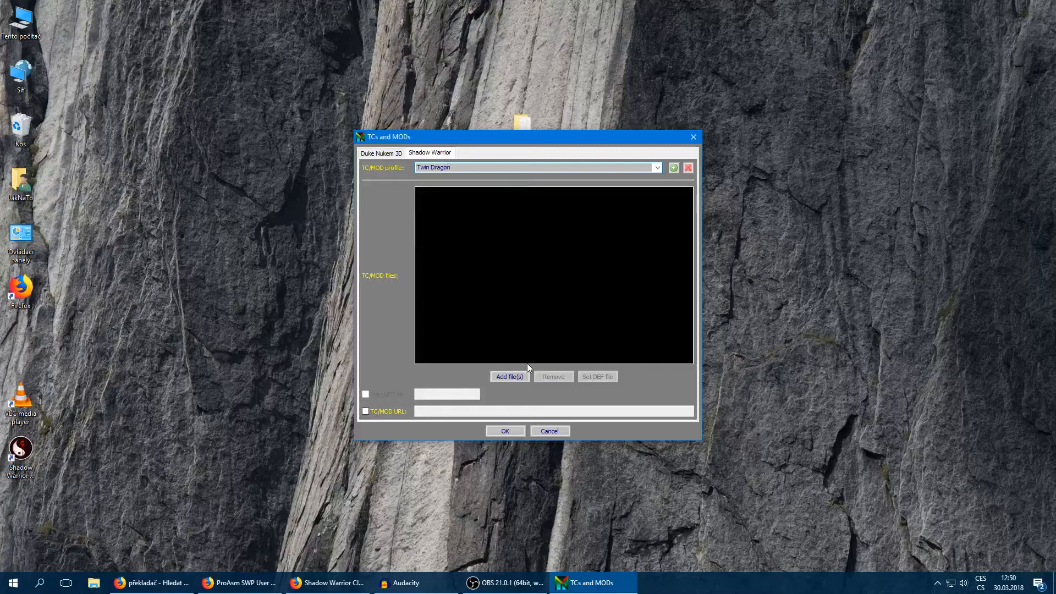
{"action": "left_click", "coordinate": [509, 376]}
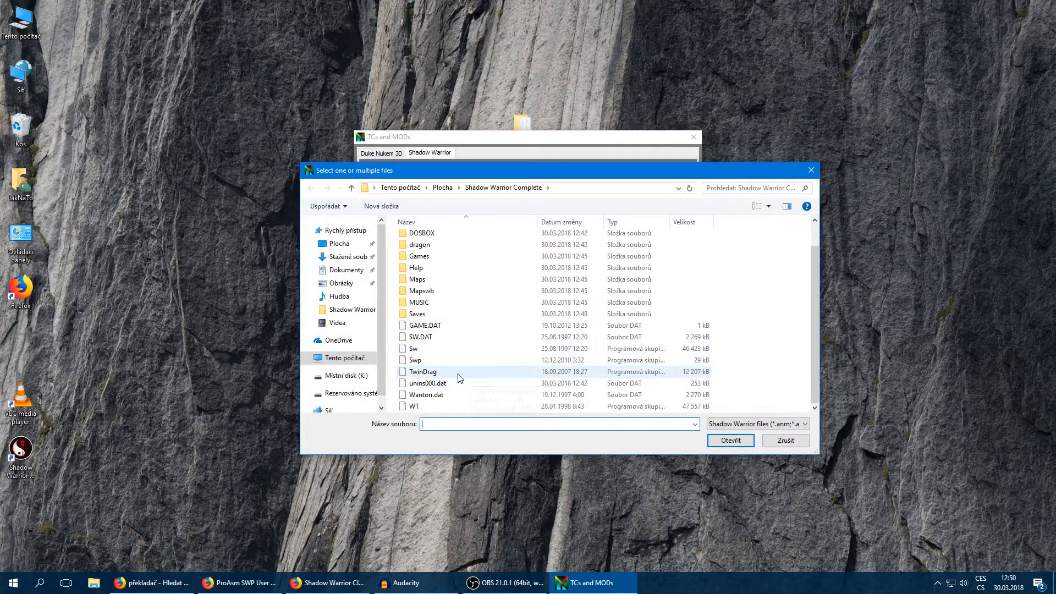
{"action": "left_click", "coordinate": [731, 440]}
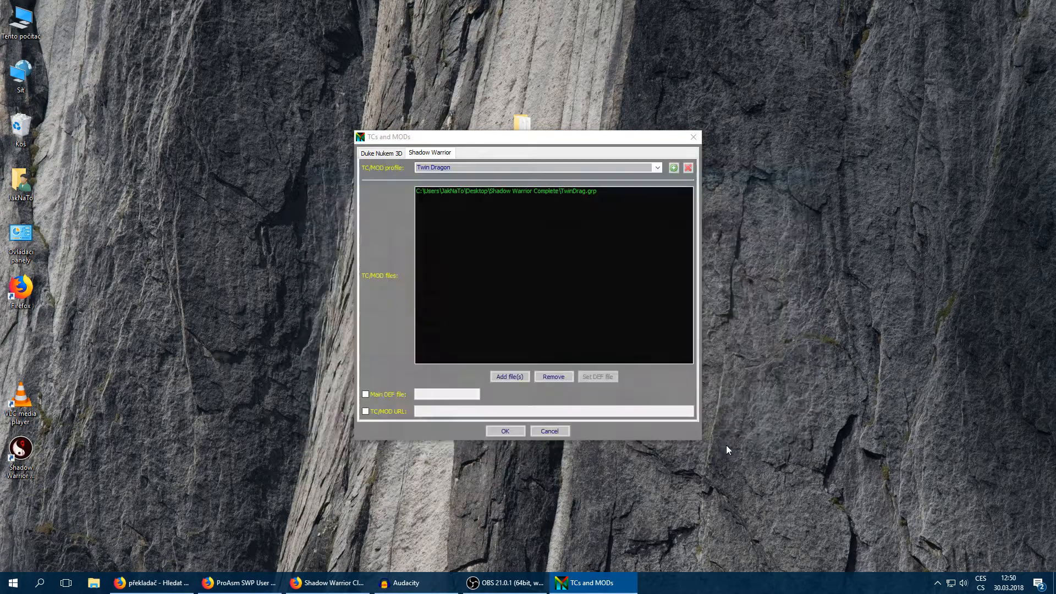
{"action": "left_click", "coordinate": [505, 431]}
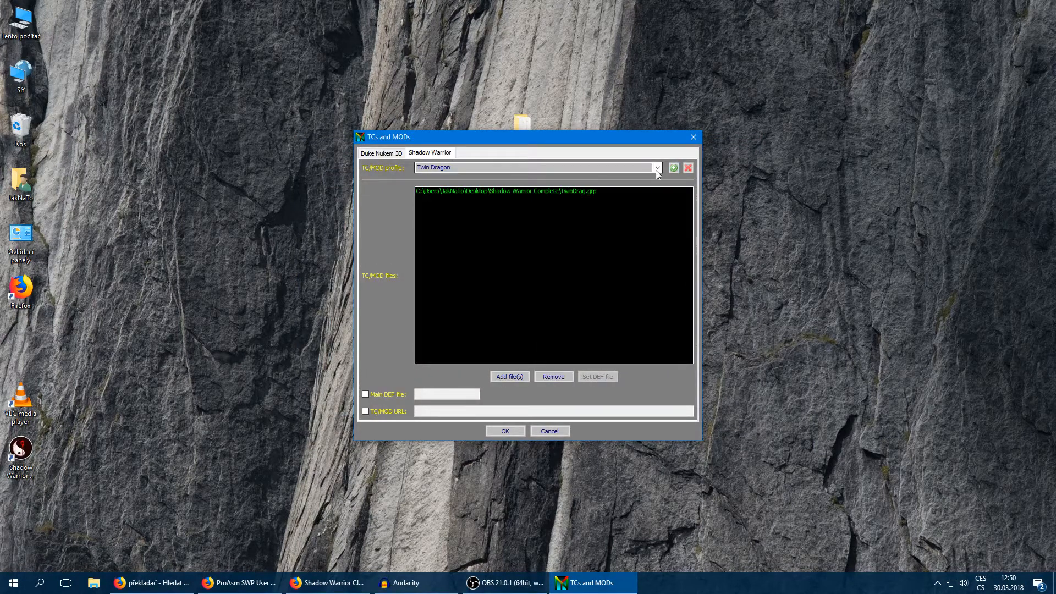
{"action": "left_click", "coordinate": [655, 167]}
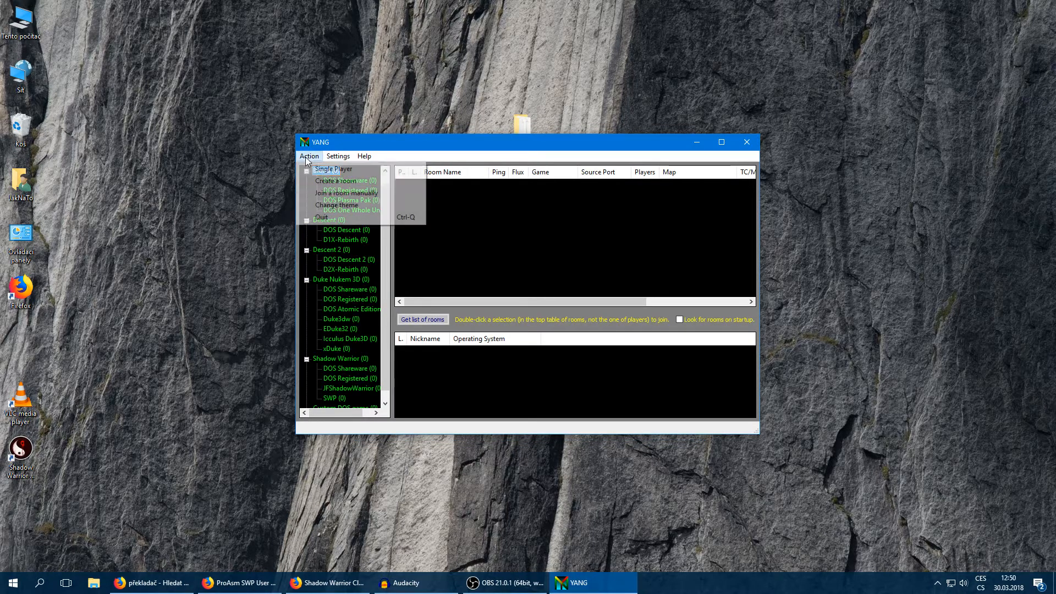
{"action": "mouse_move", "coordinate": [335, 181]}
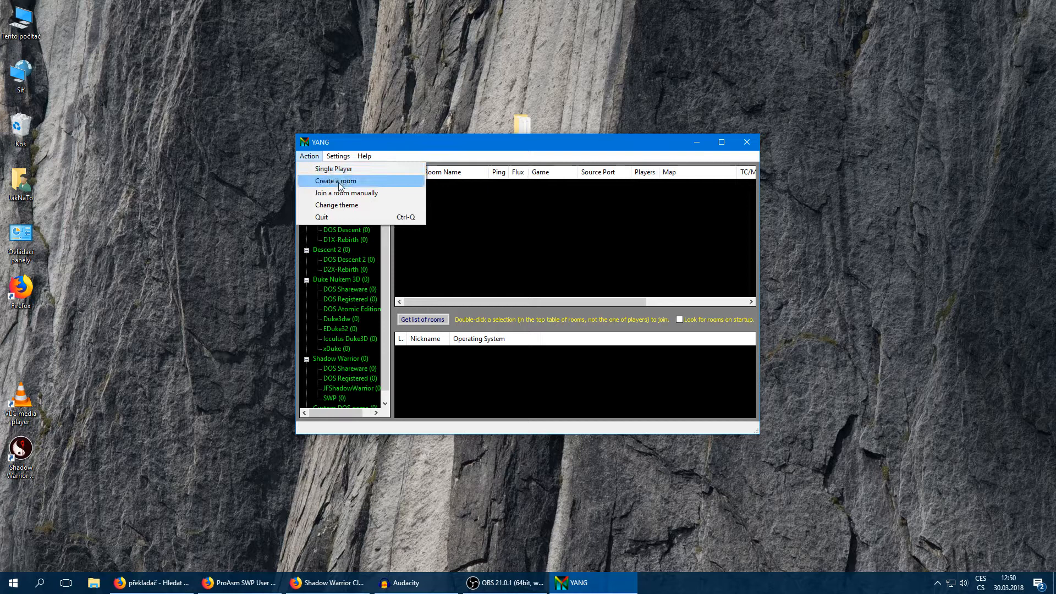
{"action": "left_click", "coordinate": [335, 180]}
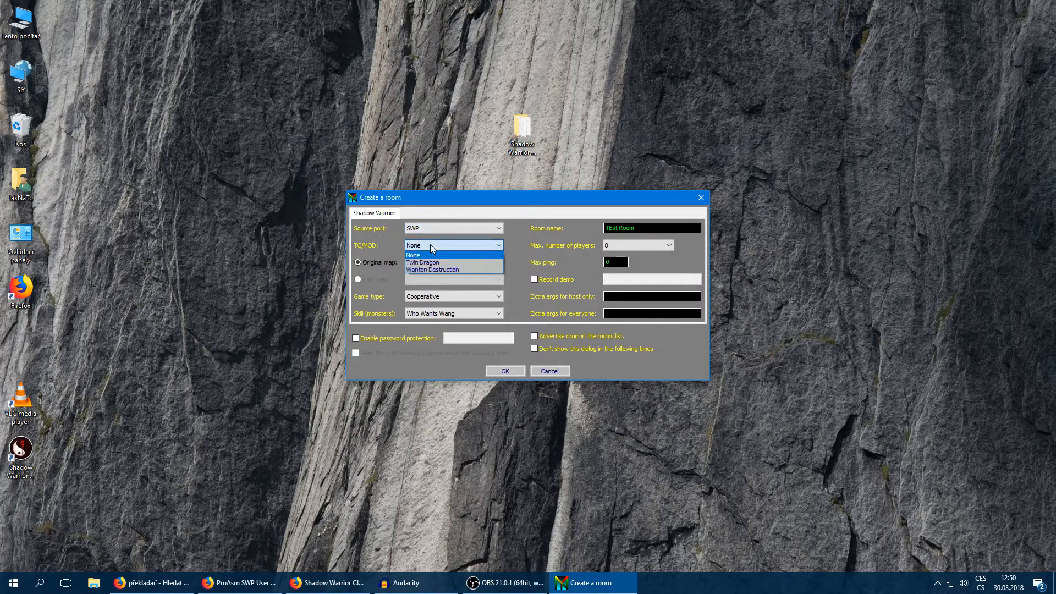
Choose the Twin Dragon mod, map L5: Rising Son and Who Wants Wang skill
{"action": "left_click", "coordinate": [412, 254]}
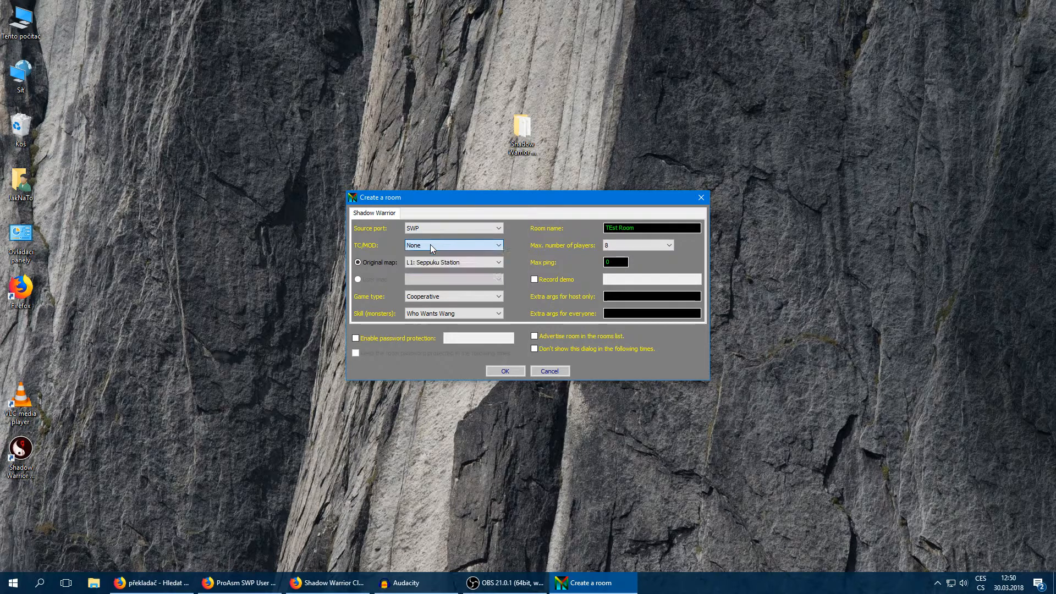
{"action": "left_click", "coordinate": [497, 244]}
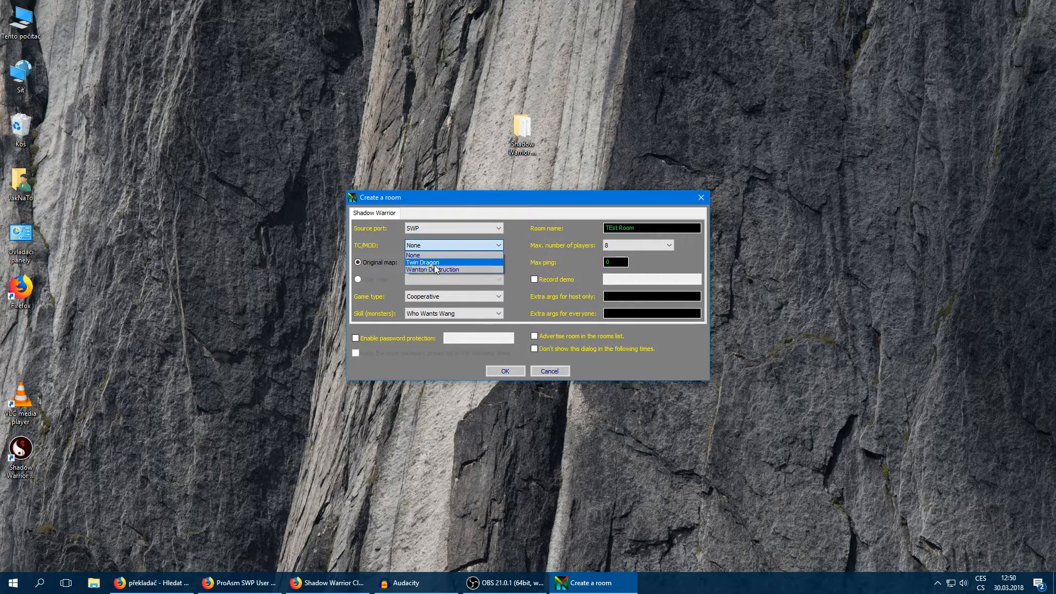
{"action": "mouse_move", "coordinate": [422, 262]}
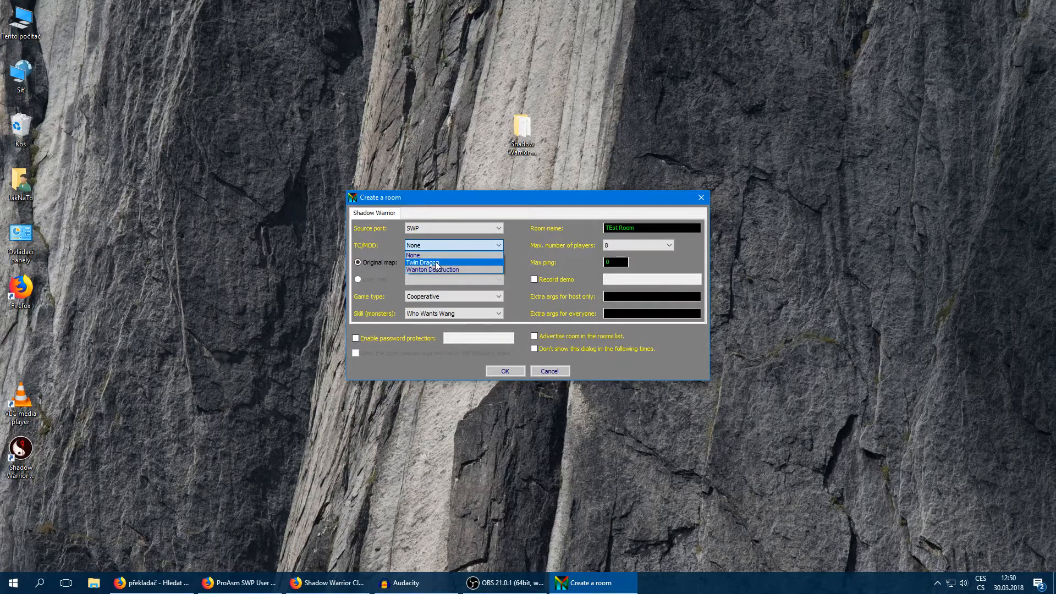
{"action": "left_click", "coordinate": [421, 262]}
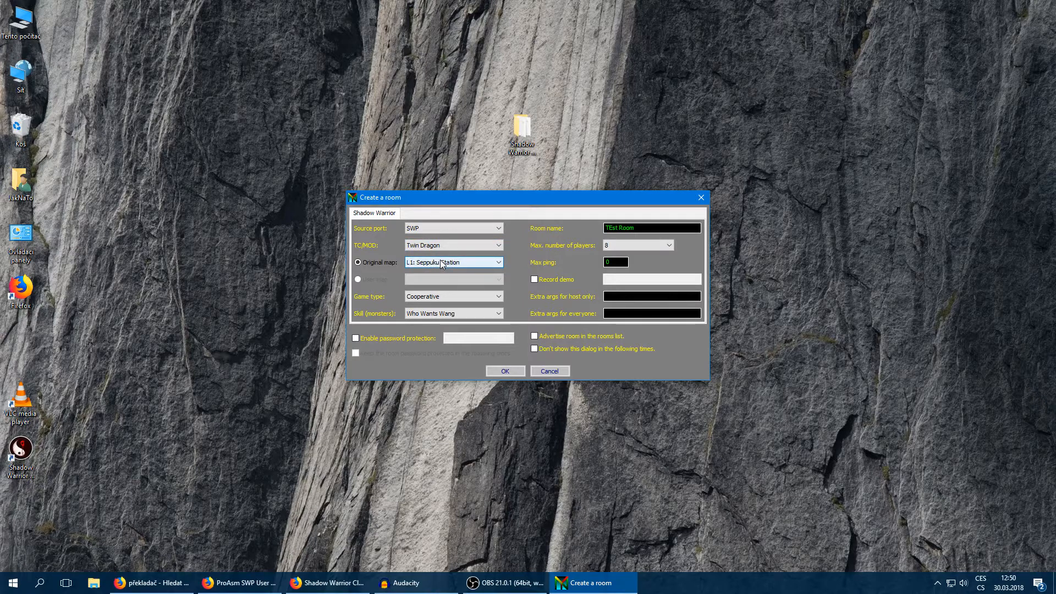
{"action": "left_click", "coordinate": [497, 261]}
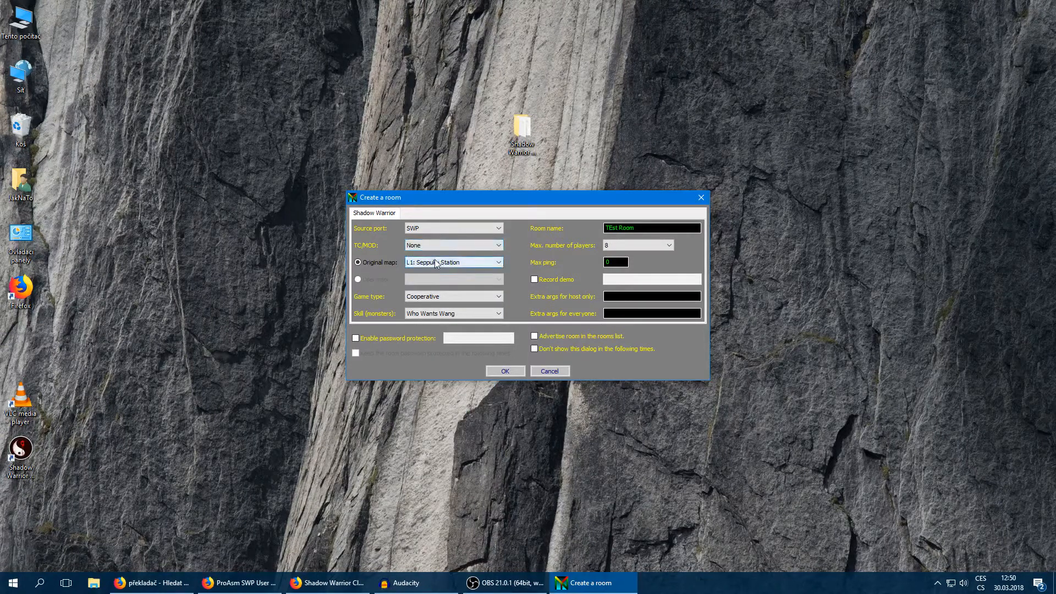
{"action": "left_click", "coordinate": [498, 262]}
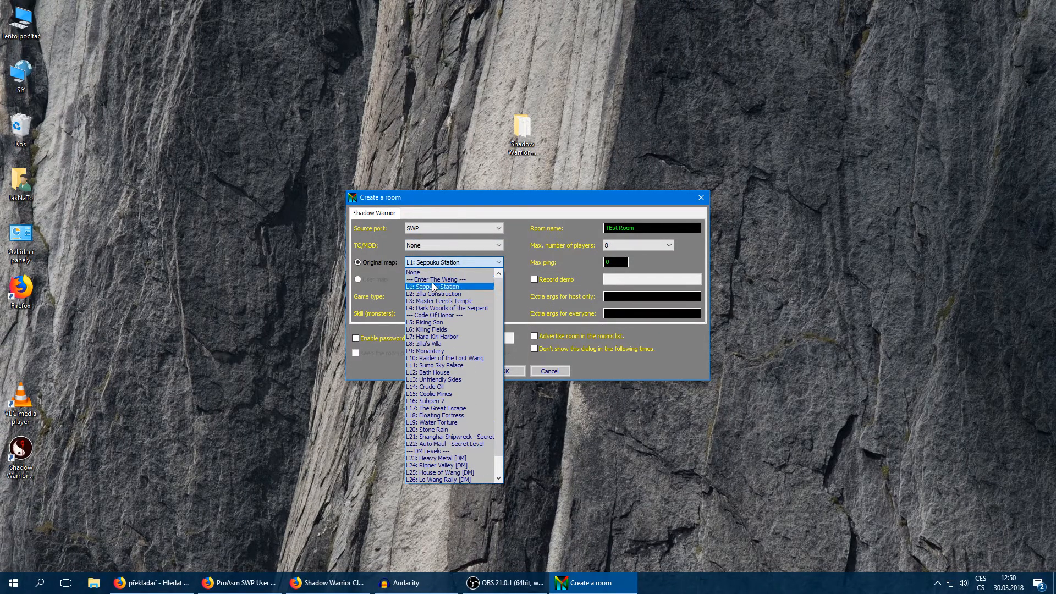
{"action": "mouse_move", "coordinate": [434, 289]}
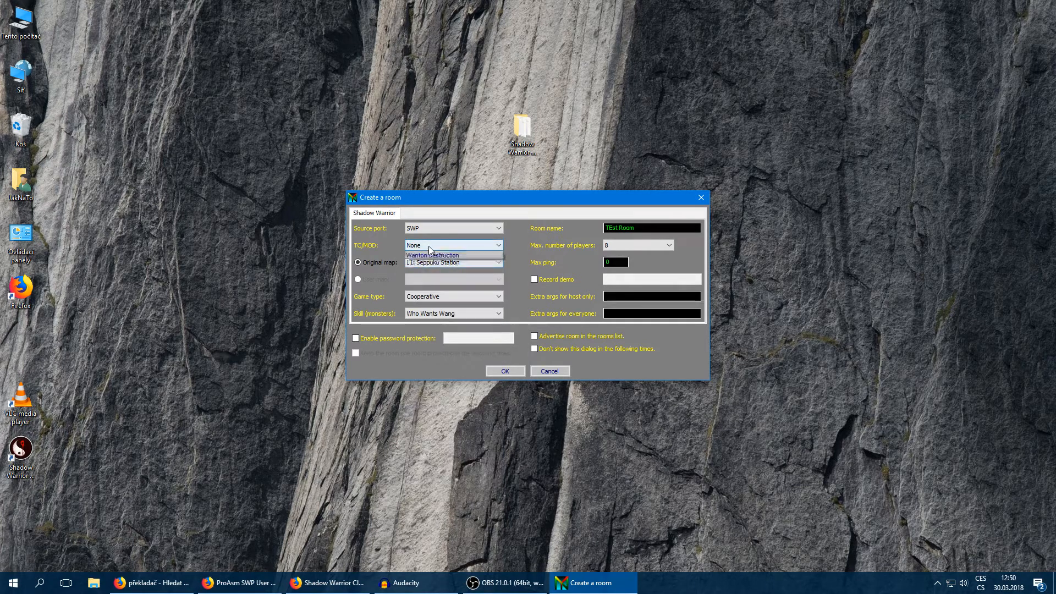
{"action": "left_click", "coordinate": [497, 261]}
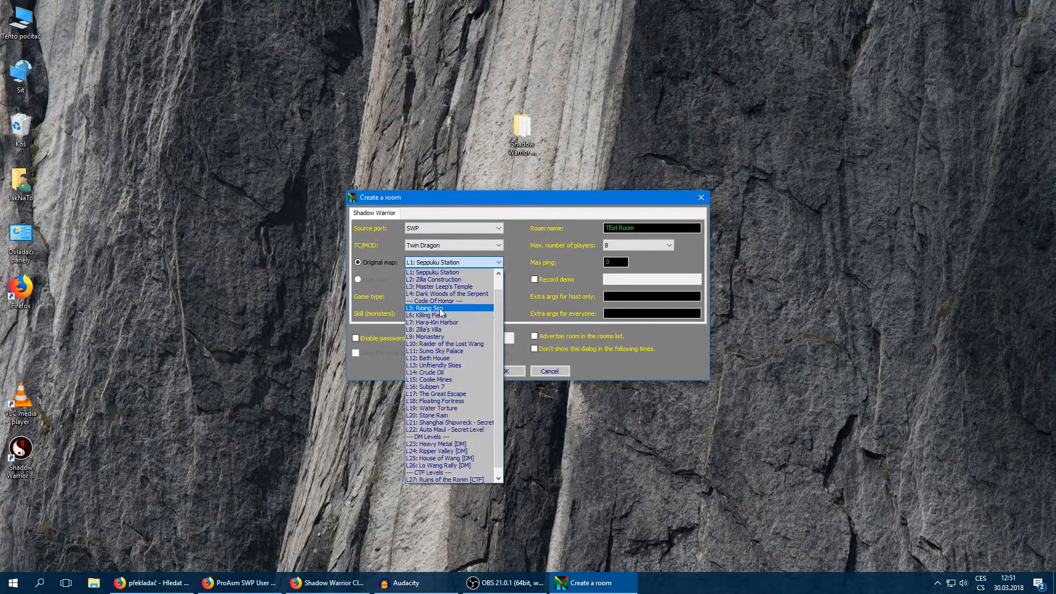
{"action": "mouse_move", "coordinate": [442, 315]}
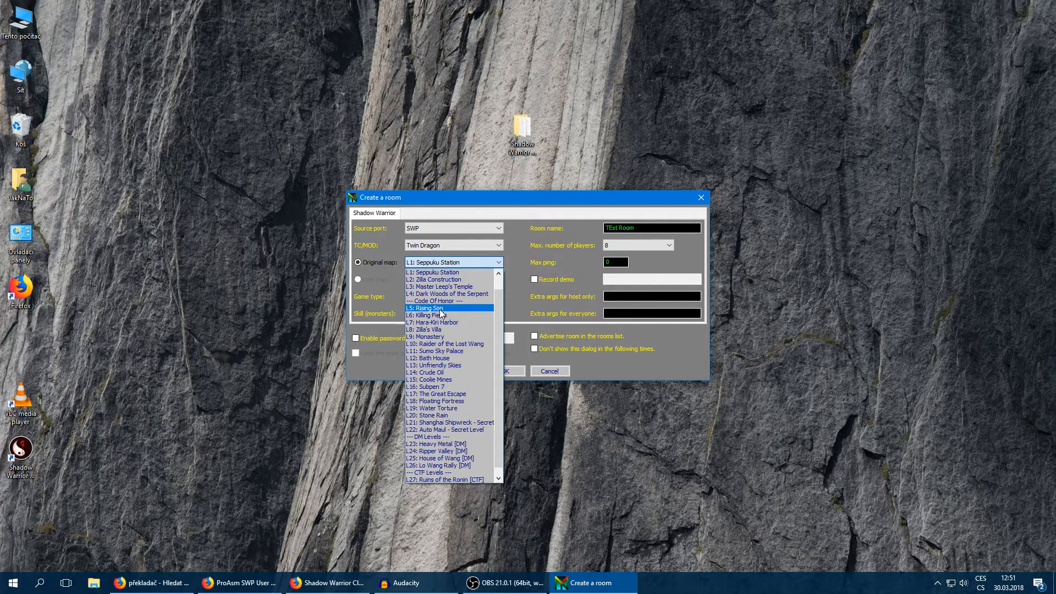
{"action": "left_click", "coordinate": [424, 308]}
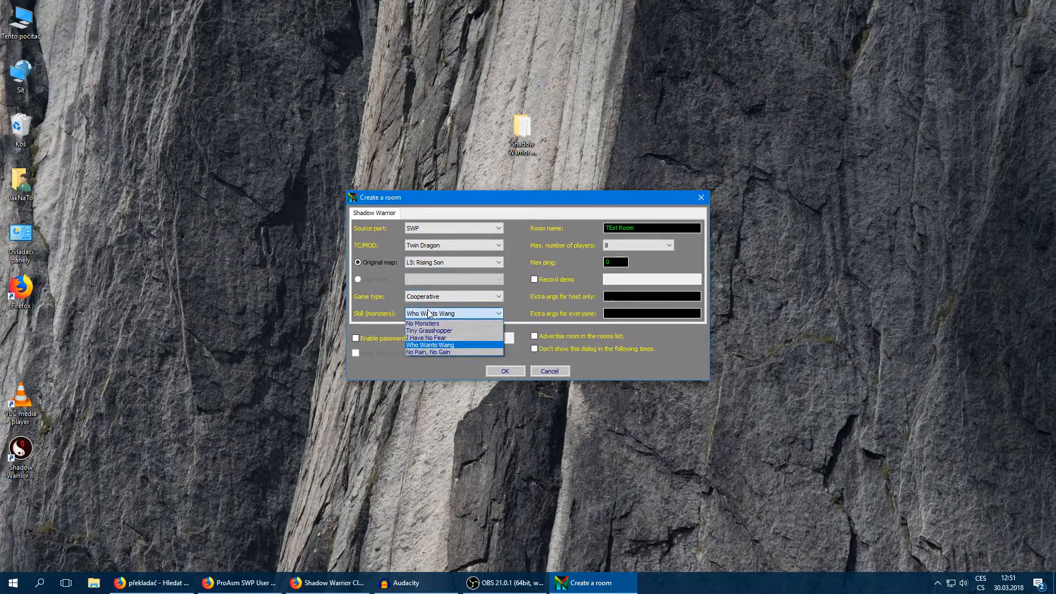
{"action": "left_click", "coordinate": [430, 344]}
{"action": "type", "text": "-s"}
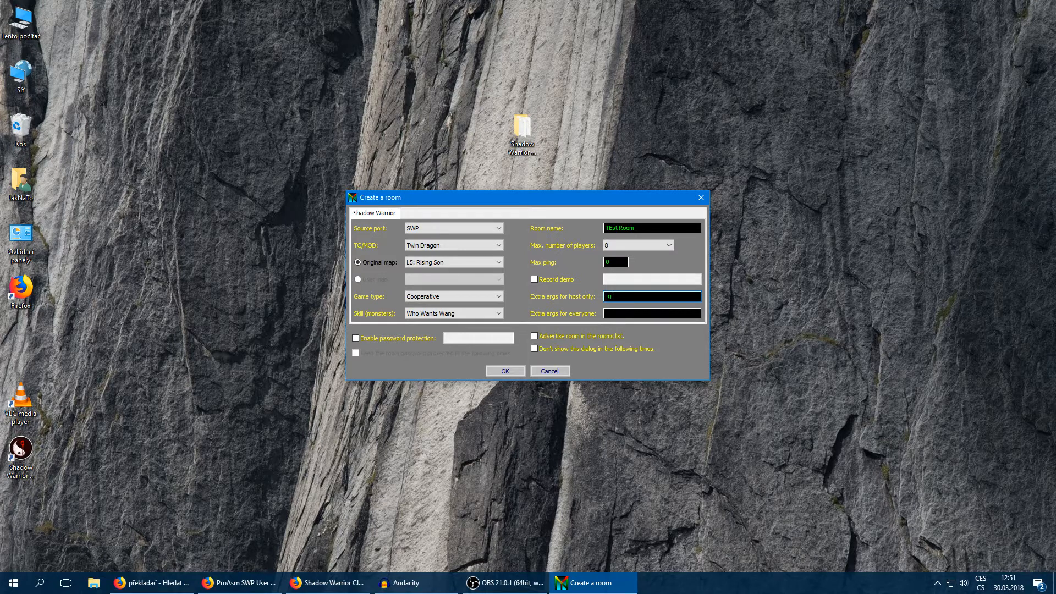
Enter -gTwinDrag.grp extra arguments, keep Twin Dragon selected and create the room
{"action": "left_click", "coordinate": [497, 244]}
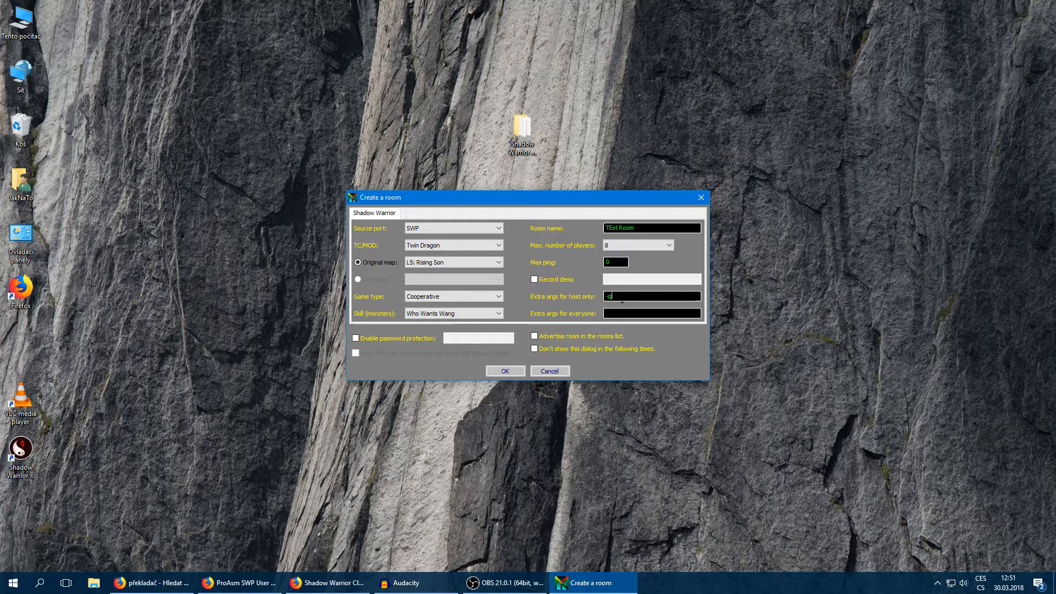
{"action": "type", "text": "l"}
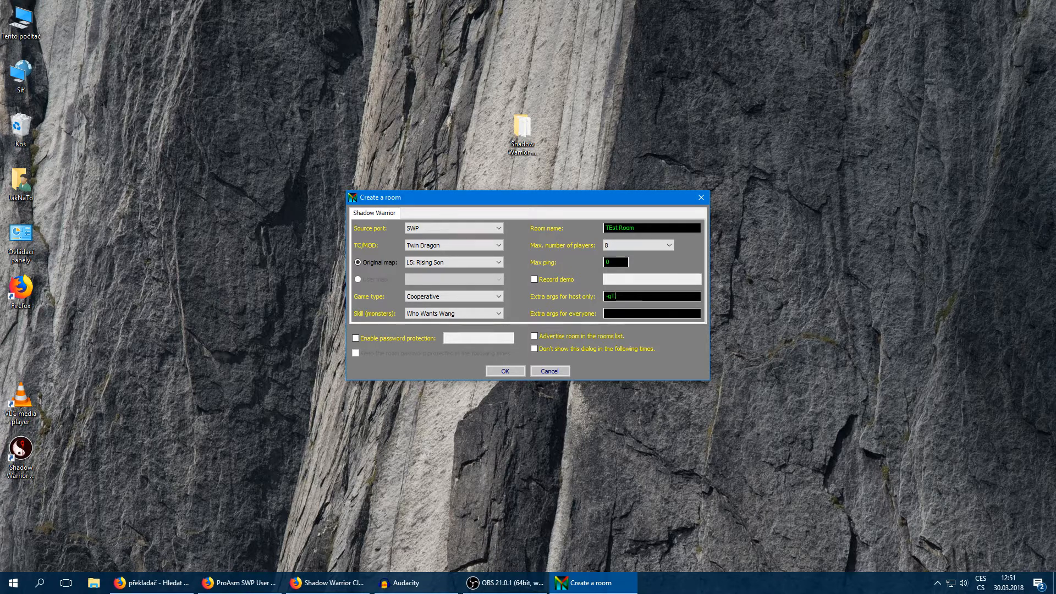
{"action": "type", "text": "w"}
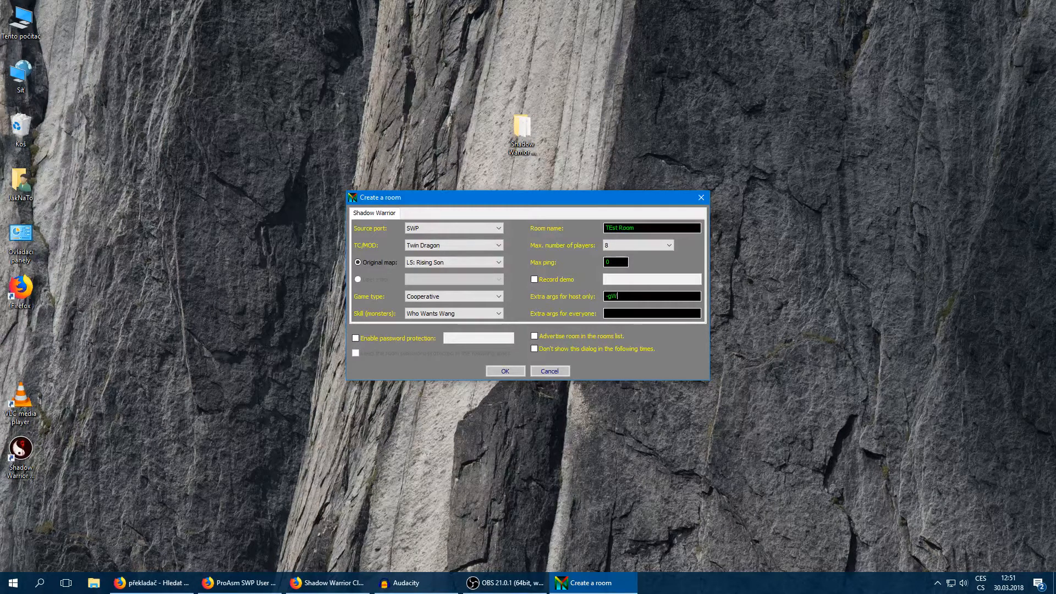
{"action": "type", "text": "TwinDrag.grp"}
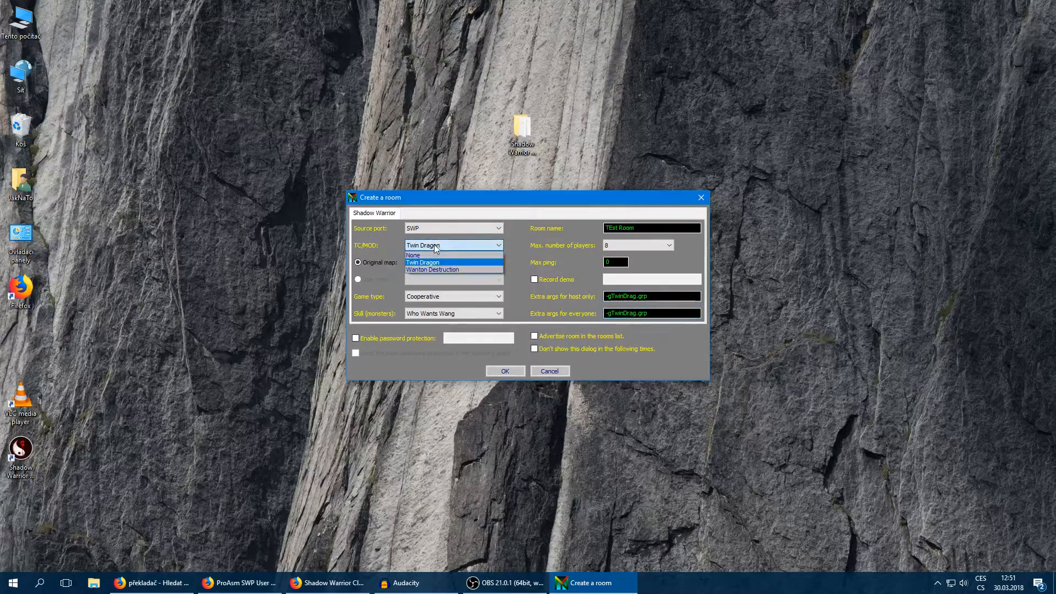
{"action": "left_click", "coordinate": [421, 262]}
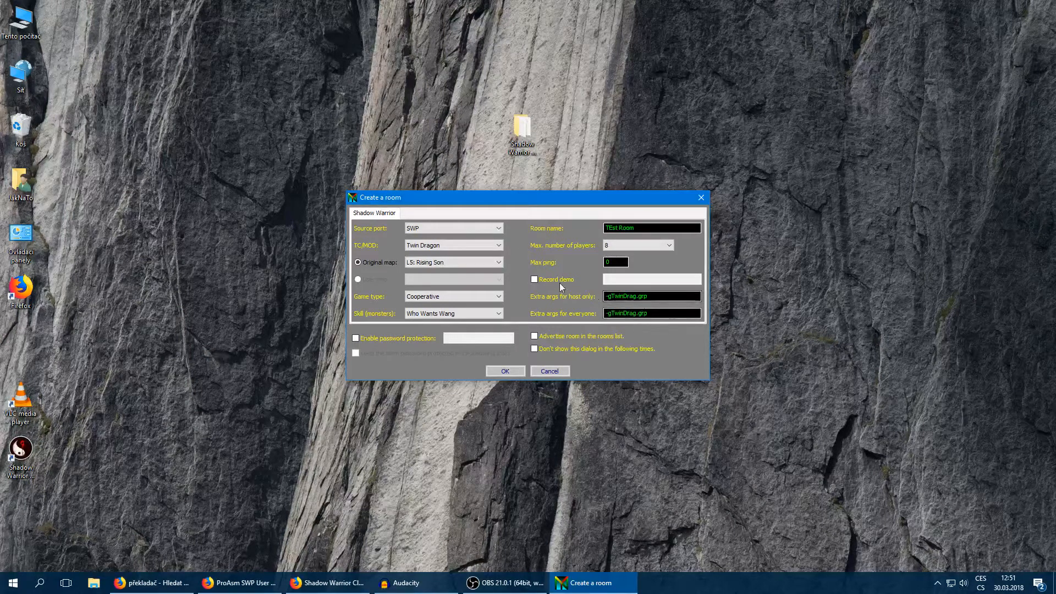
{"action": "left_click", "coordinate": [498, 244]}
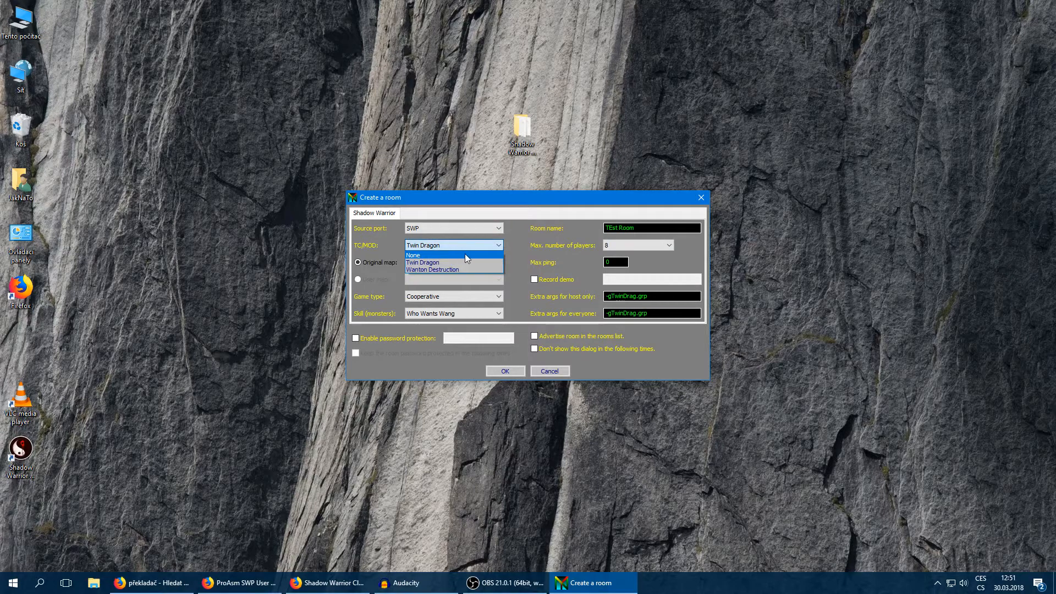
{"action": "left_click", "coordinate": [422, 263]}
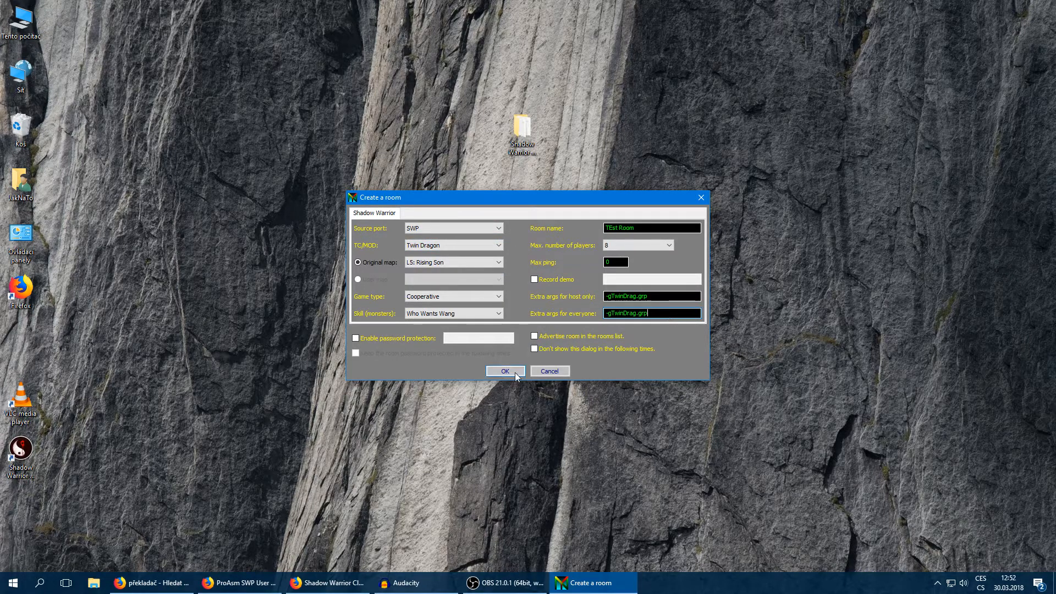
{"action": "left_click", "coordinate": [505, 371]}
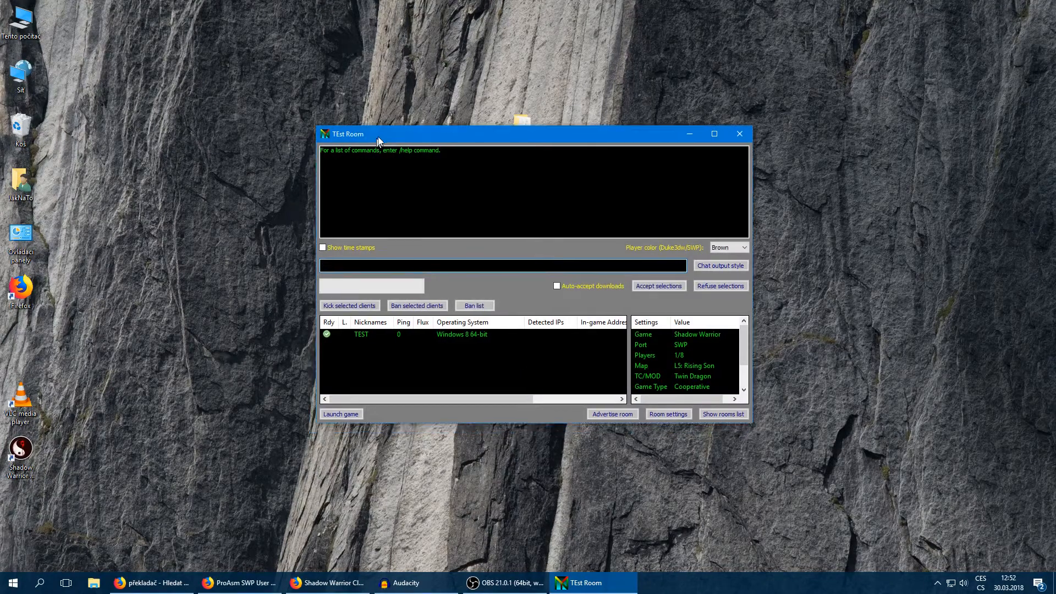
Move the TEst Room lobby aside and bring up the Windows Start menu
{"action": "left_click_drag", "start_coordinate": [377, 133], "coordinate": [385, 112]}
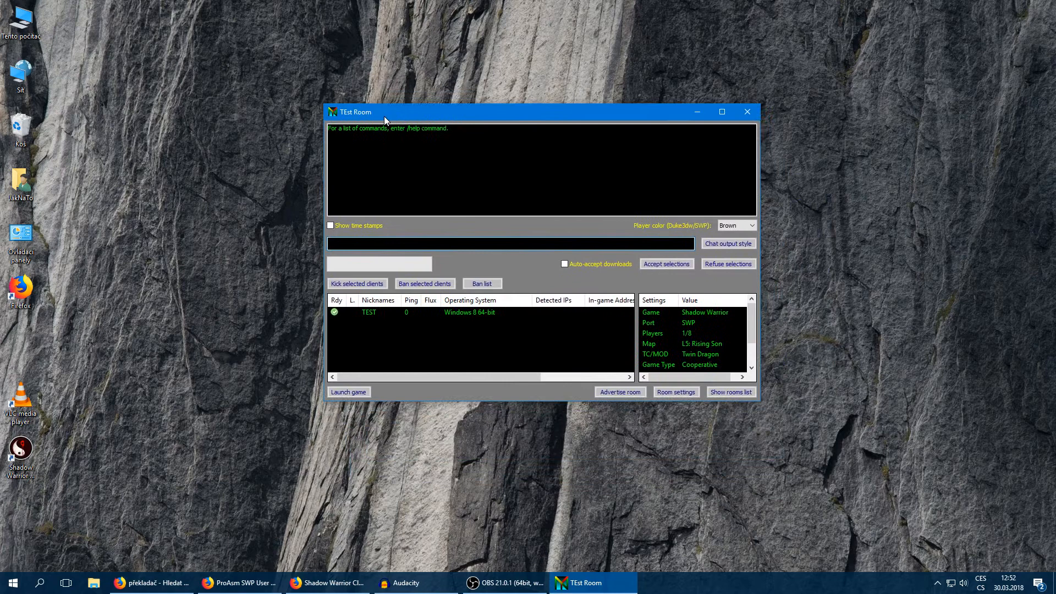
{"action": "left_click", "coordinate": [512, 243]}
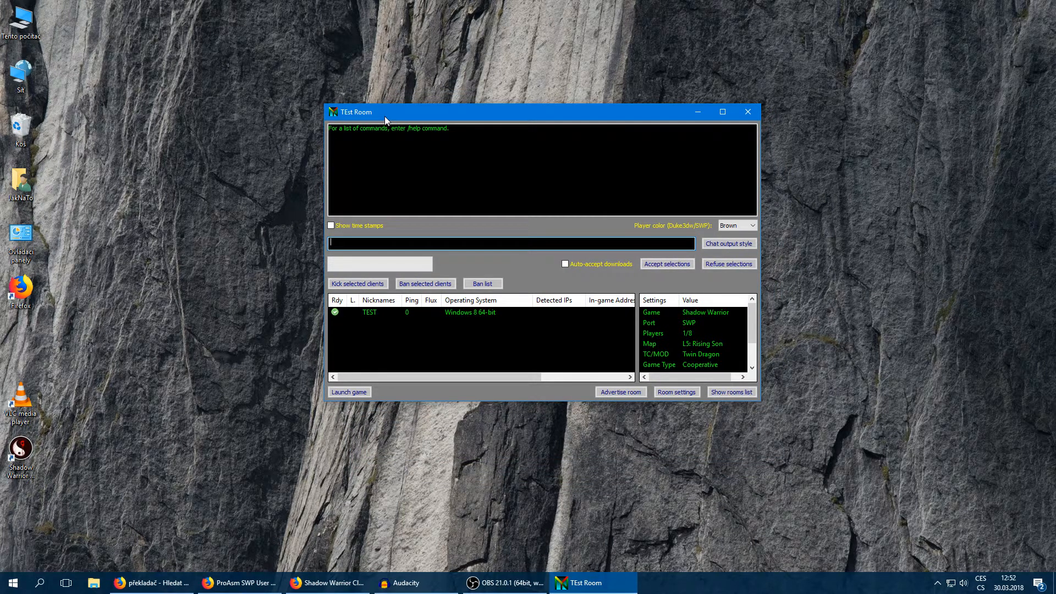
{"action": "mouse_move", "coordinate": [543, 225]}
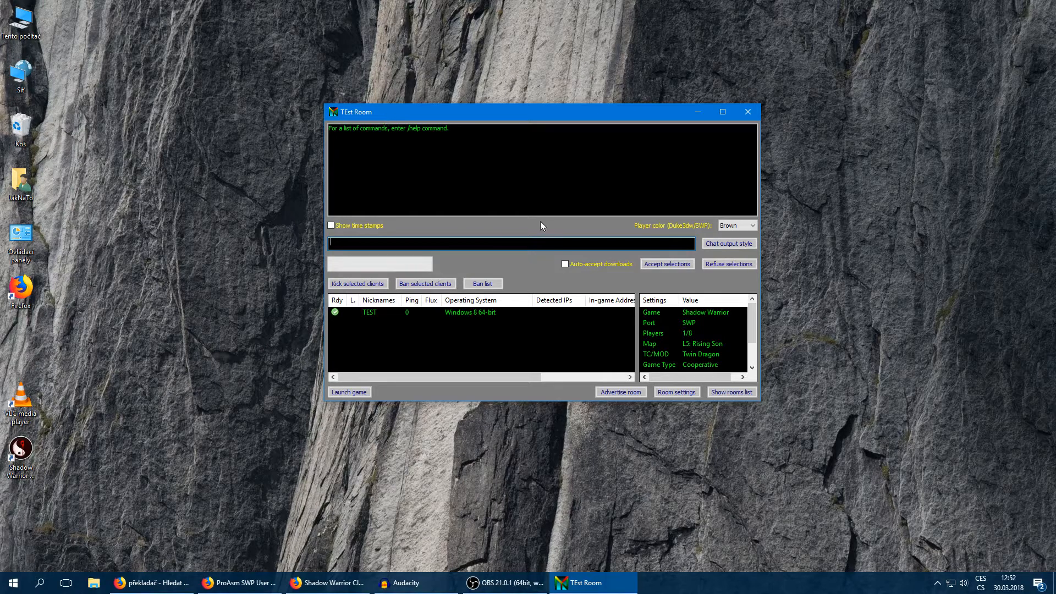
{"action": "mouse_move", "coordinate": [535, 227]}
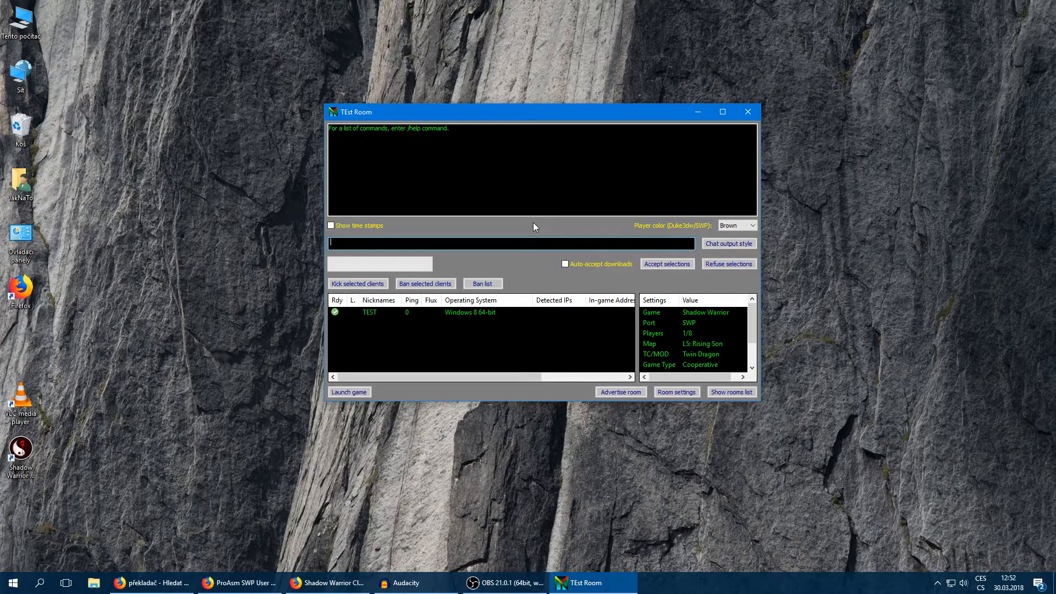
{"action": "mouse_move", "coordinate": [47, 580]}
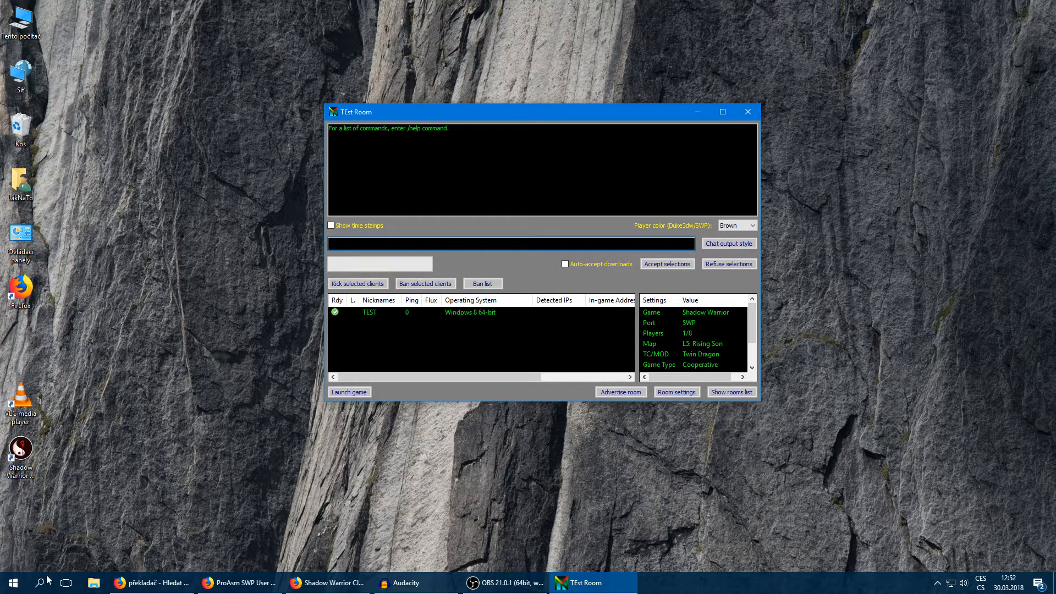
{"action": "left_click", "coordinate": [12, 582]}
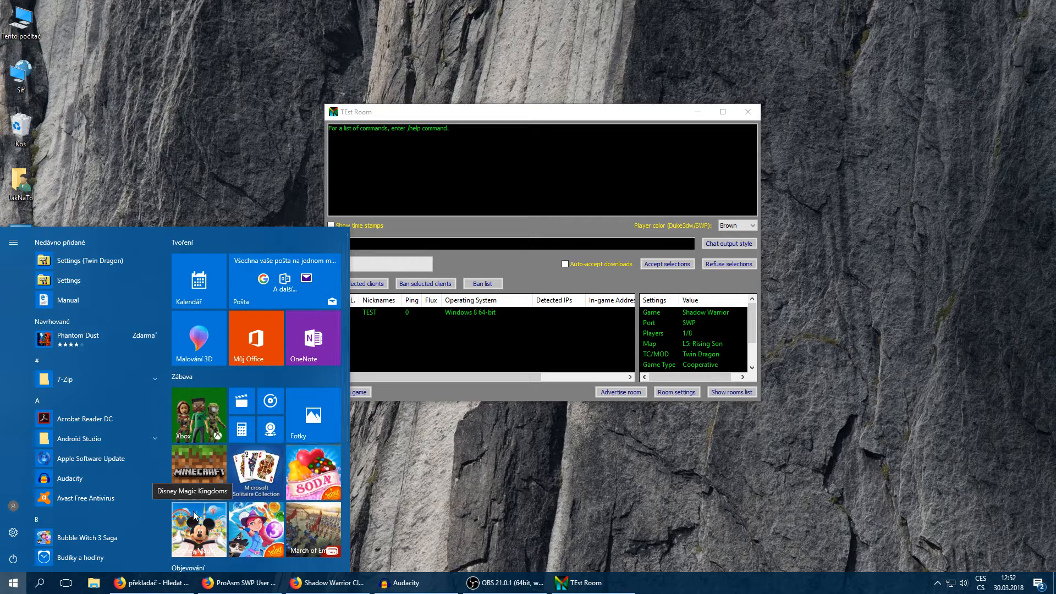
Launch Command Prompt via cmd to check the PC's IPv4 address 192.168.0.8
{"action": "type", "text": "cmd"}
{"action": "type", "text": "ipconf"}
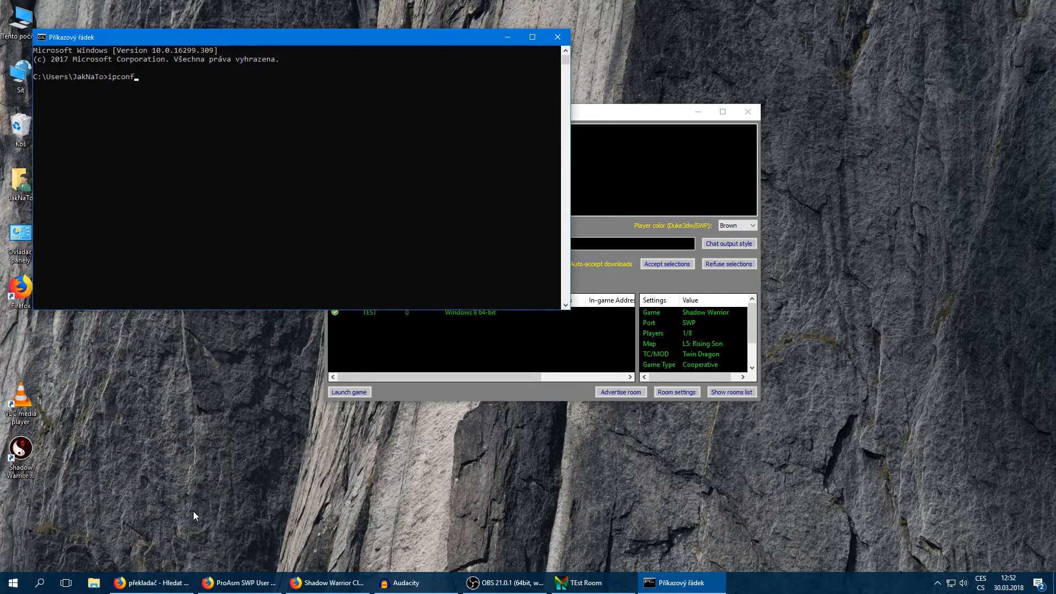
{"action": "key", "text": "Return"}
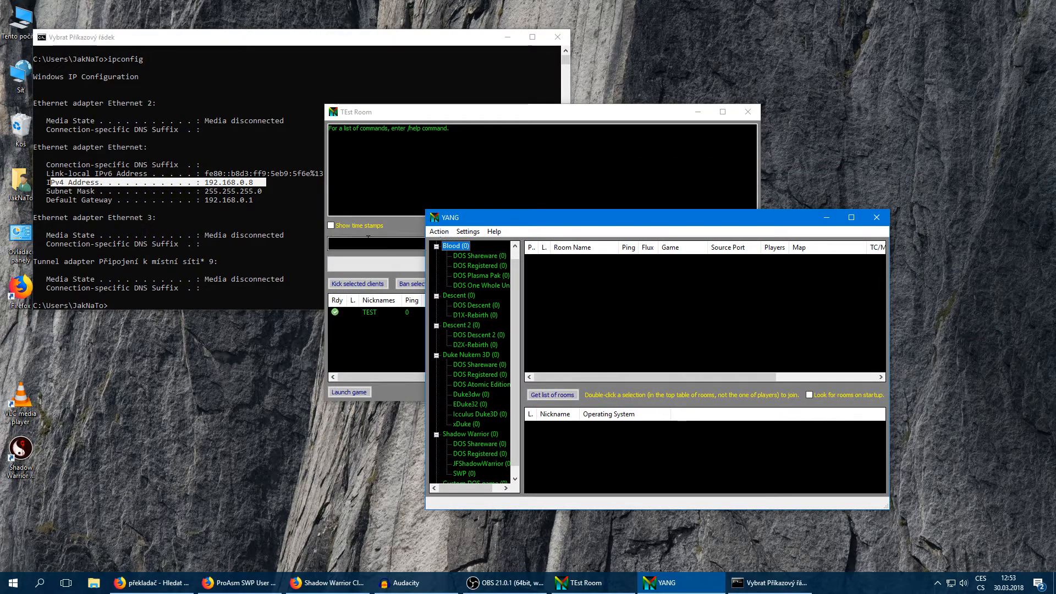
Add a manual host TEsting server at 192.168.0.8 via Join a room manually and save it
{"action": "left_click", "coordinate": [467, 231]}
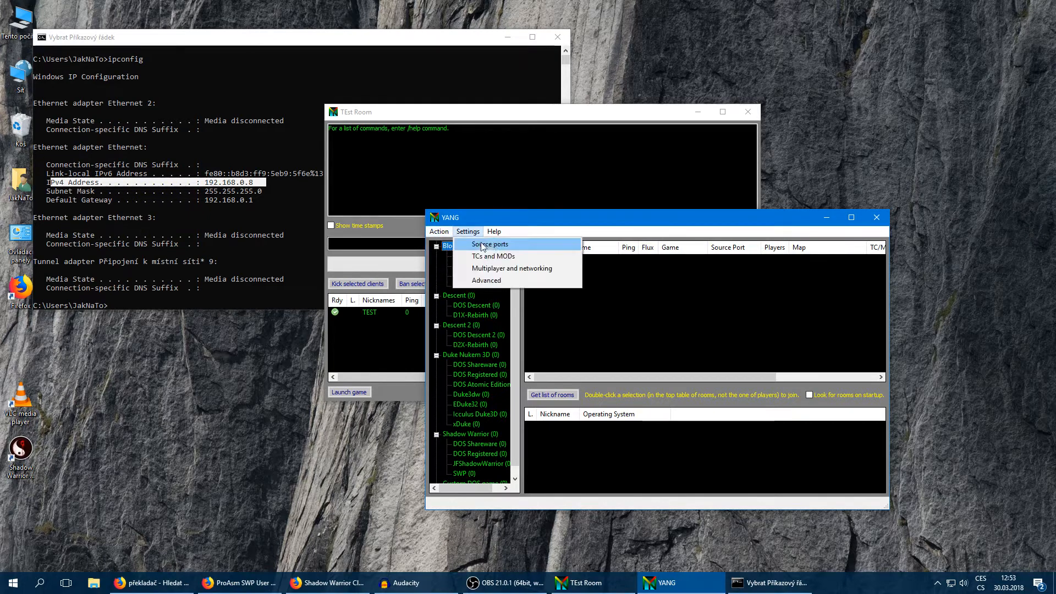
{"action": "left_click", "coordinate": [439, 231]}
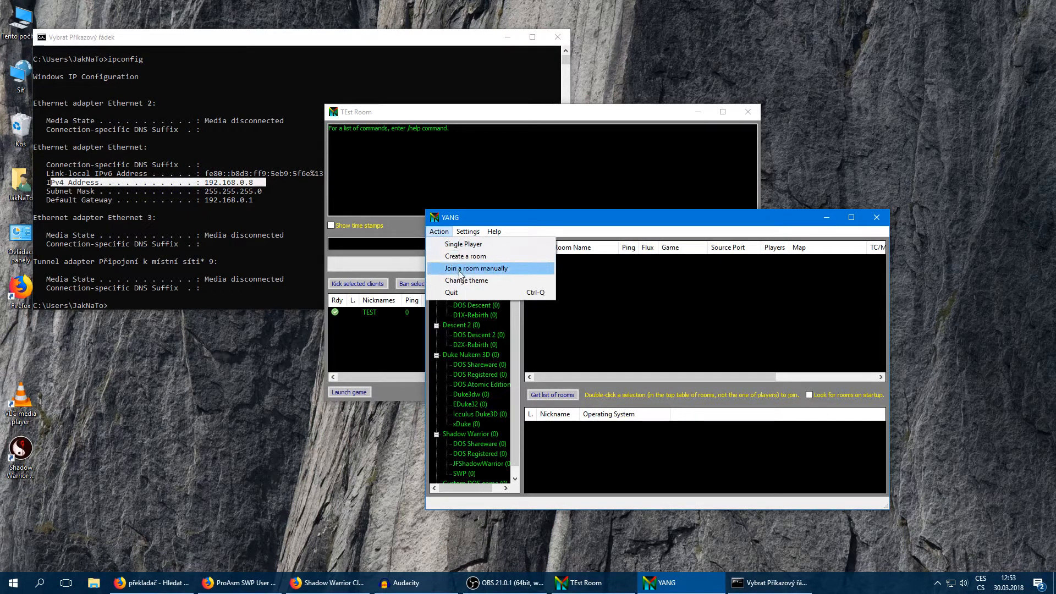
{"action": "left_click", "coordinate": [475, 268]}
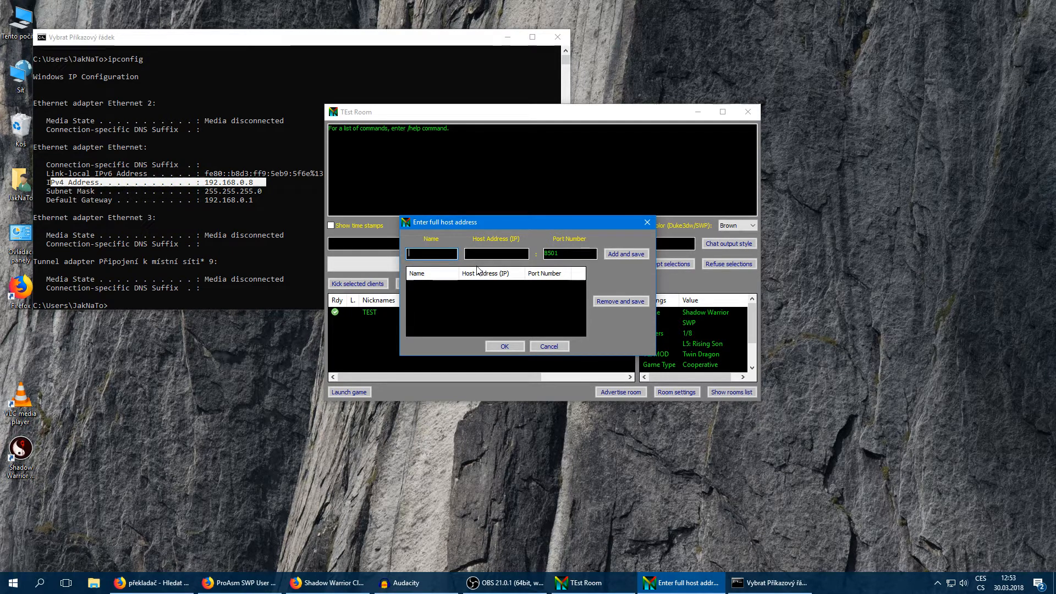
{"action": "type", "text": "TEsting server"}
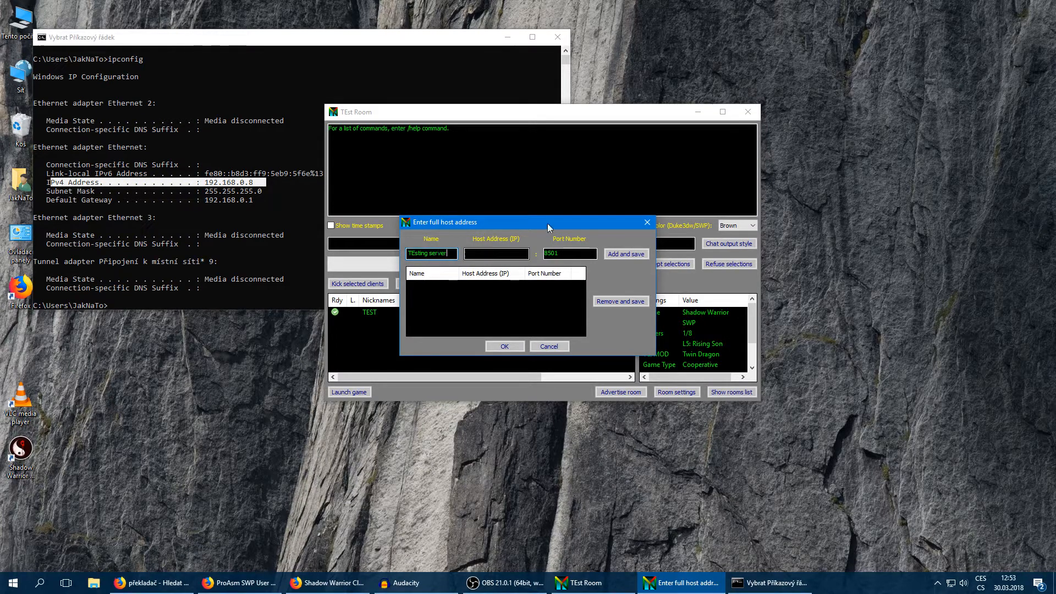
{"action": "left_click", "coordinate": [496, 253]}
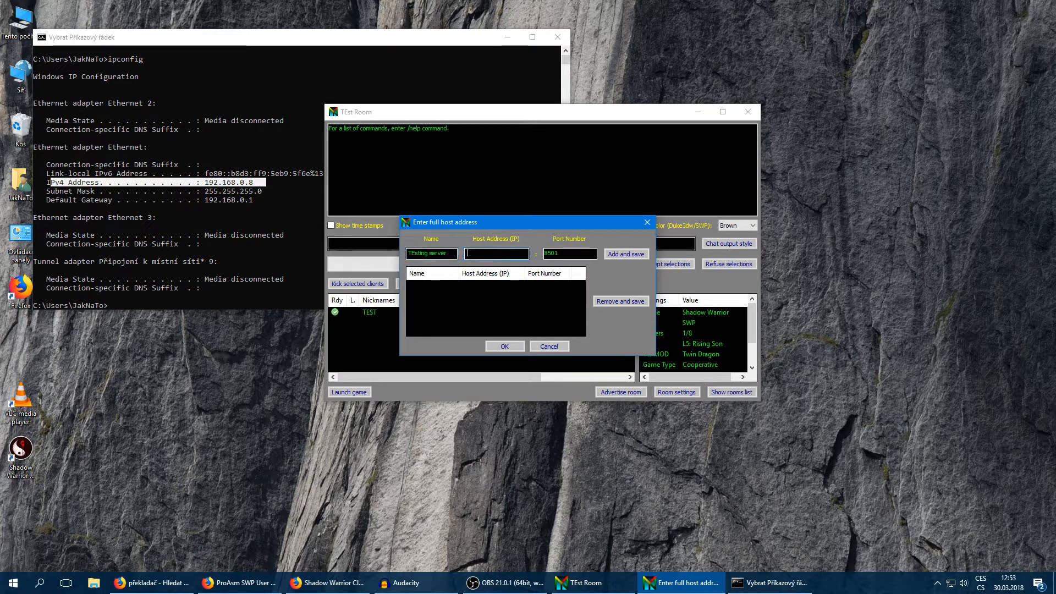
{"action": "type", "text": "192.168.0.8"}
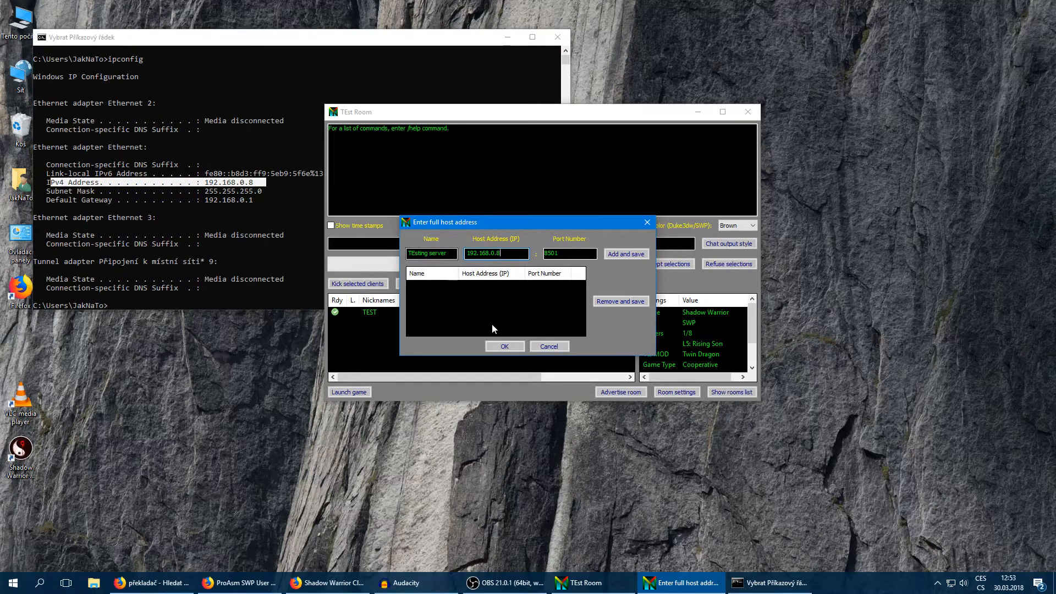
{"action": "left_click", "coordinate": [625, 254]}
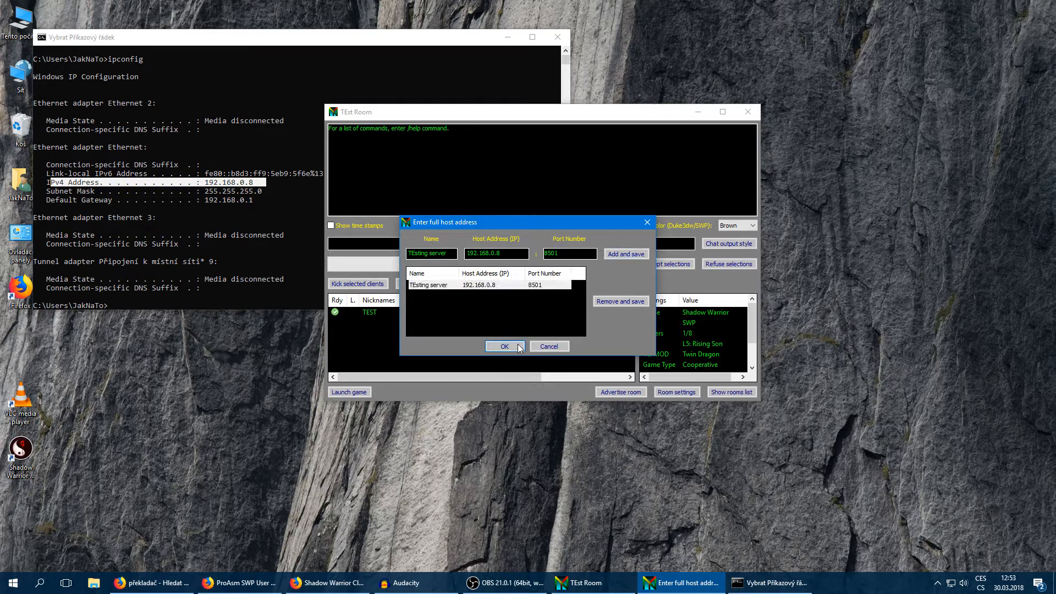
{"action": "left_click", "coordinate": [502, 346]}
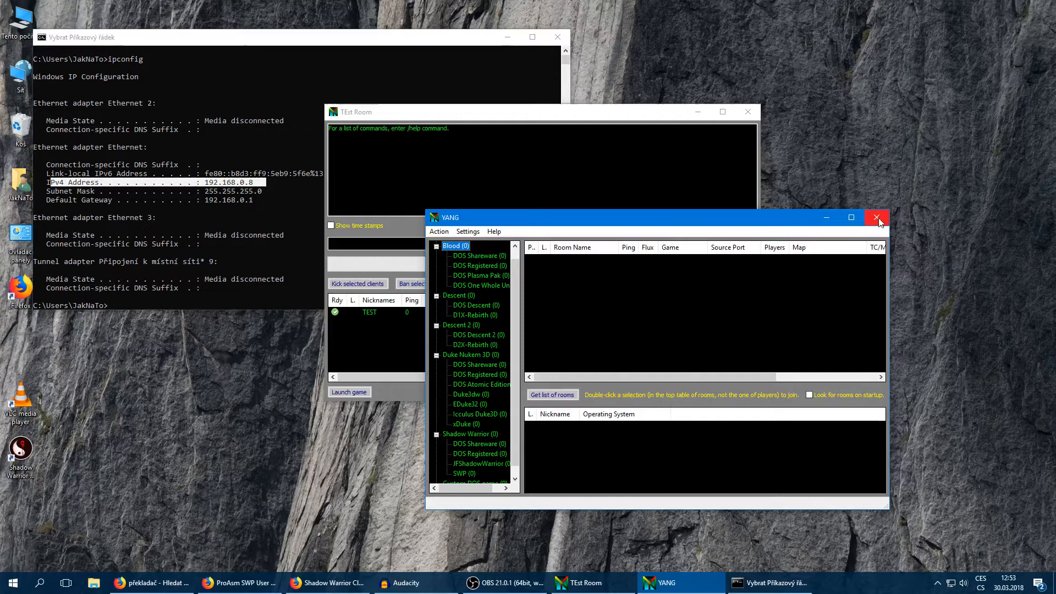
Close the YANG room browser, leaving TEst Room open for the second player
{"action": "left_click", "coordinate": [878, 217]}
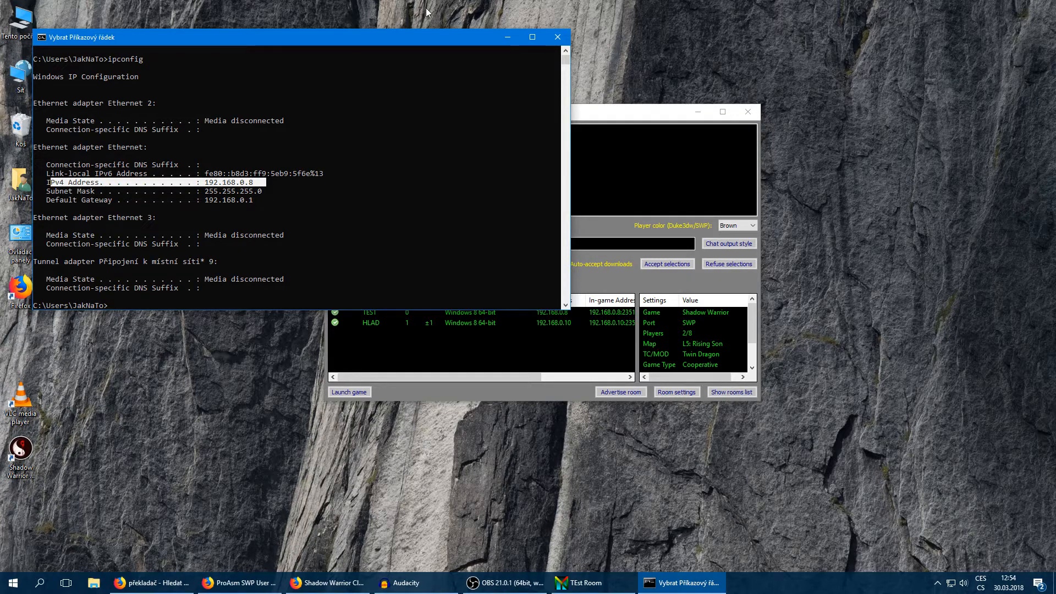
Launch the co-op game from the TEst Room, reaching Shadow Warrior's Multiplay menu
{"action": "left_click", "coordinate": [590, 583]}
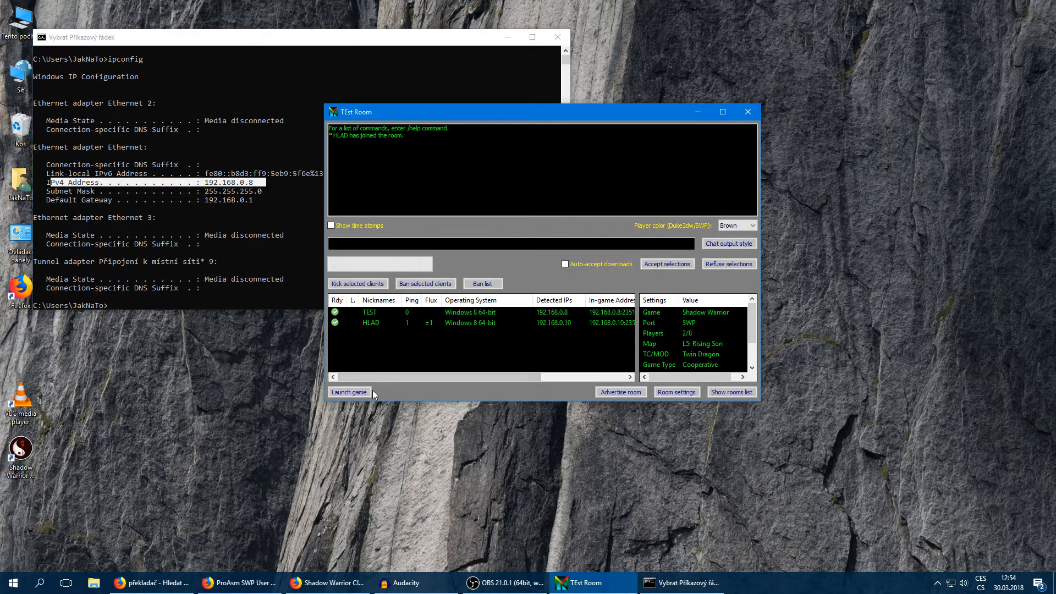
{"action": "left_click", "coordinate": [349, 391]}
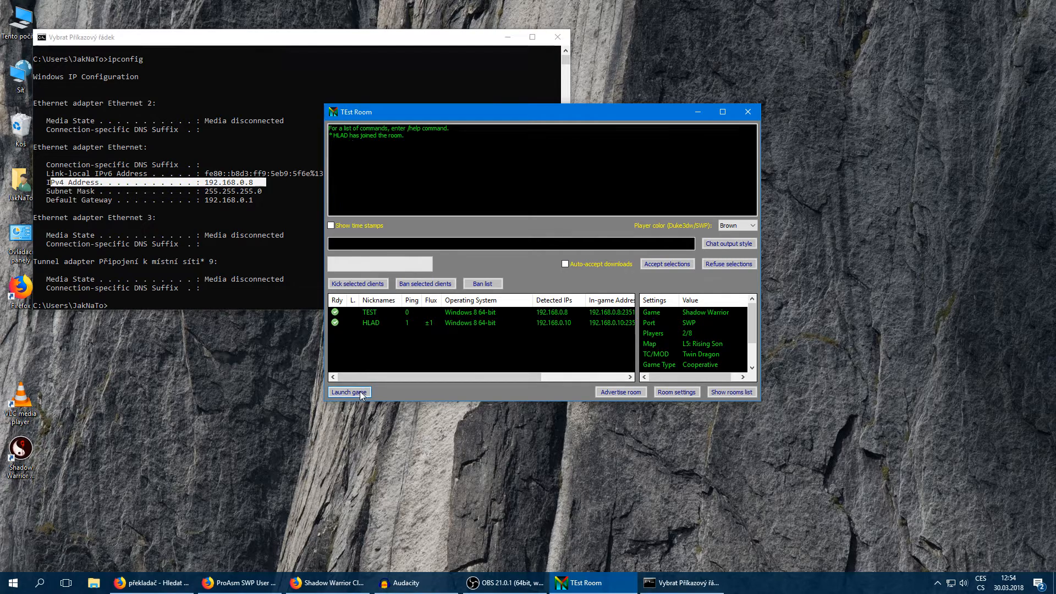
{"action": "left_click", "coordinate": [349, 391]}
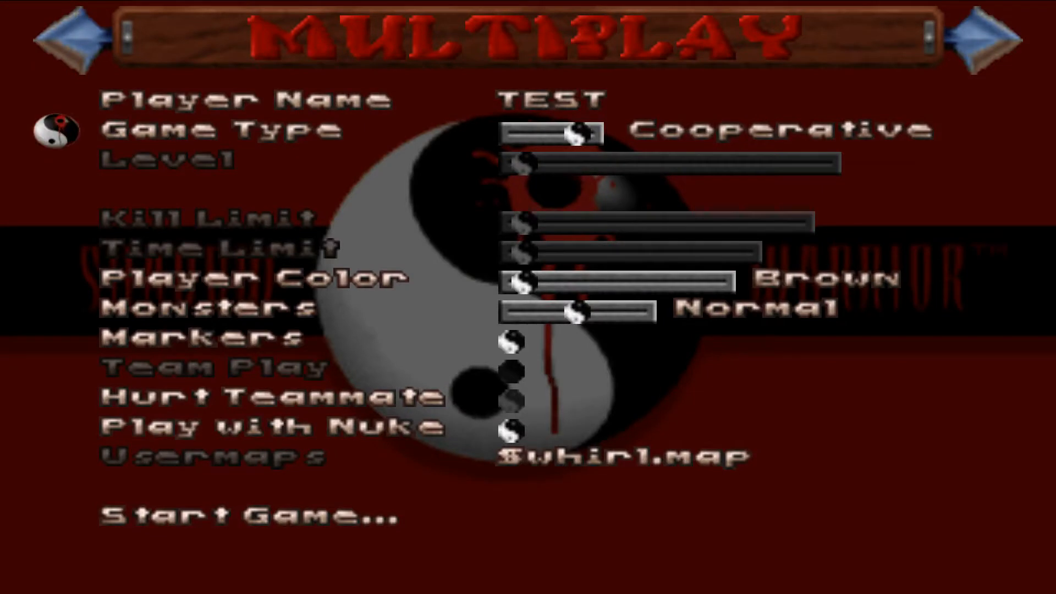
{"action": "mouse_move", "coordinate": [57, 308]}
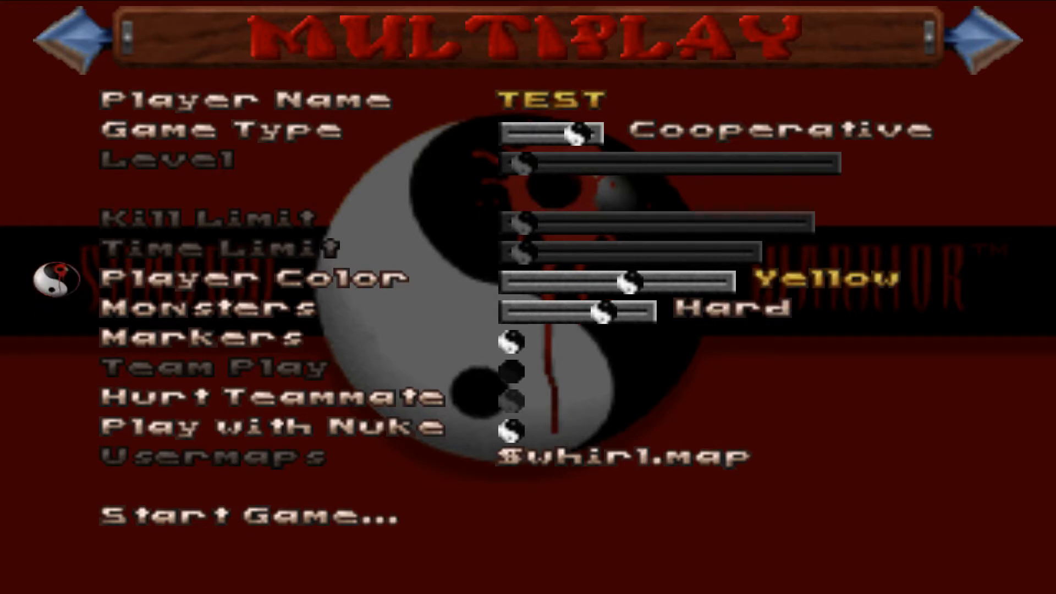
Start the cooperative game with player color Yellow and monsters on Hard
{"action": "left_click", "coordinate": [247, 516]}
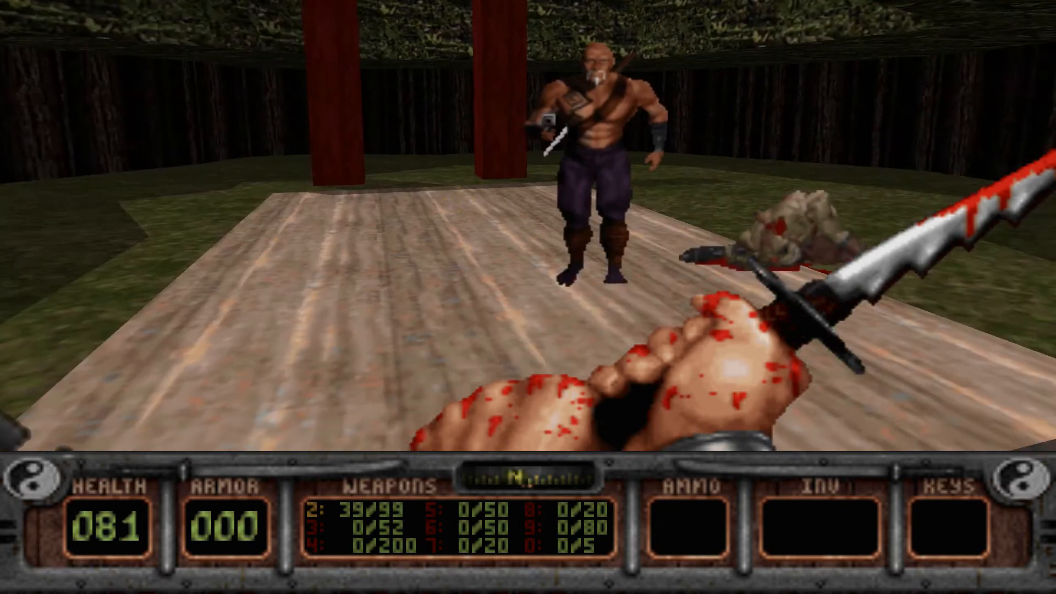
Quit Shadow Warrior from its main menu, returning to YANG's room settings
{"action": "key", "text": "Escape"}
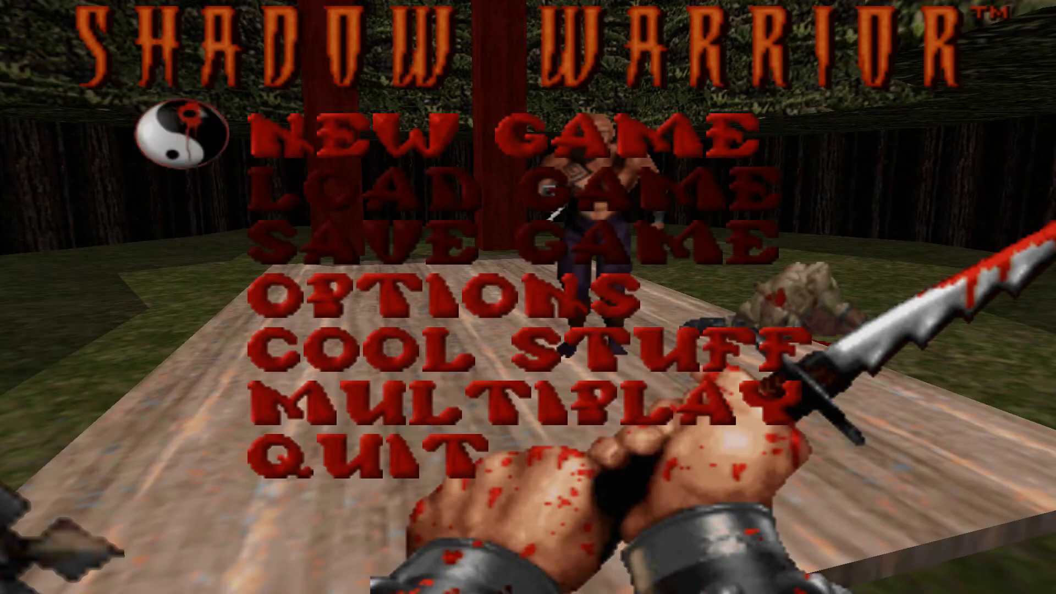
{"action": "left_click", "coordinate": [364, 454]}
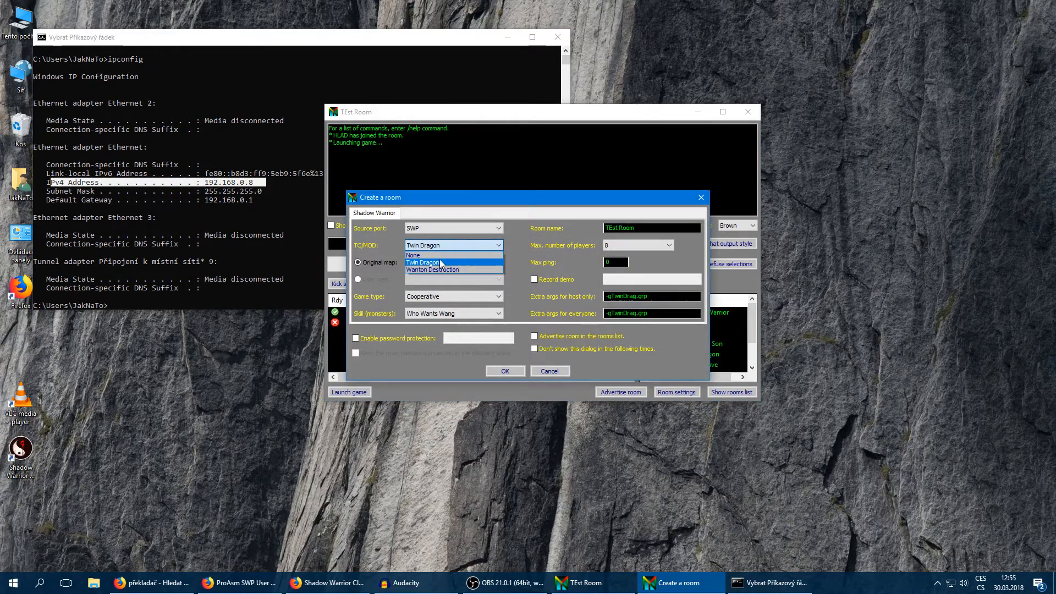
Set the room's TC/MOD to None and the map to Original L1: Seppuku Station, and apply
{"action": "left_click", "coordinate": [413, 254]}
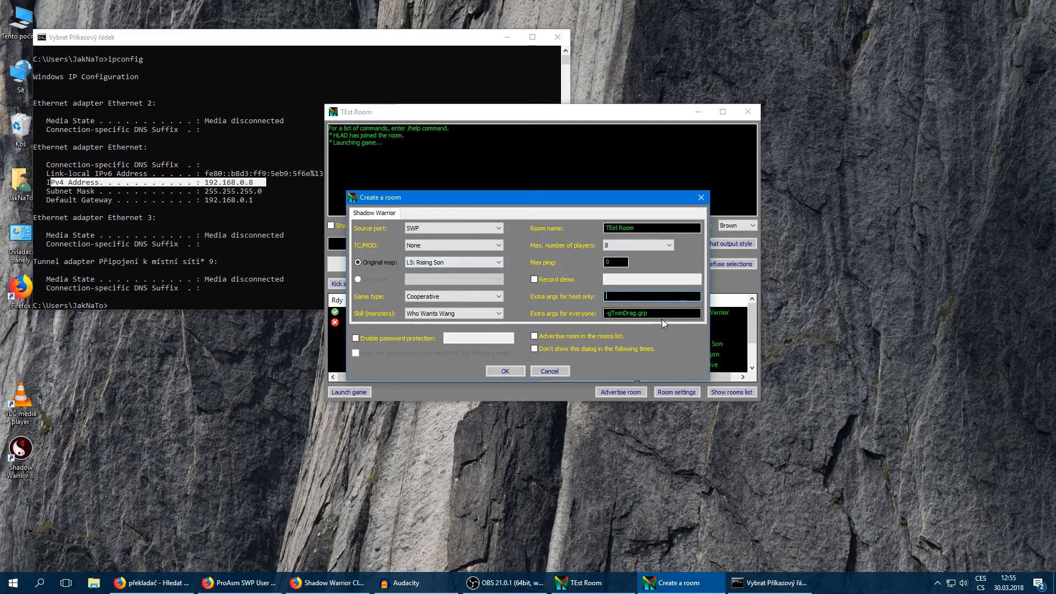
{"action": "left_click", "coordinate": [497, 261]}
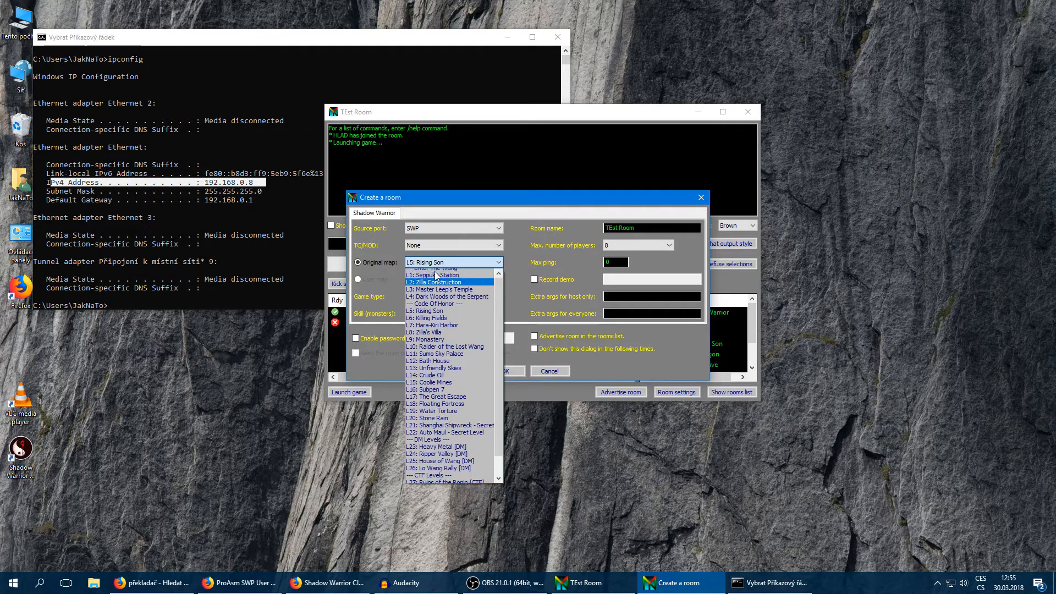
{"action": "left_click", "coordinate": [434, 262]}
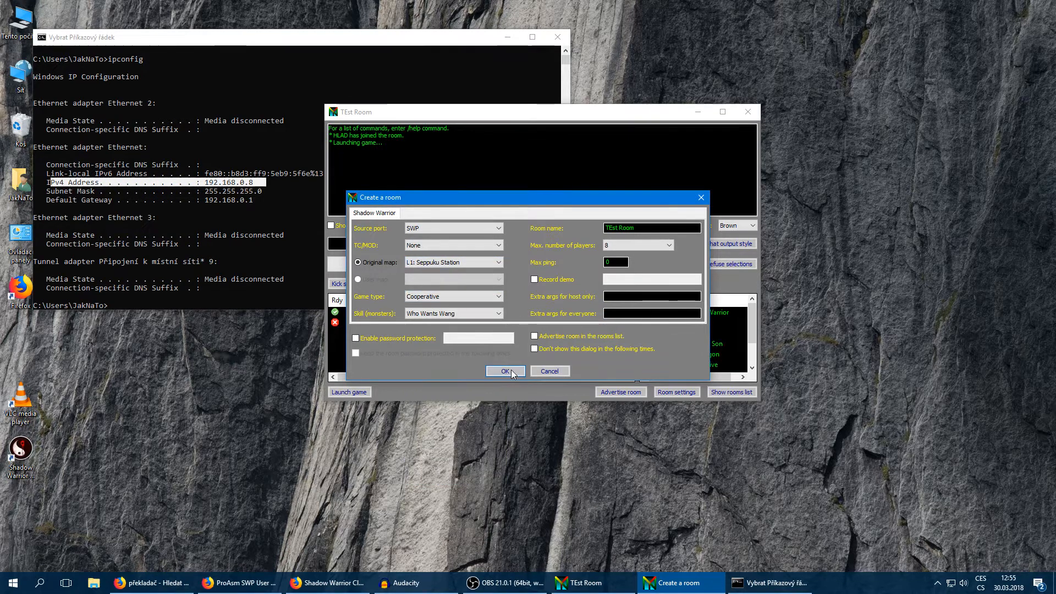
{"action": "left_click", "coordinate": [505, 370]}
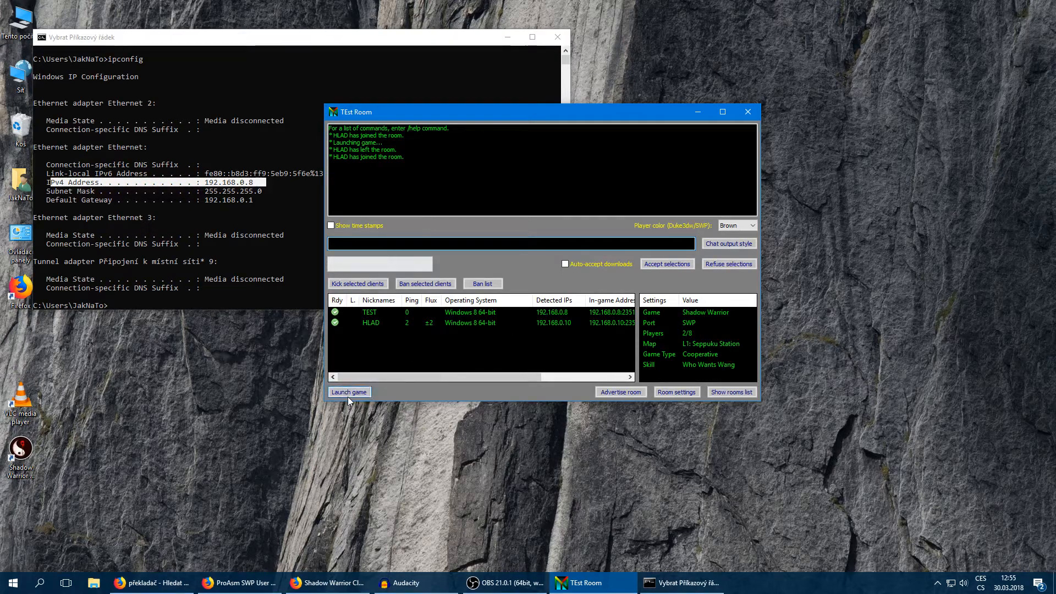
Launch and play Shadow Warrior on L1: Seppuku Station, then leave via the menu
{"action": "left_click", "coordinate": [349, 392]}
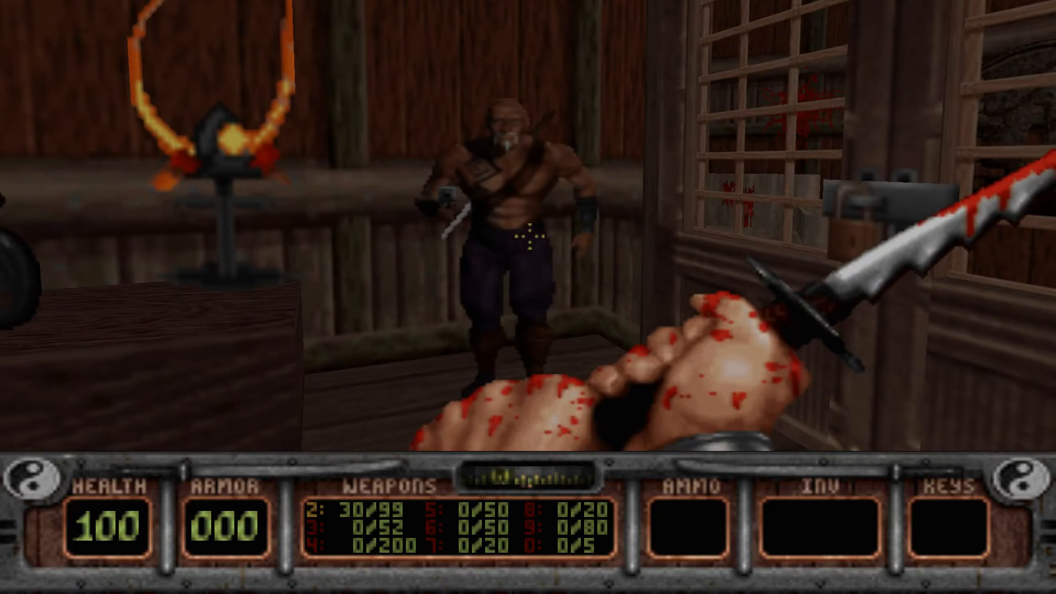
{"action": "key", "text": "Escape"}
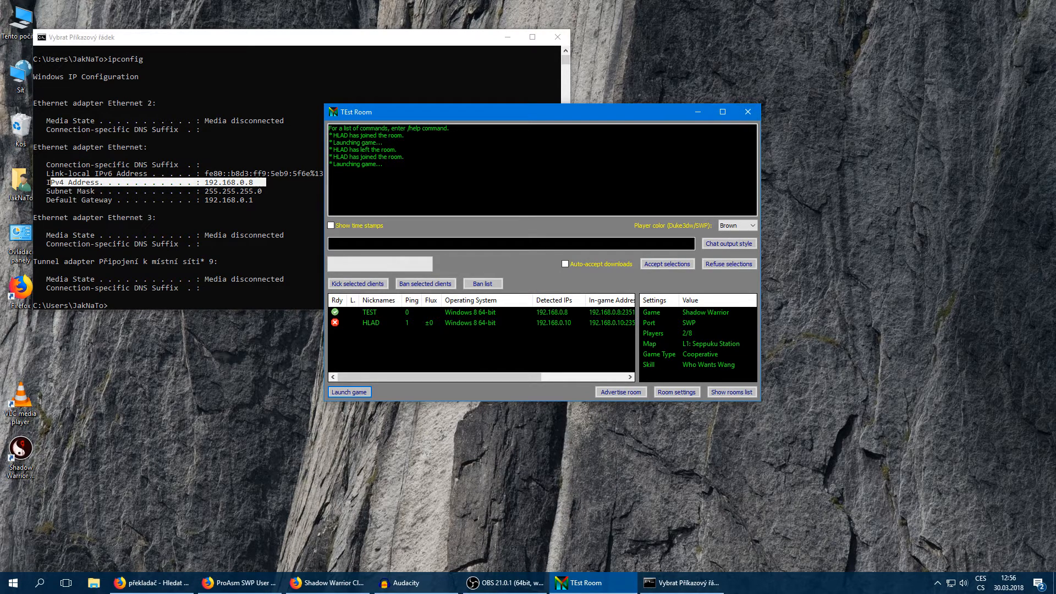
{"action": "mouse_move", "coordinate": [548, 275]}
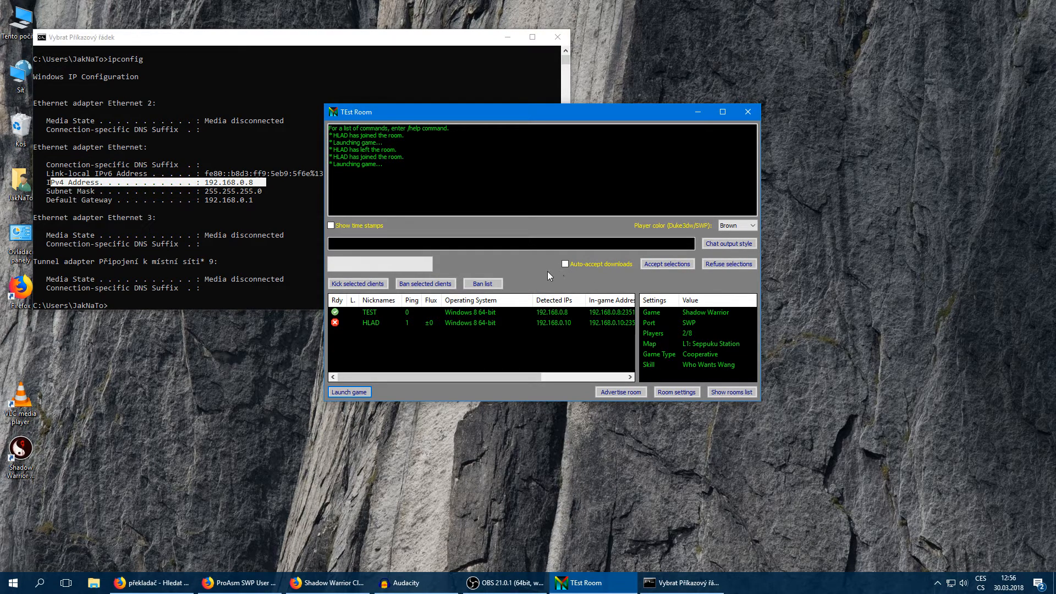
{"action": "mouse_move", "coordinate": [525, 281]}
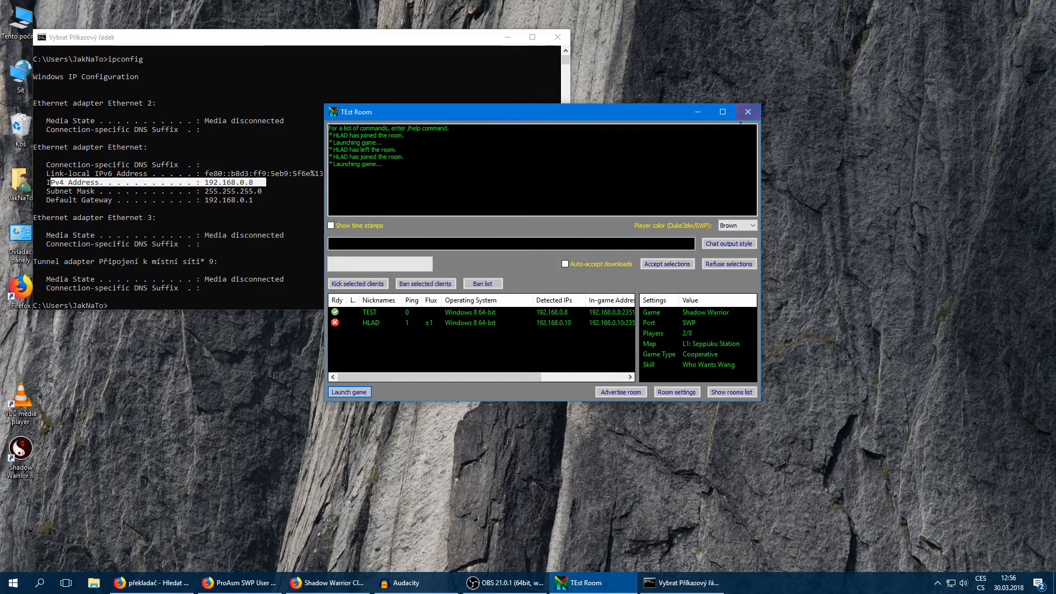
Close the TEst Room and switch to the ProAsm Shadow Warrior add-ons page in Firefox
{"action": "left_click", "coordinate": [730, 392]}
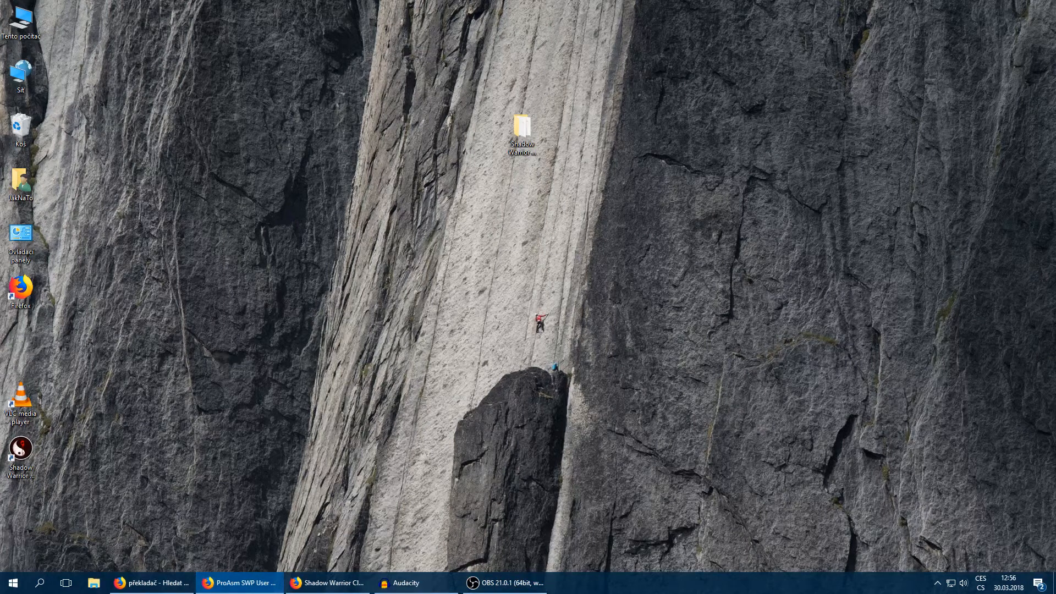
{"action": "left_click", "coordinate": [239, 583]}
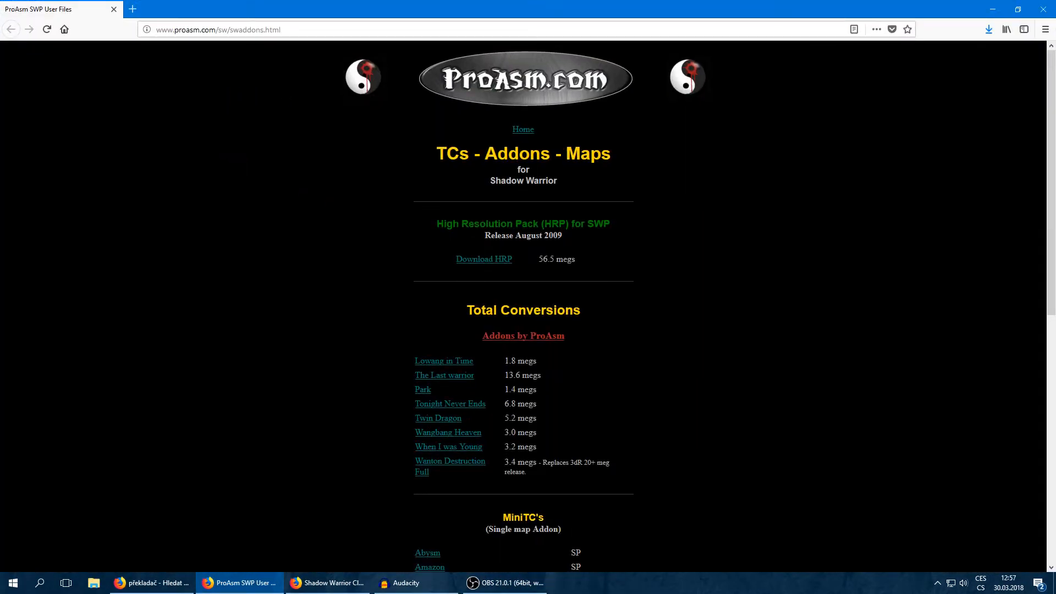
{"action": "mouse_move", "coordinate": [484, 259]}
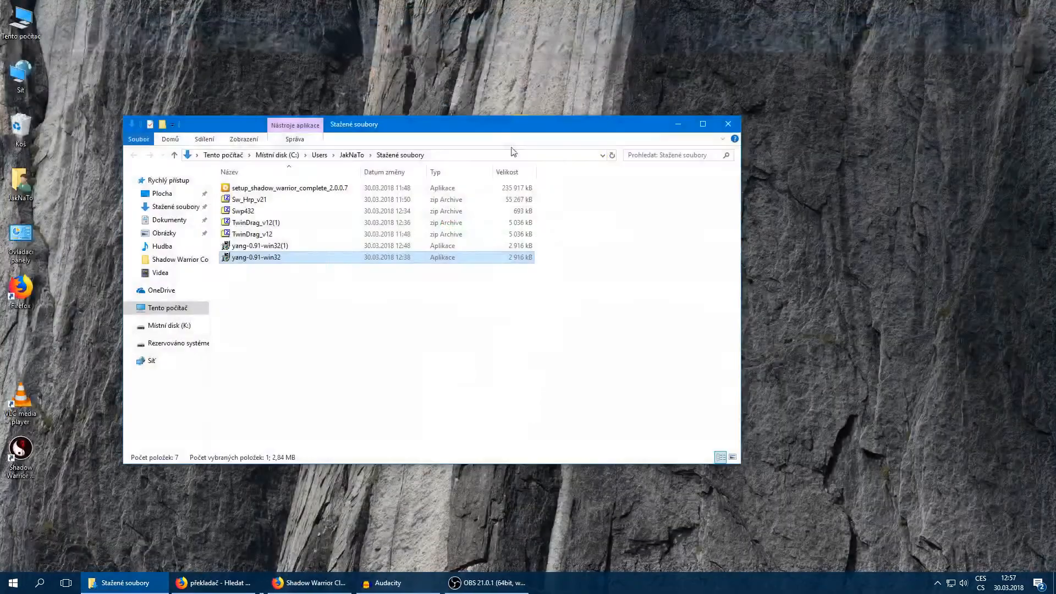
Open the Sw_Hrp_v21 download in 7-Zip and the inner Sw_Hrp.zip archive
{"action": "left_click", "coordinate": [247, 199]}
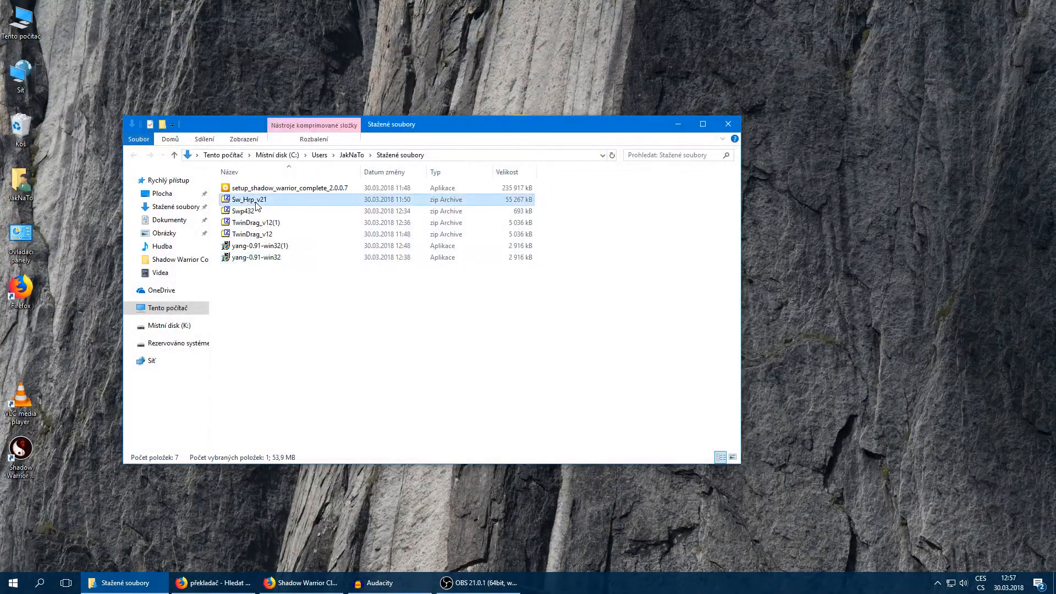
{"action": "double_click", "coordinate": [247, 199]}
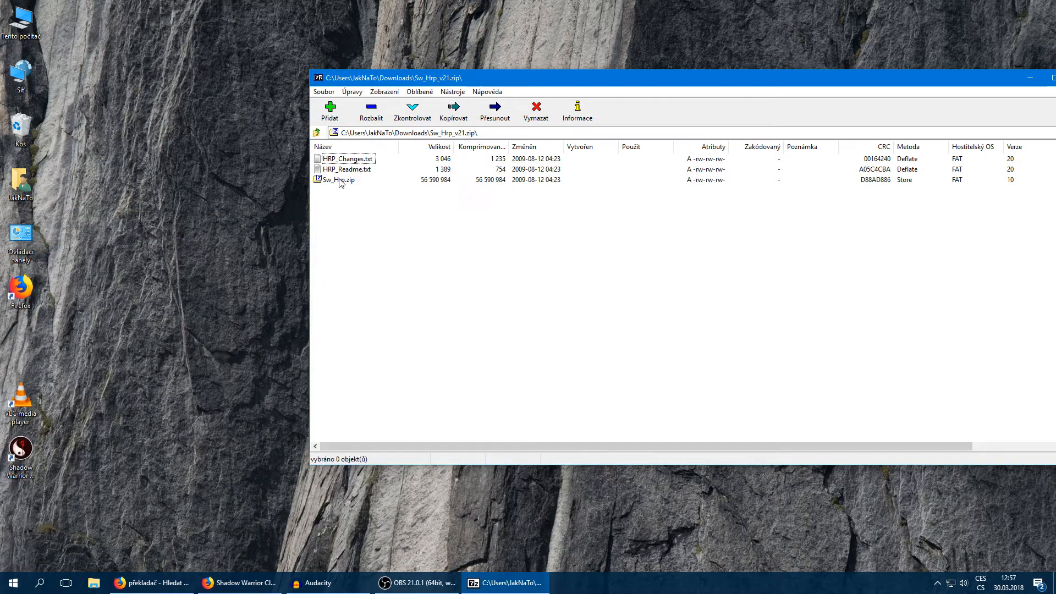
{"action": "double_click", "coordinate": [339, 179]}
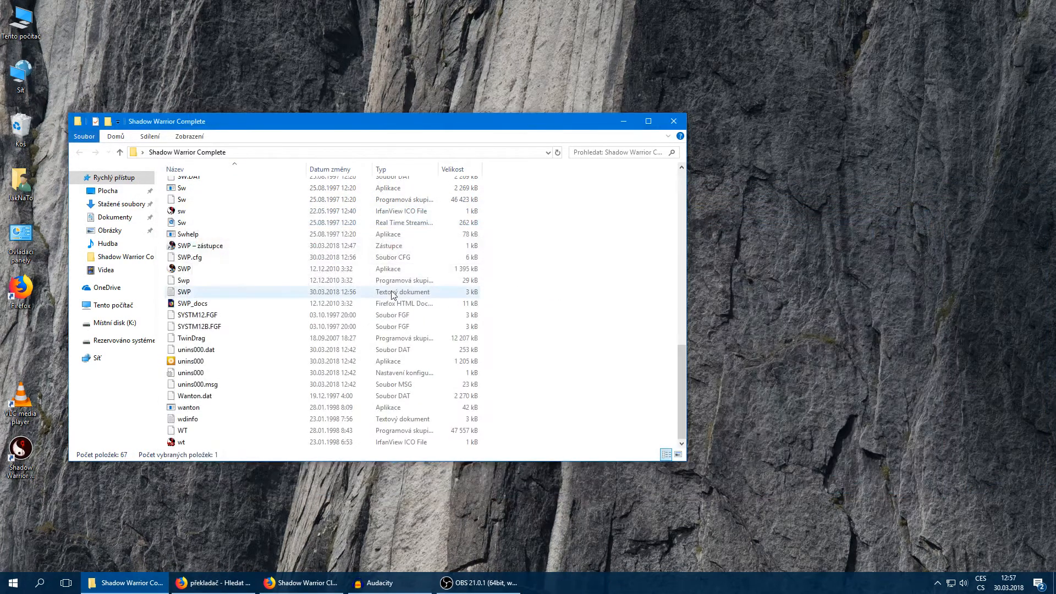
Run SWP.exe with Highres Textures and Highres Models enabled and start the game
{"action": "left_click", "coordinate": [184, 268]}
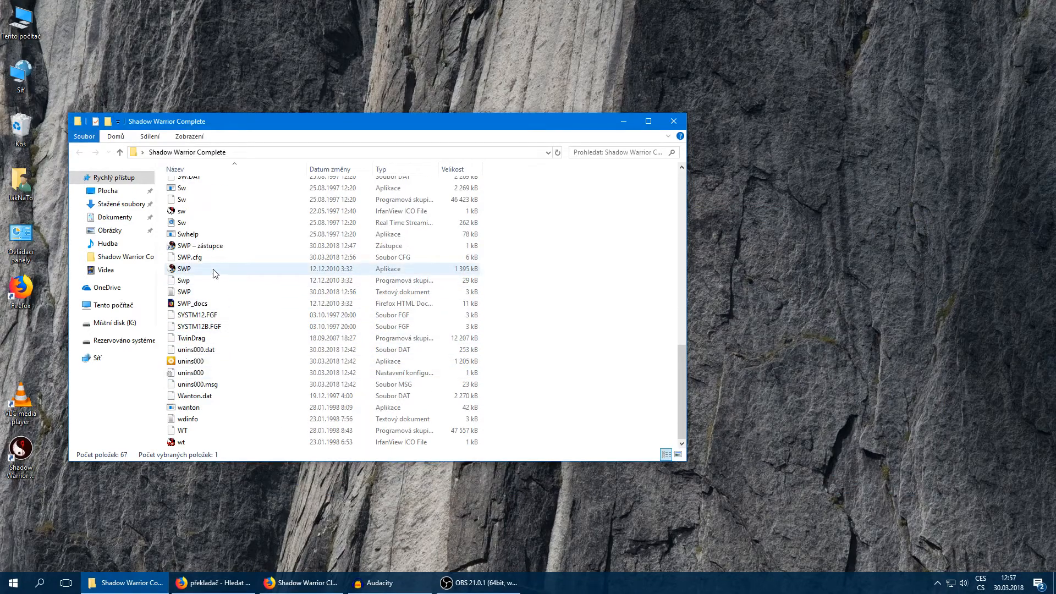
{"action": "double_click", "coordinate": [184, 268]}
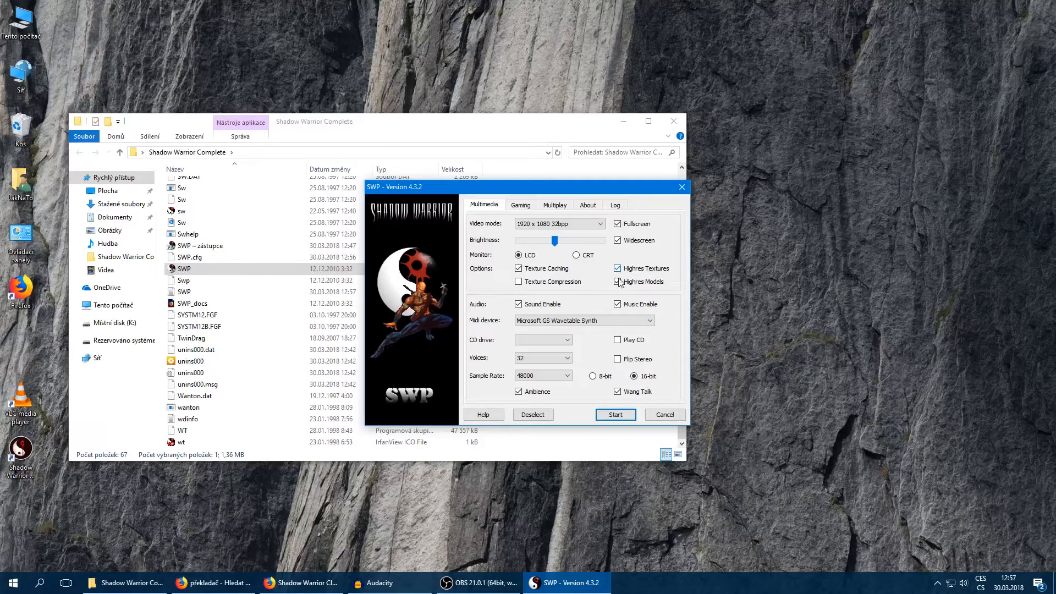
{"action": "left_click", "coordinate": [620, 282]}
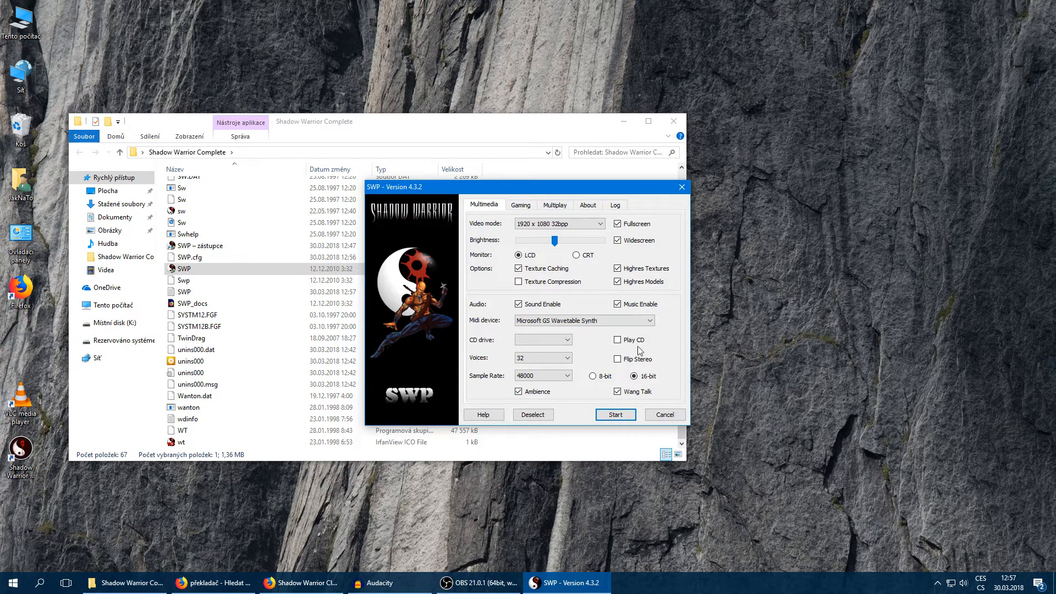
{"action": "left_click", "coordinate": [614, 415]}
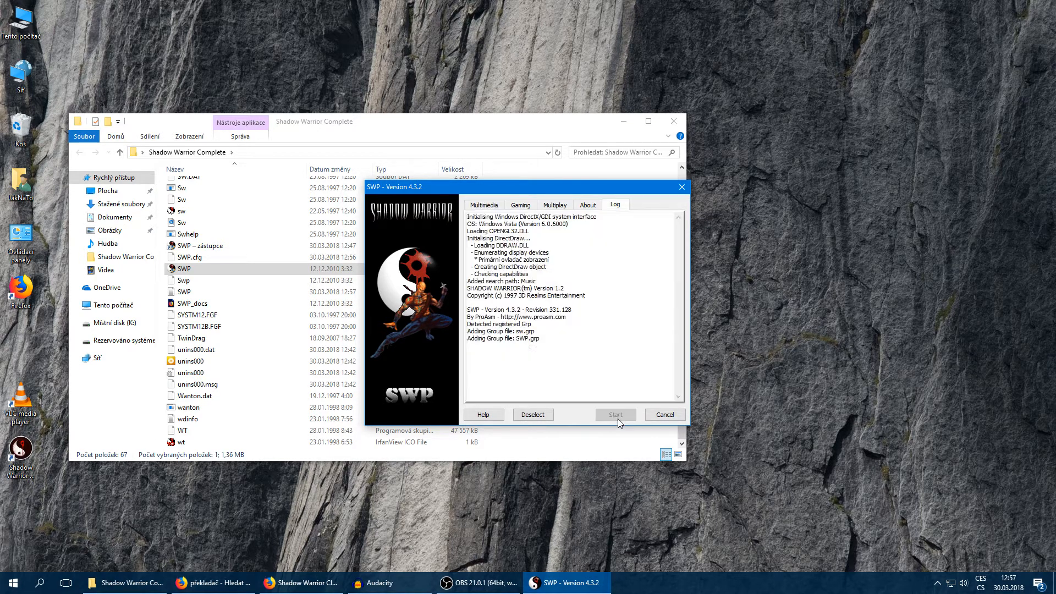
{"action": "left_click", "coordinate": [614, 415]}
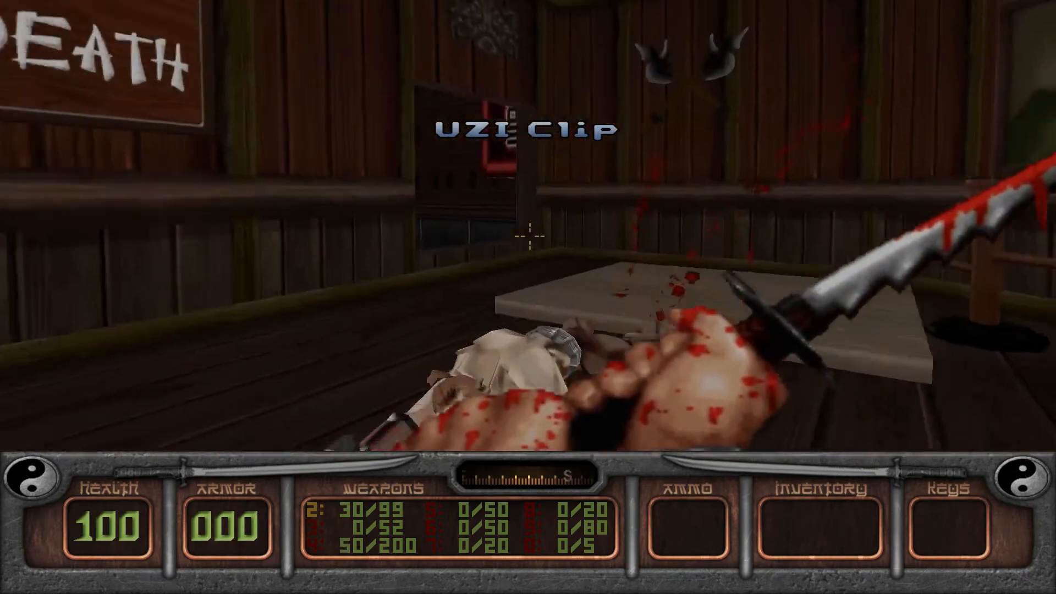
{"action": "mouse_move", "coordinate": [527, 235]}
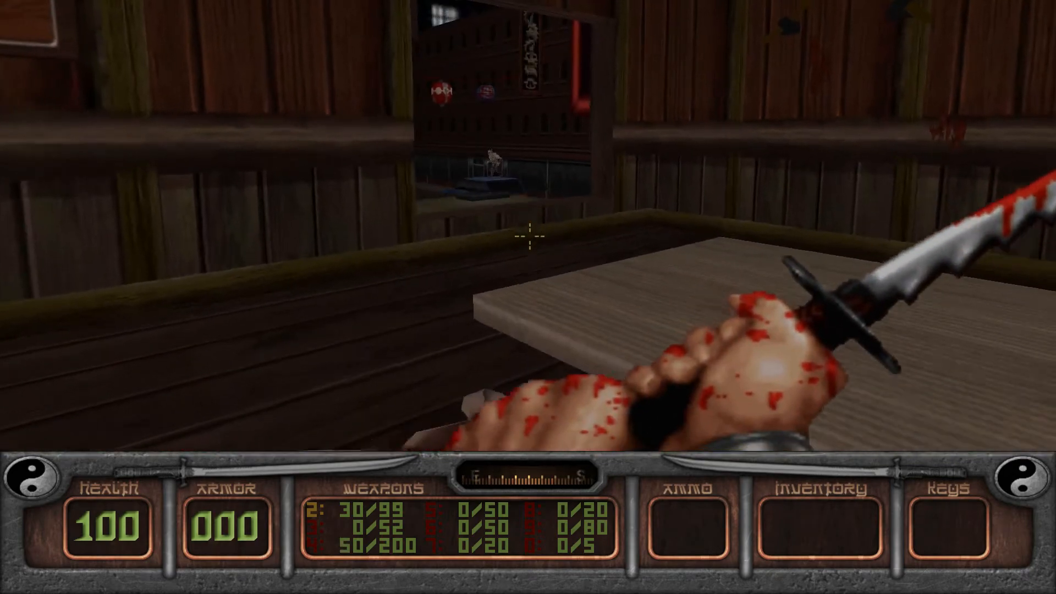
Quit the high-resolution Shadow Warrior session from its main menu
{"action": "key", "text": "Escape"}
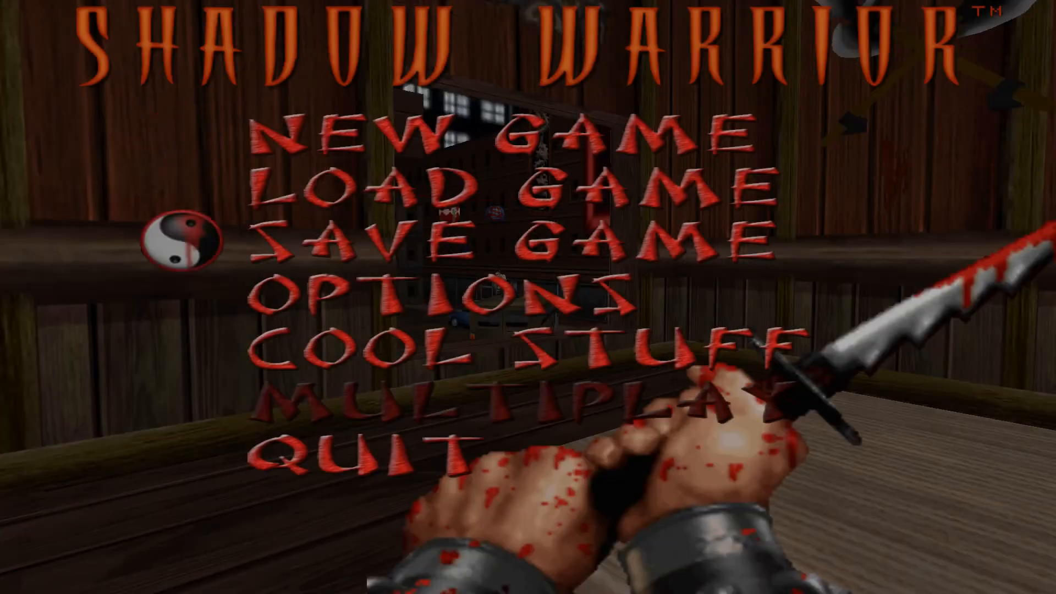
{"action": "left_click", "coordinate": [365, 448]}
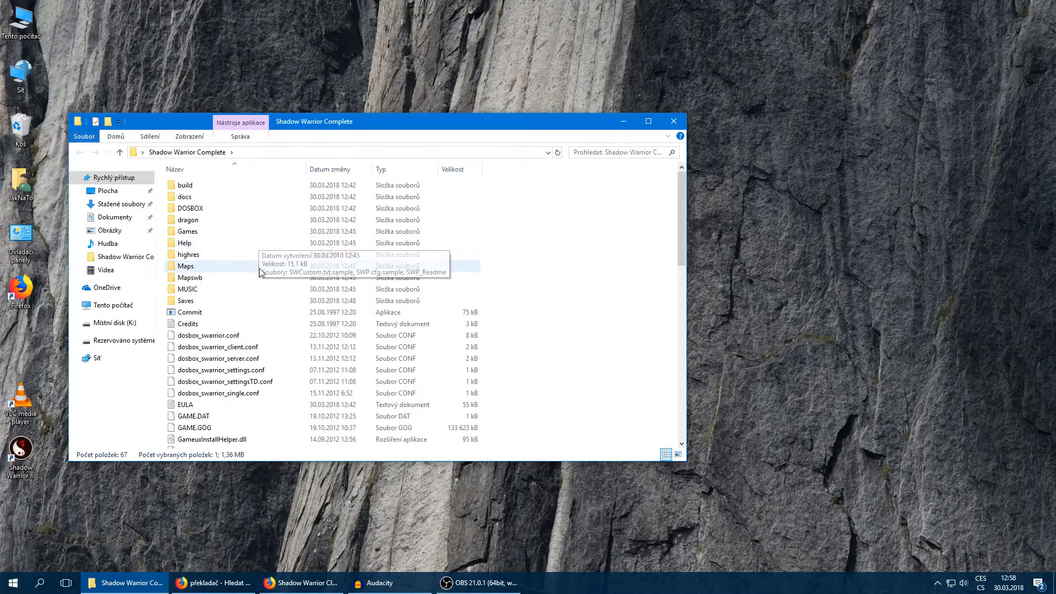
{"action": "mouse_move", "coordinate": [188, 255]}
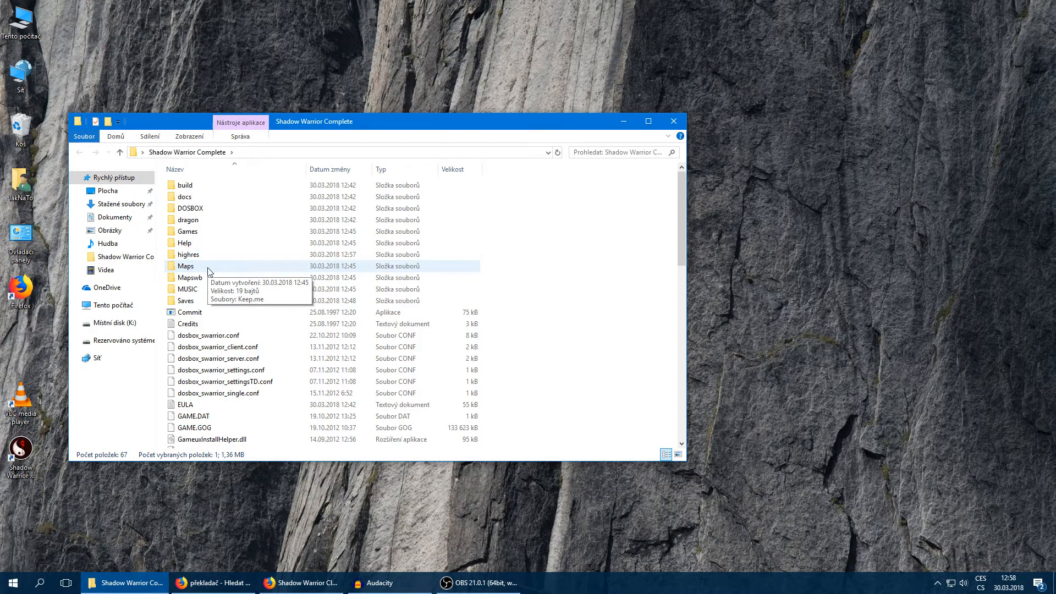
{"action": "mouse_move", "coordinate": [188, 254]}
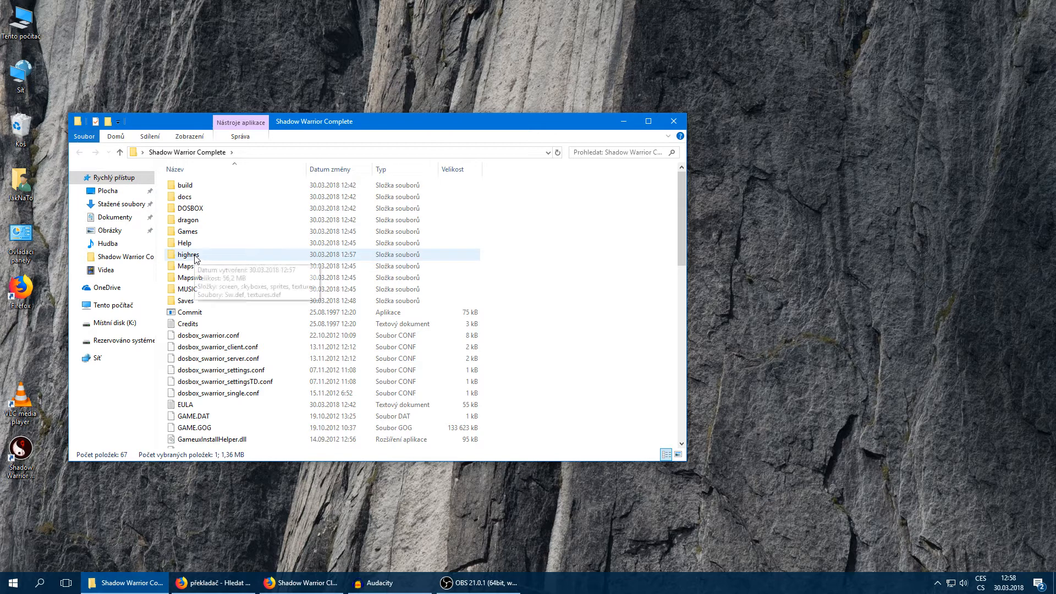
Rename highres\sprites\monsters to 'monsters-----' and return to the Shadow Warrior Complete folder
{"action": "double_click", "coordinate": [188, 254]}
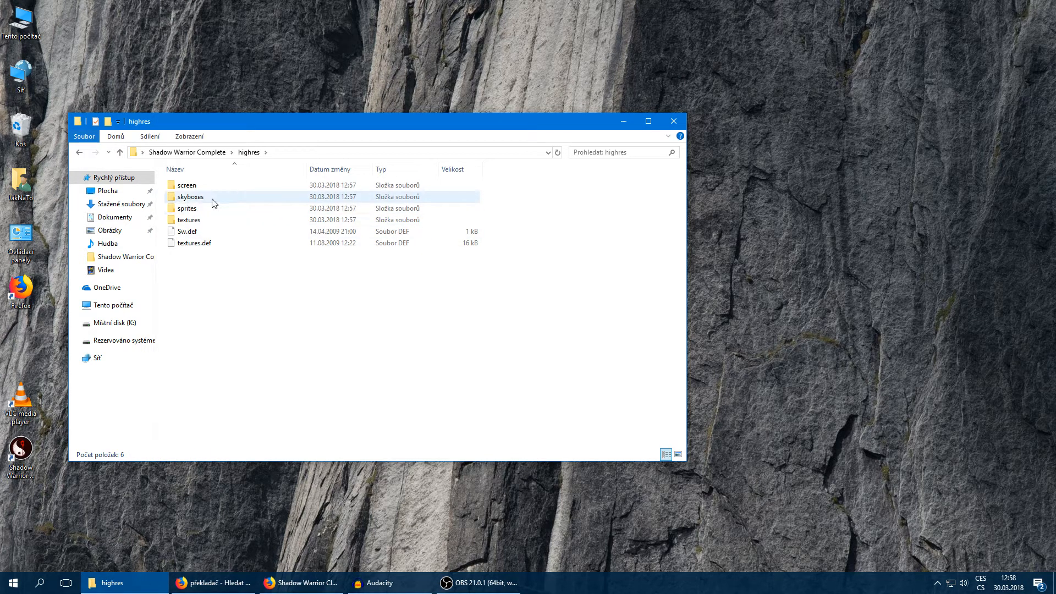
{"action": "double_click", "coordinate": [187, 208]}
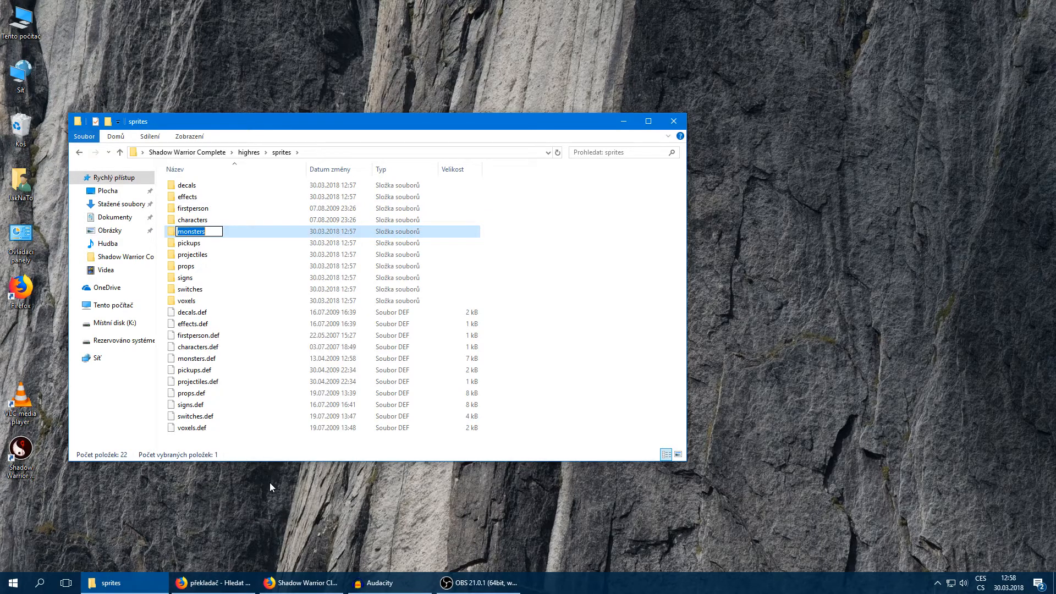
{"action": "type", "text": "-----"}
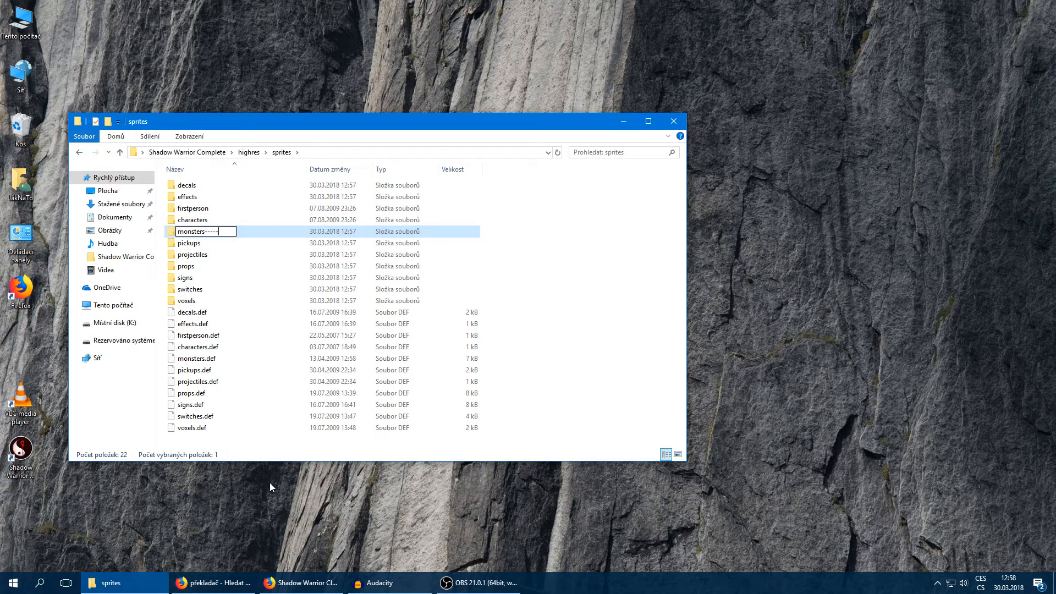
{"action": "left_click", "coordinate": [120, 152]}
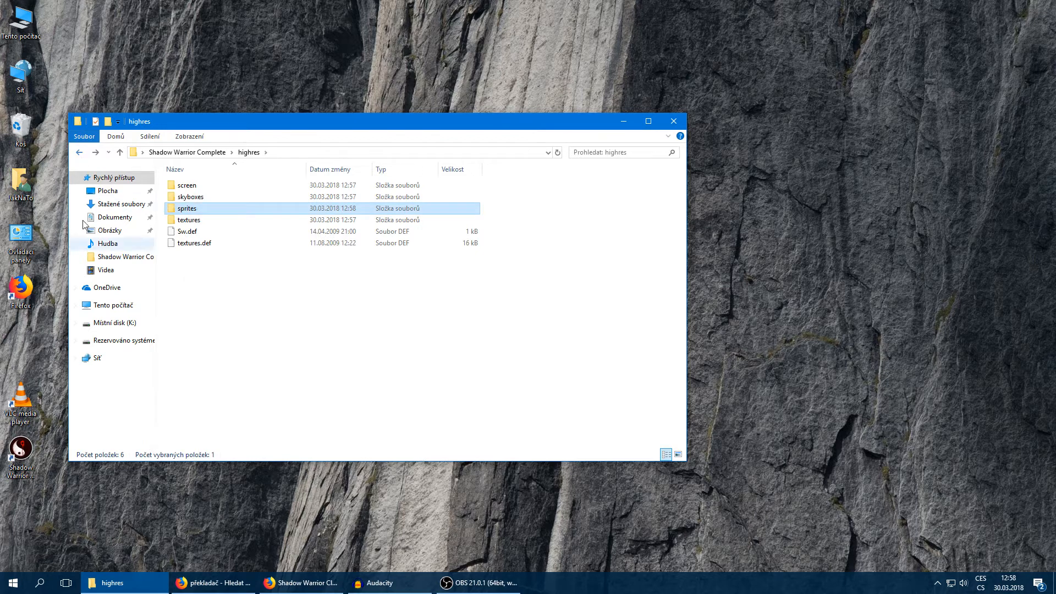
{"action": "left_click", "coordinate": [120, 152]}
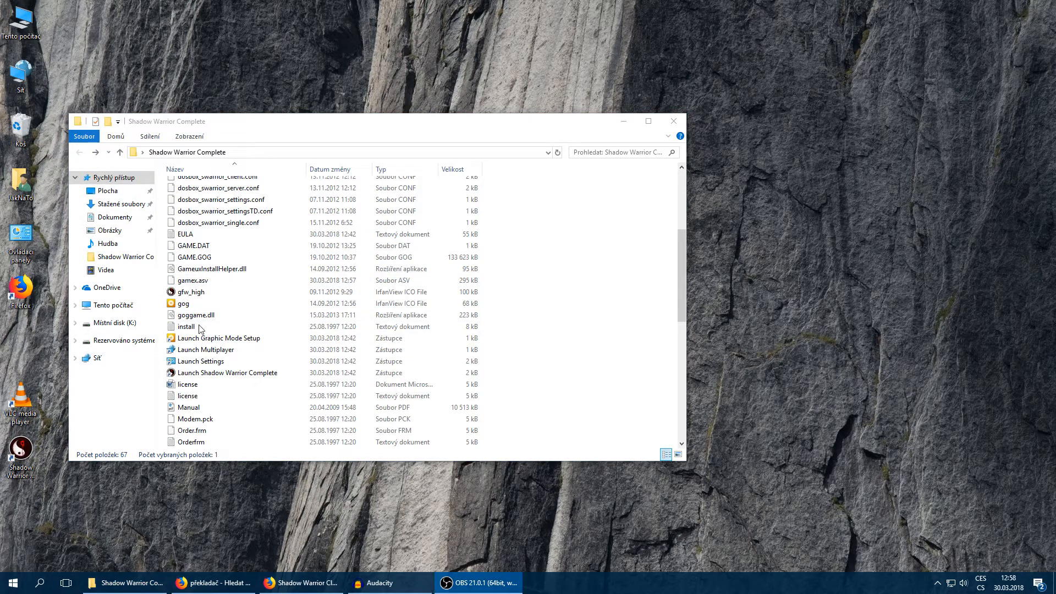
{"action": "scroll", "scroll_direction": "down", "scroll_amount": 3}
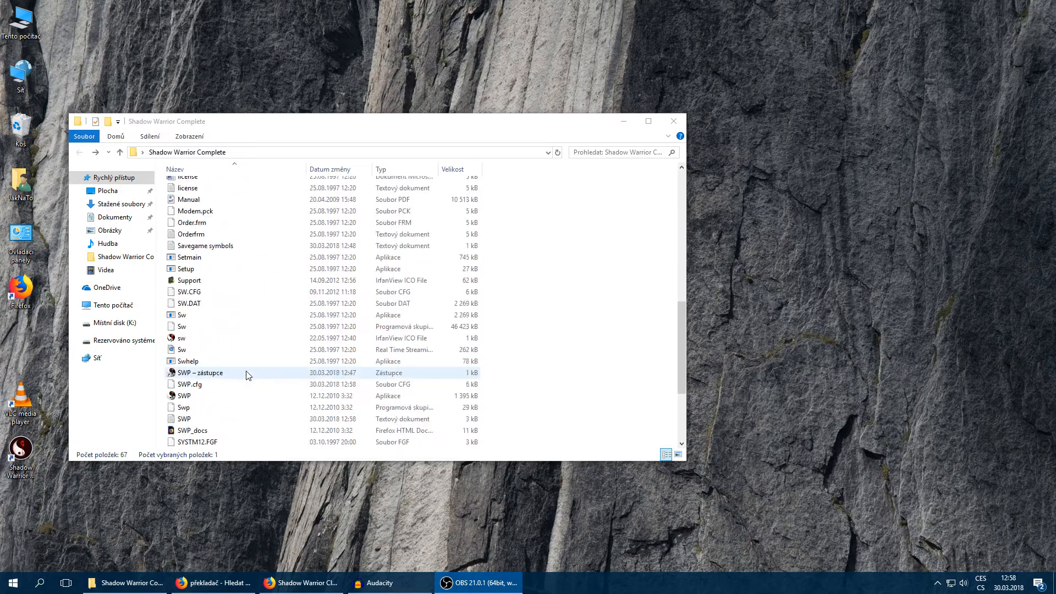
Launch SWP.exe and start Shadow Warrior with the renamed monster sprite folder
{"action": "double_click", "coordinate": [184, 395]}
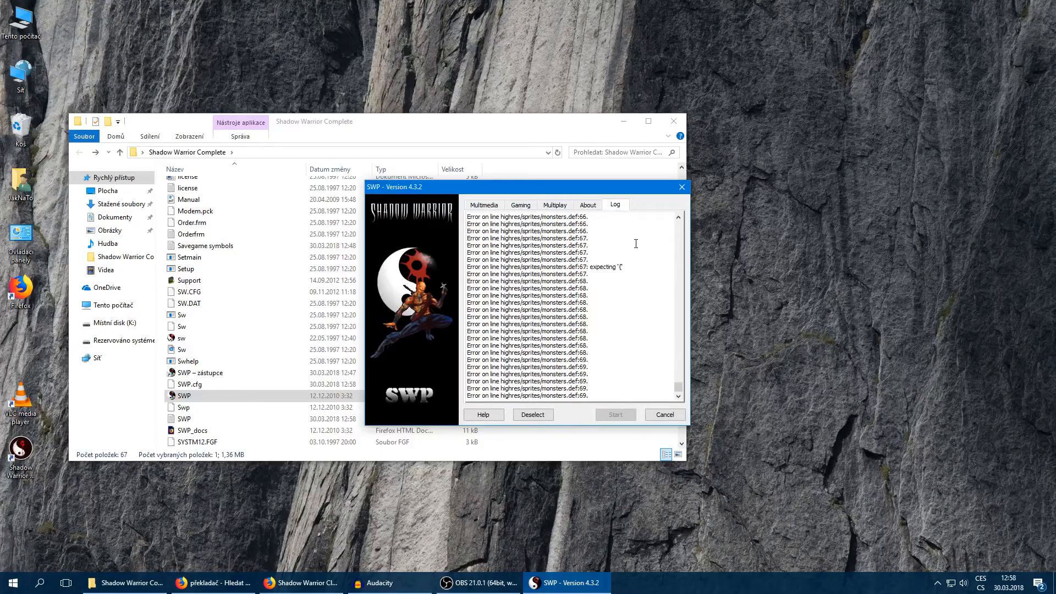
{"action": "left_click", "coordinate": [614, 415]}
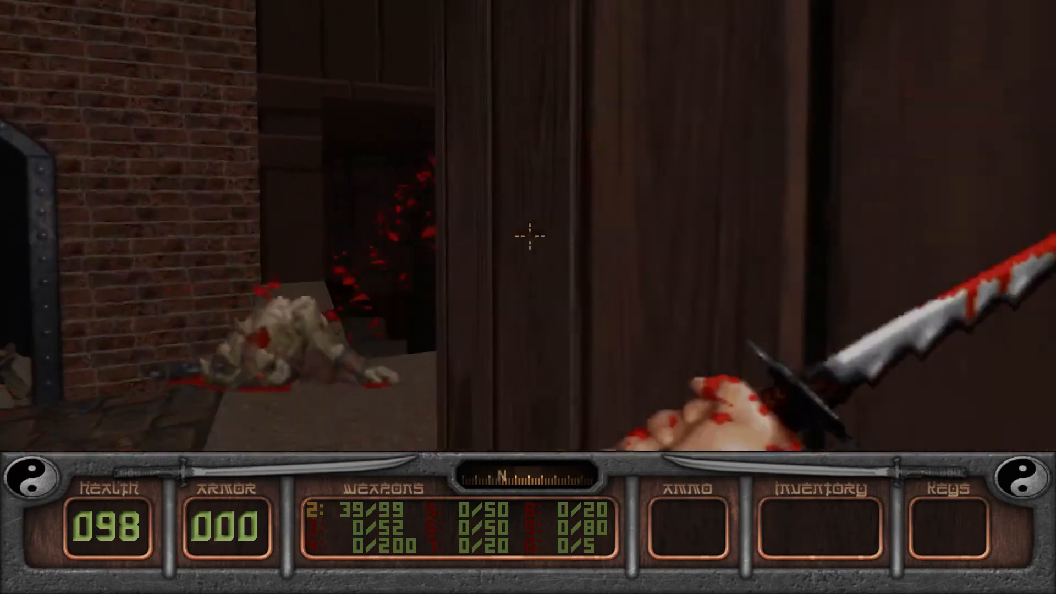
Bring up the in-game menu after seeing the slain enemy in its default low-res sprite
{"action": "key", "text": "Escape"}
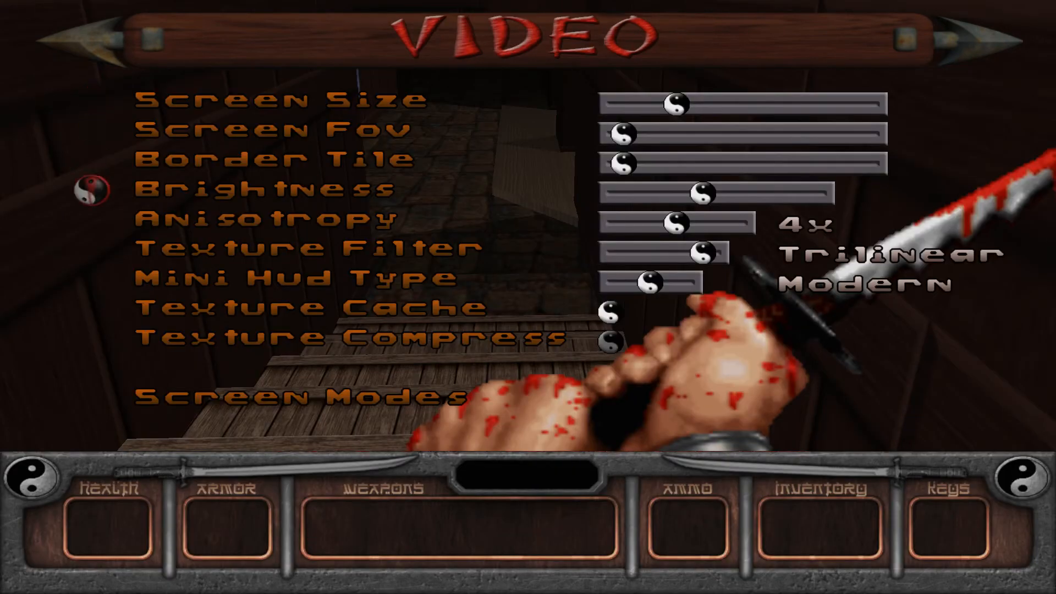
Set anisotropy to 16x and lower Screen Size to the minimal HUD
{"action": "left_click", "coordinate": [740, 223]}
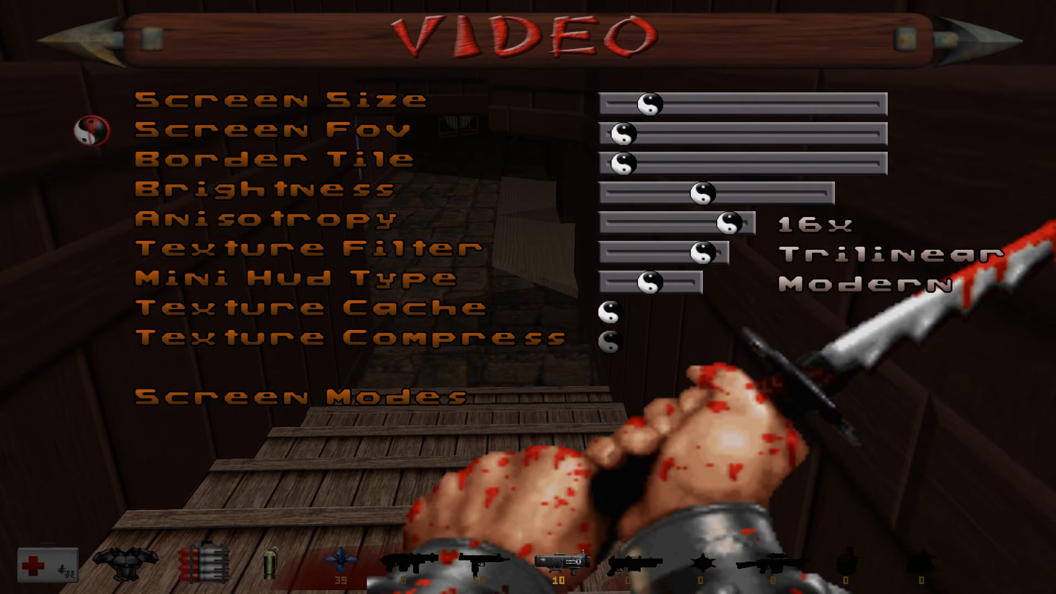
{"action": "left_click", "coordinate": [298, 397]}
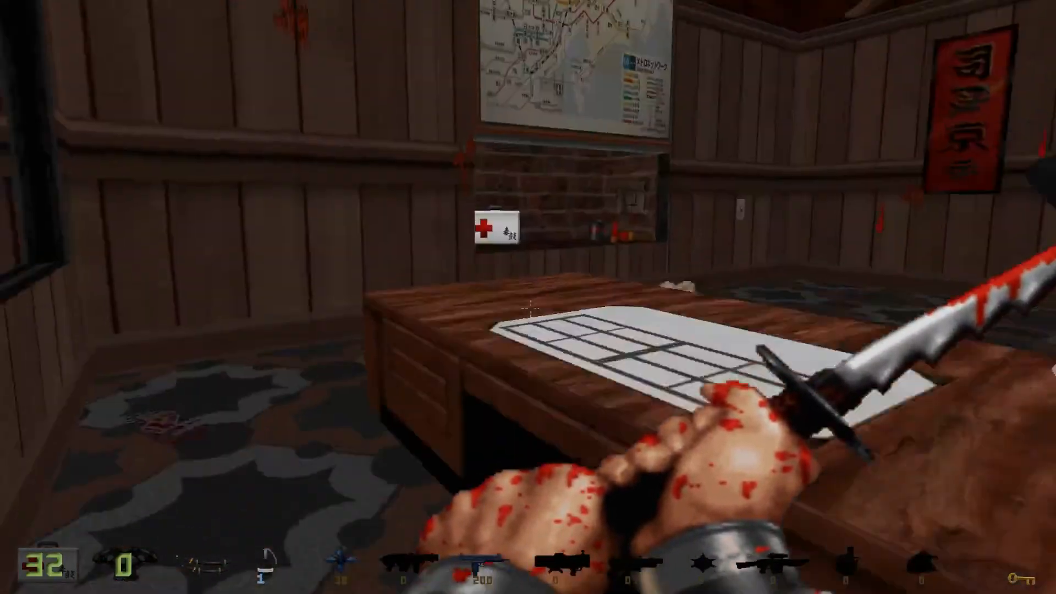
{"action": "mouse_move", "coordinate": [528, 297]}
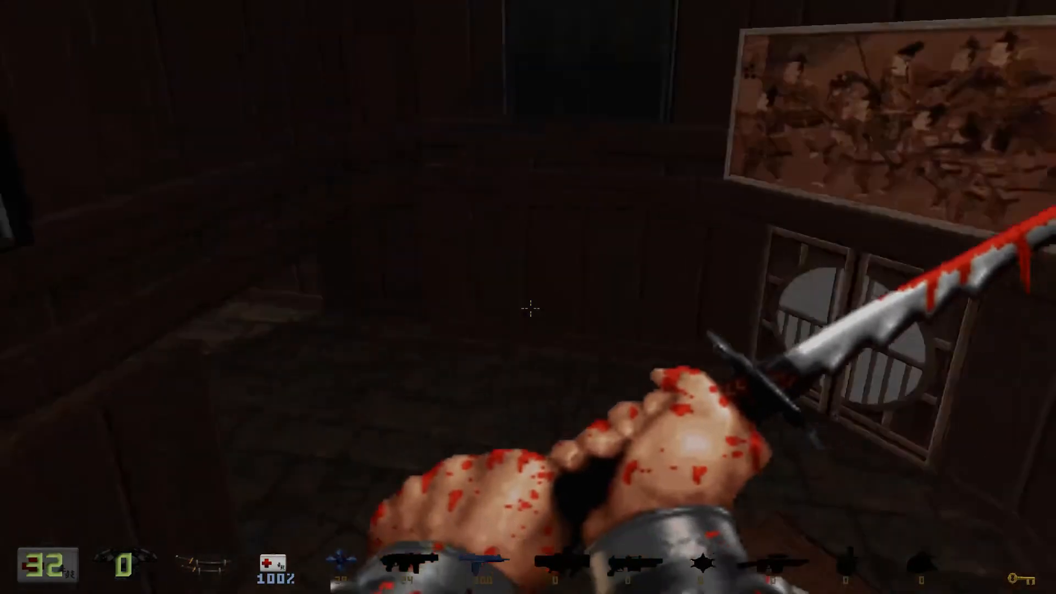
Bring up the main menu after playing with the sharper textures and minimal HUD
{"action": "key", "text": "Escape"}
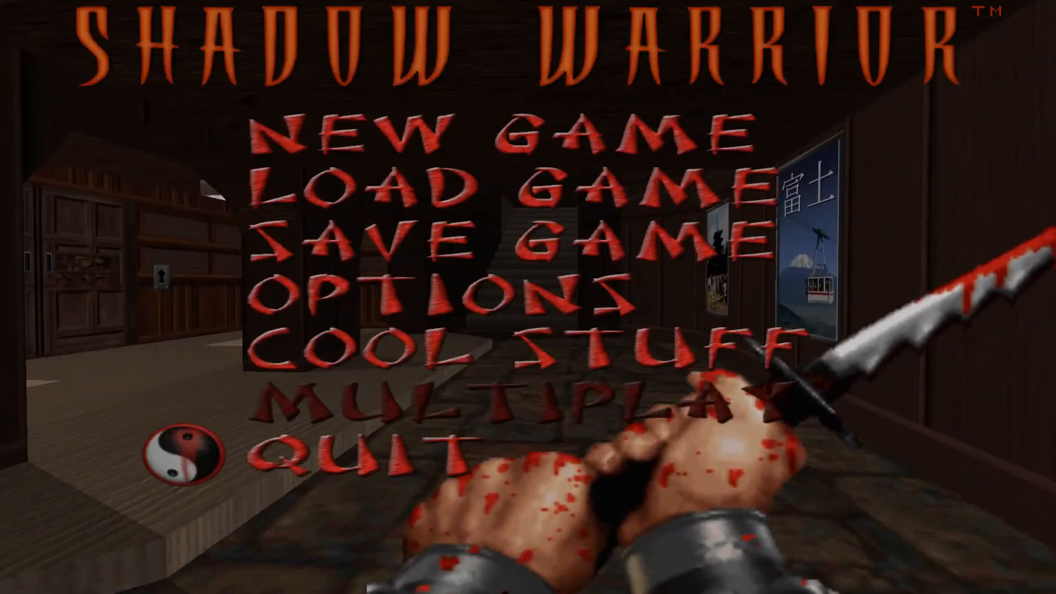